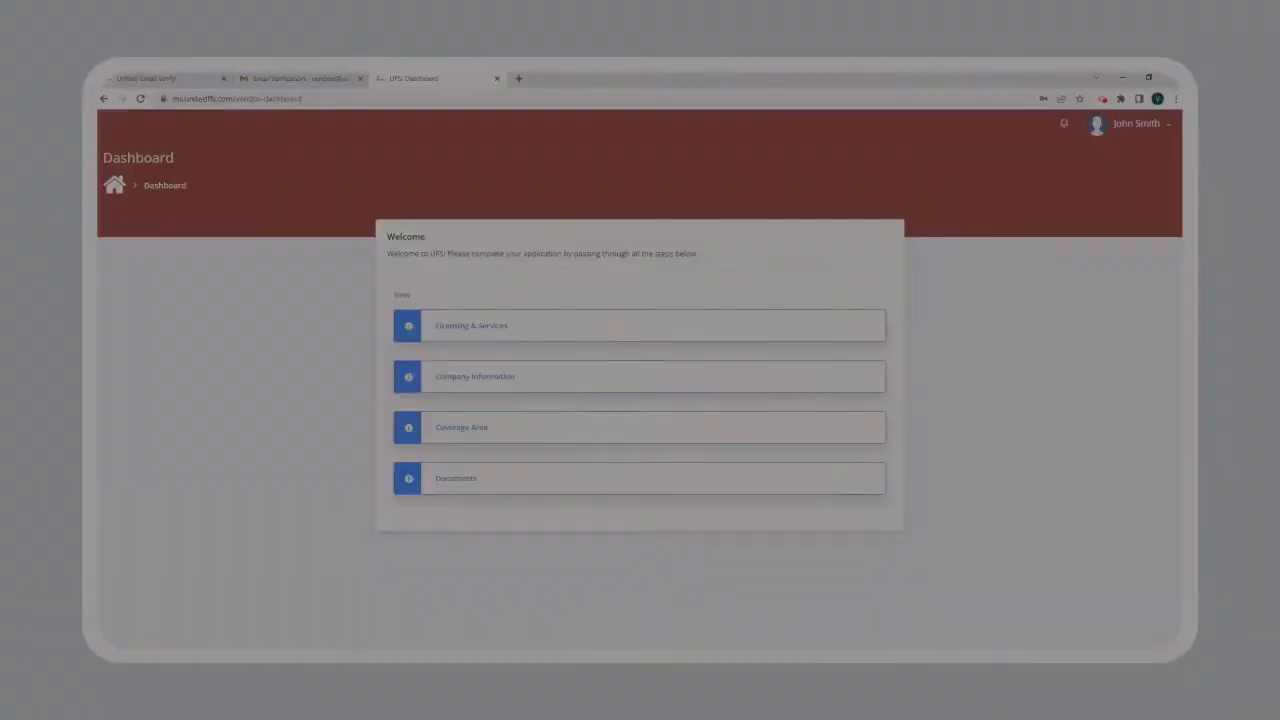
# Step: Add Window Replacement and Lock Change / Securing to the offered services in Licensing & Services
pyautogui.click(640, 324)
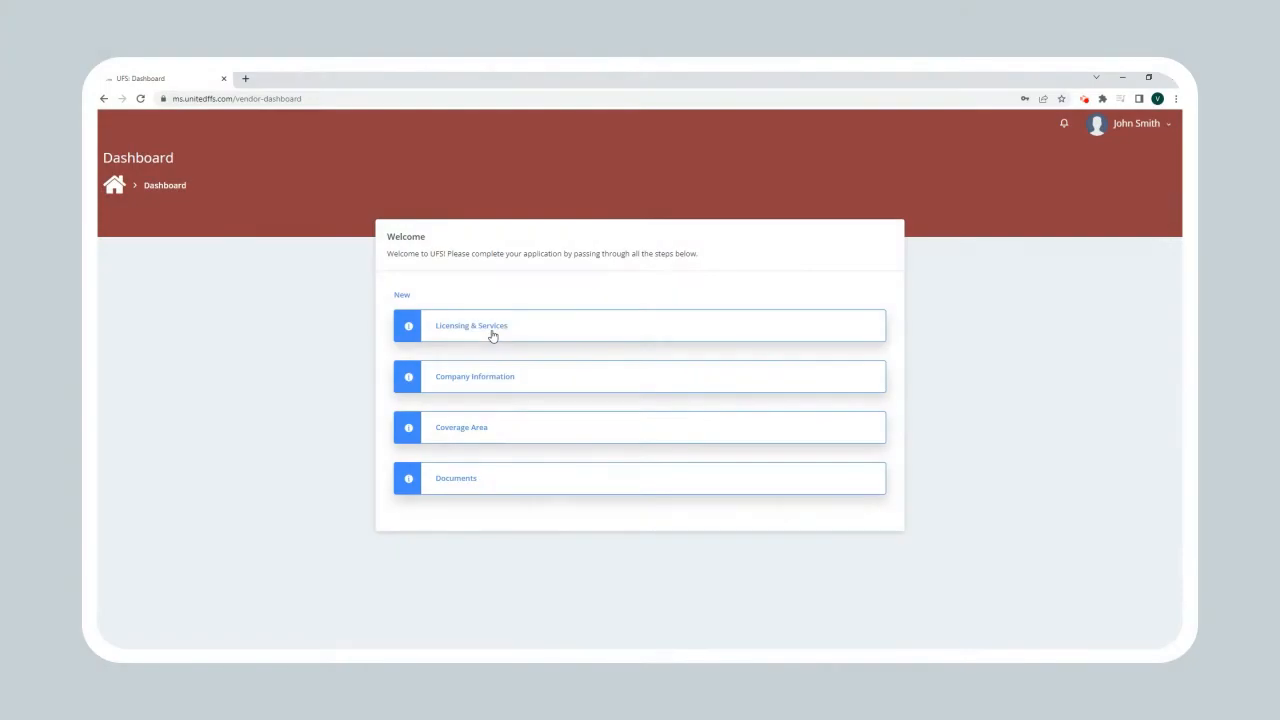
pyautogui.click(472, 324)
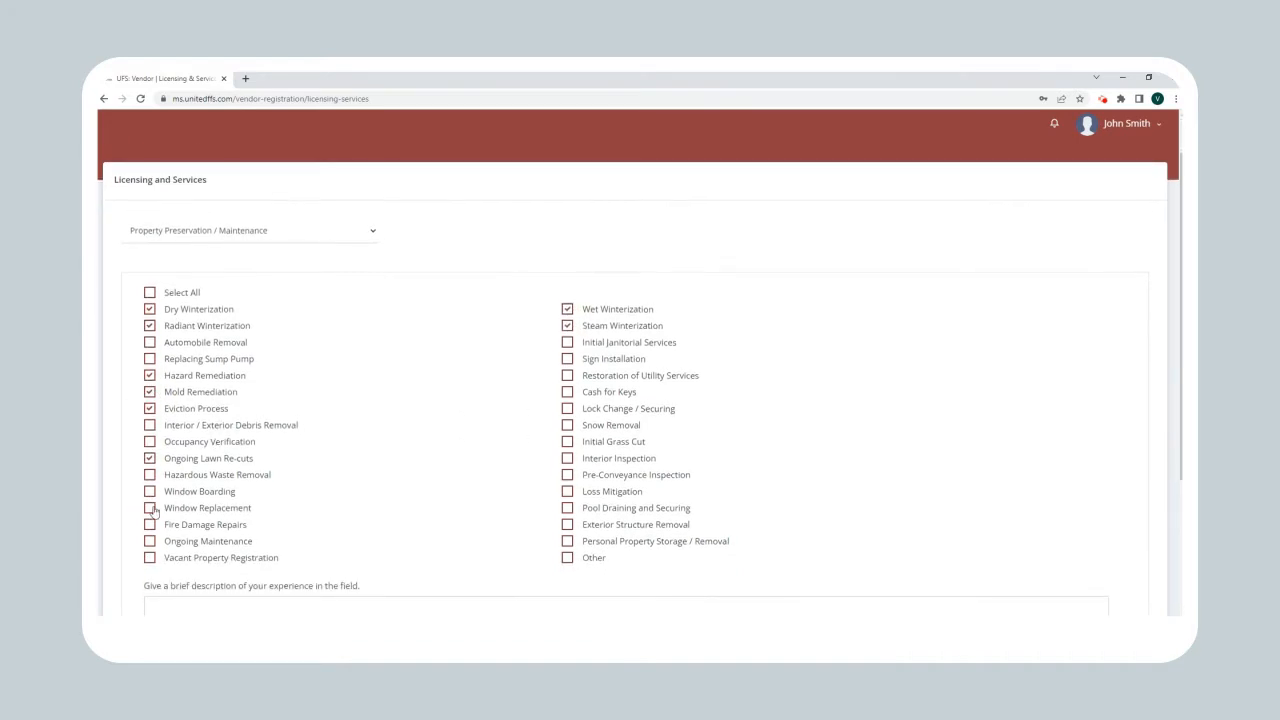
pyautogui.click(150, 508)
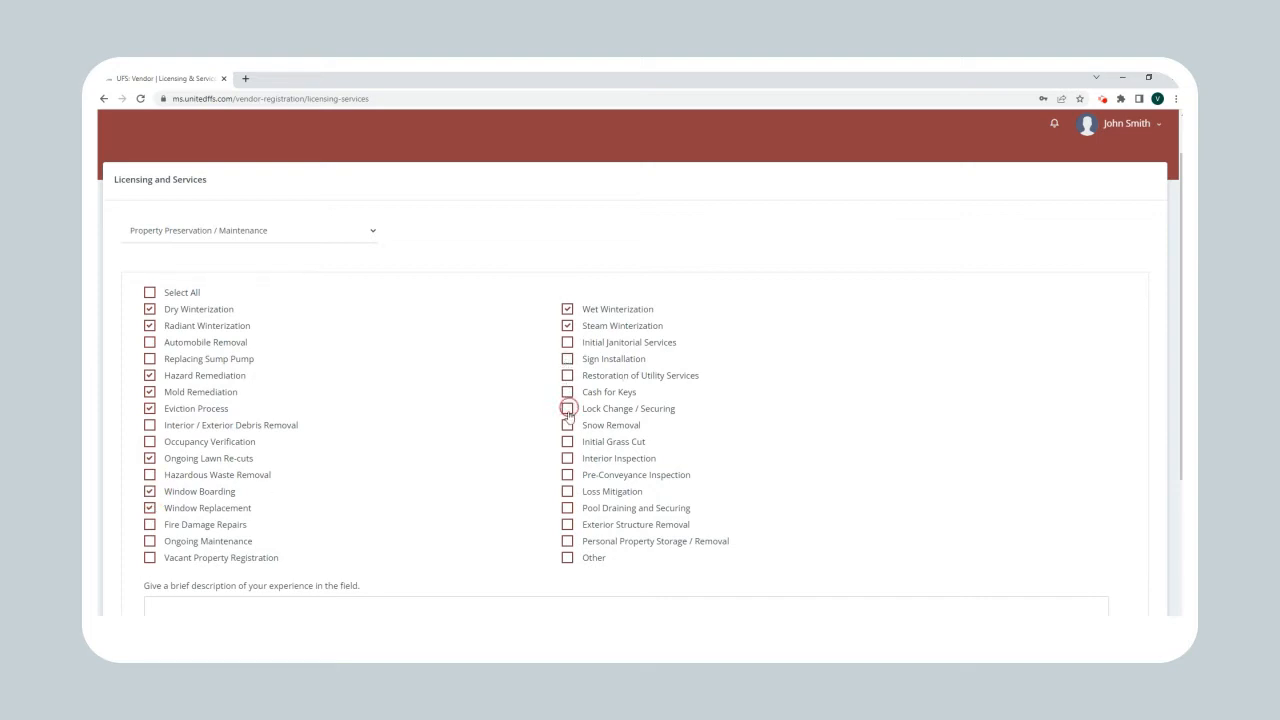
pyautogui.click(568, 408)
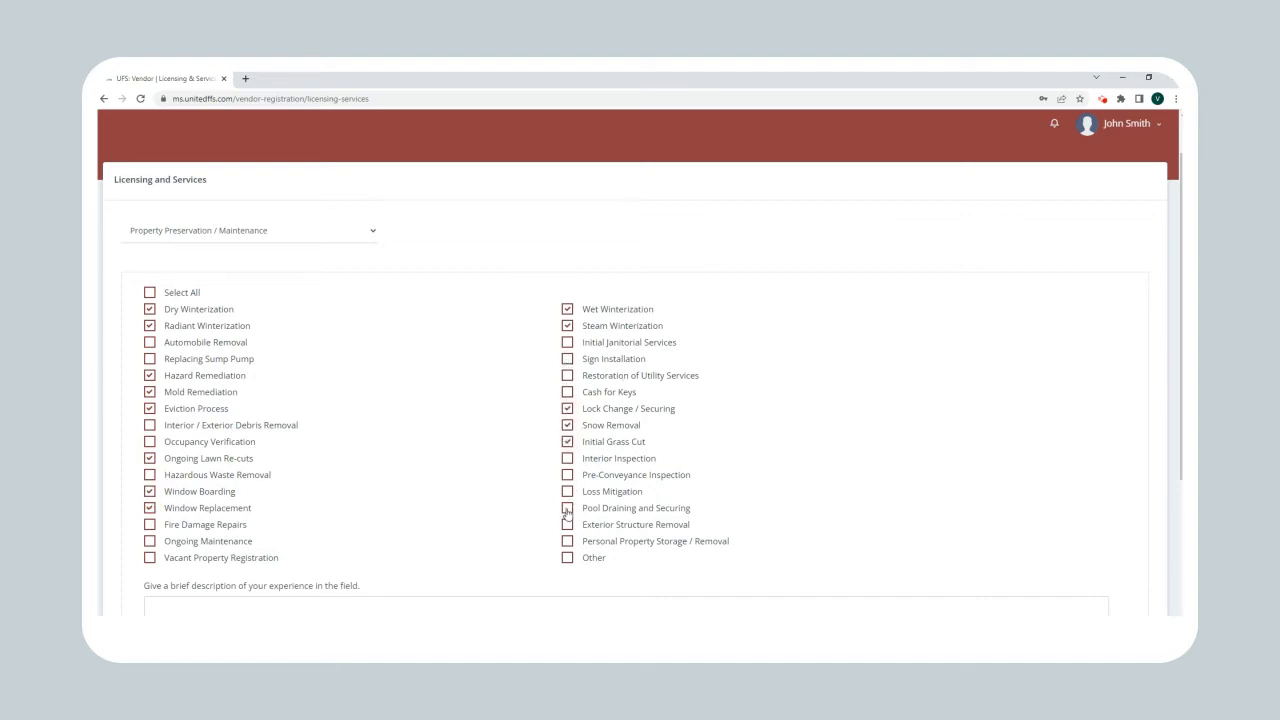
# Step: Enter experience '5 years in the', clients 'Client', work-order system 'Pruval', and save the section
pyautogui.scroll(-3)
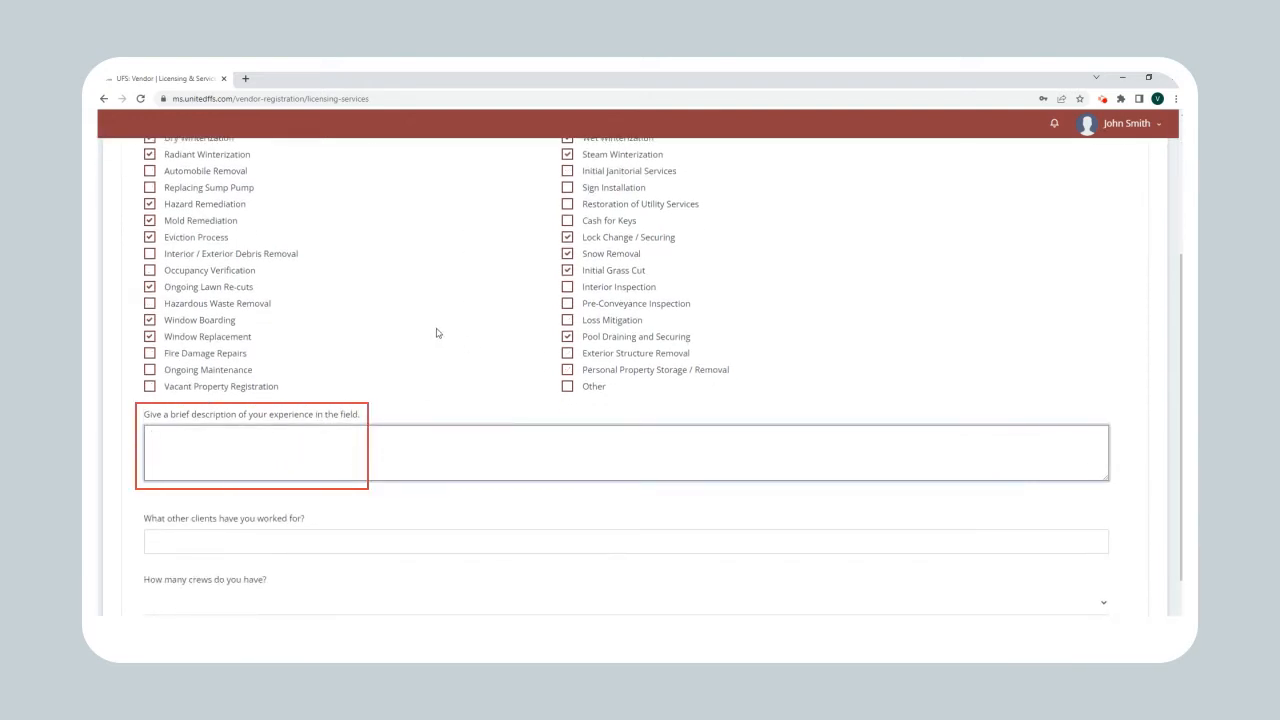
pyautogui.write('5 years in the field')
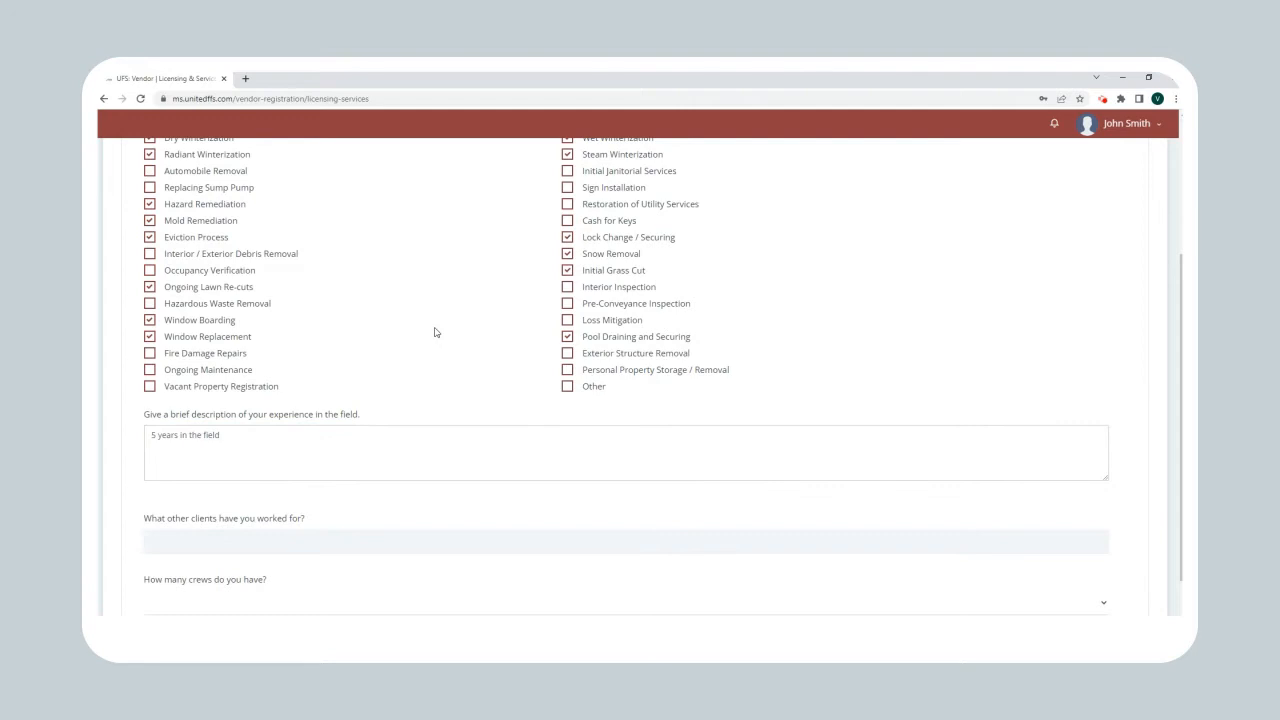
pyautogui.write('Client')
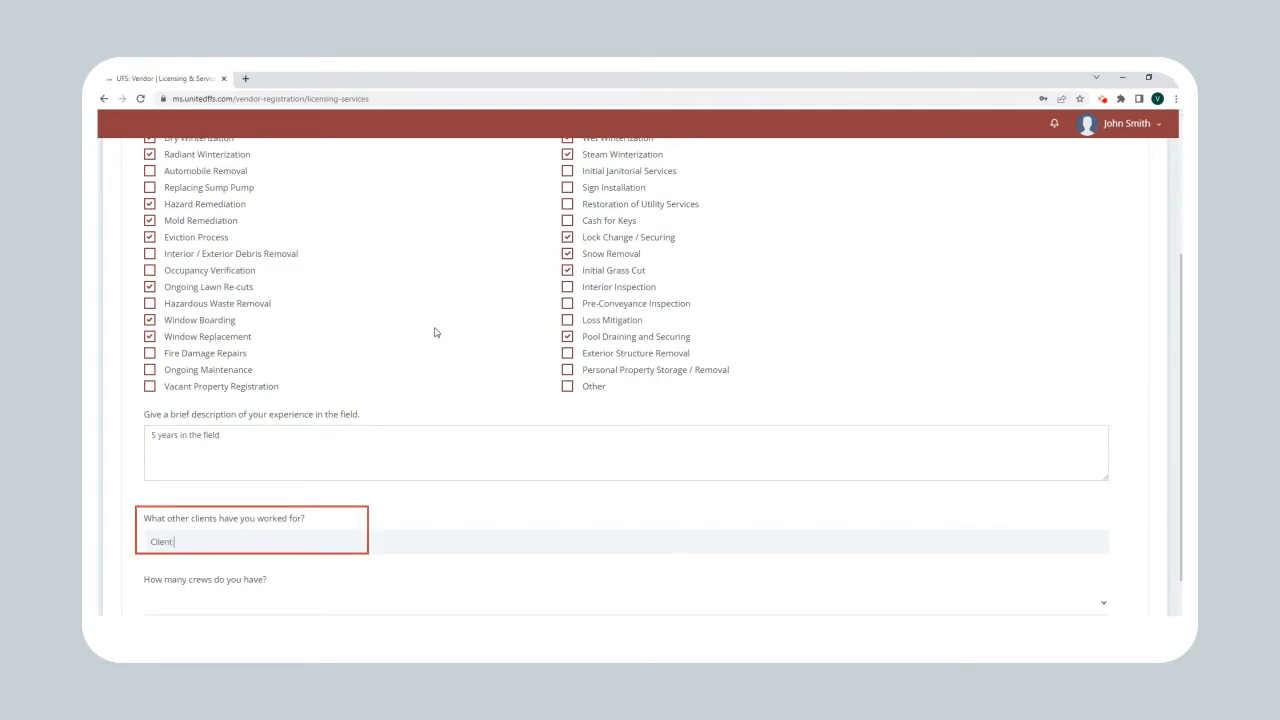
pyautogui.scroll(-3)
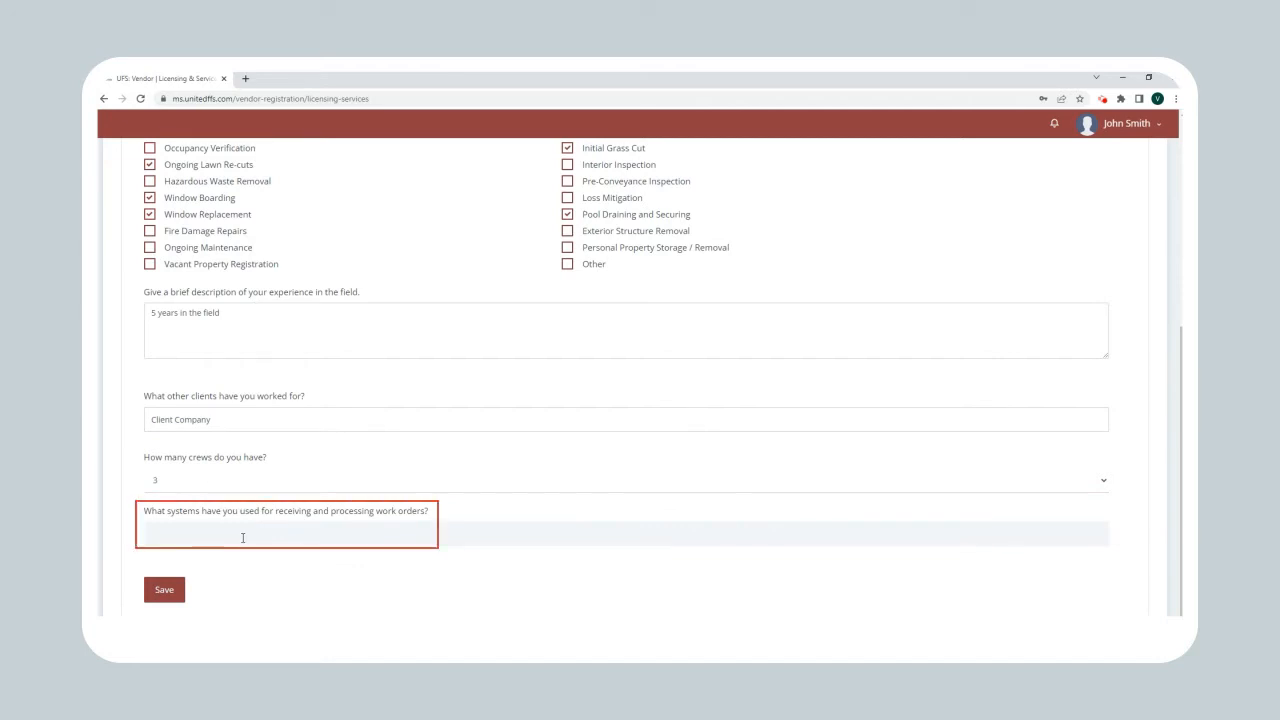
pyautogui.write('Pruval')
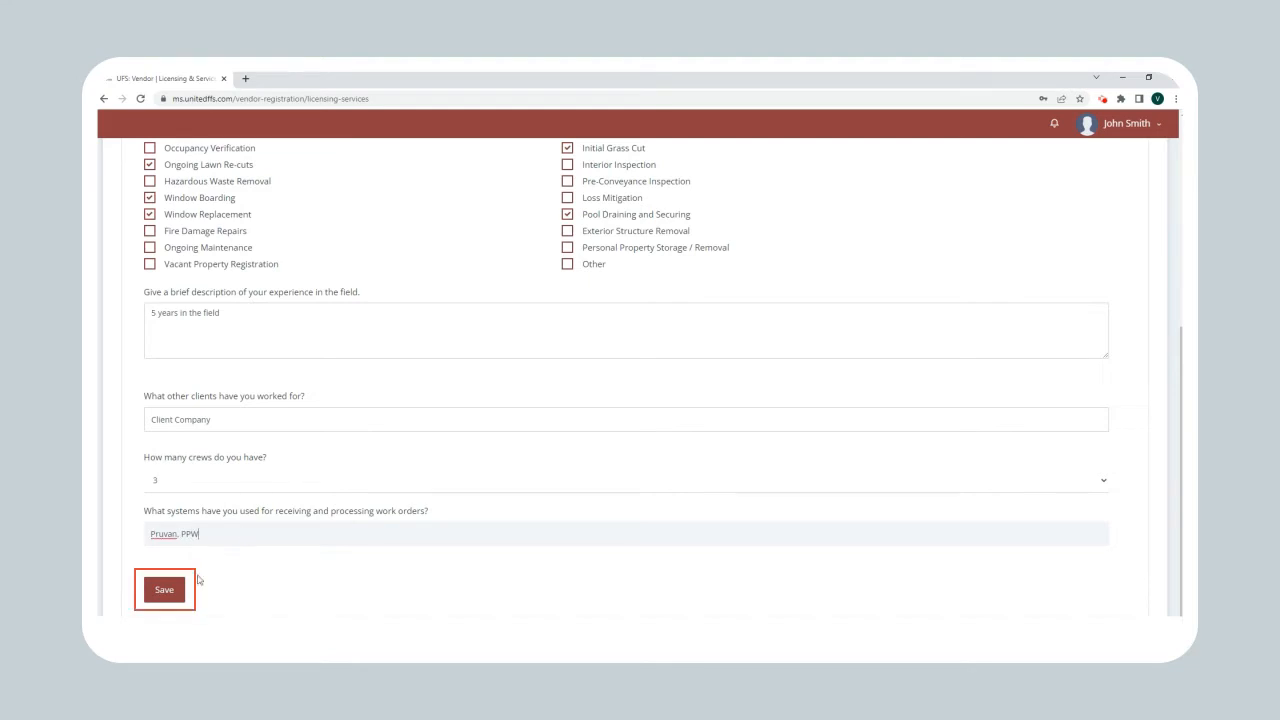
pyautogui.click(164, 588)
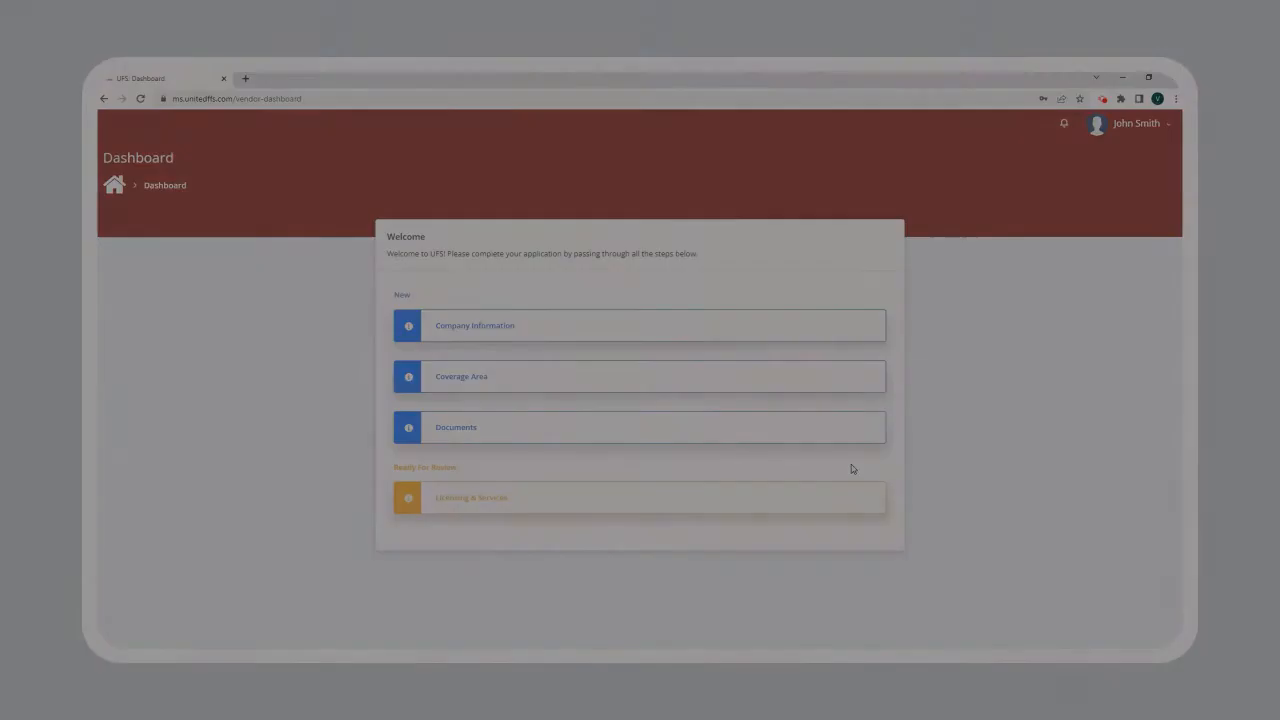
# Step: Set years in business and employee count in Company Information
pyautogui.click(640, 324)
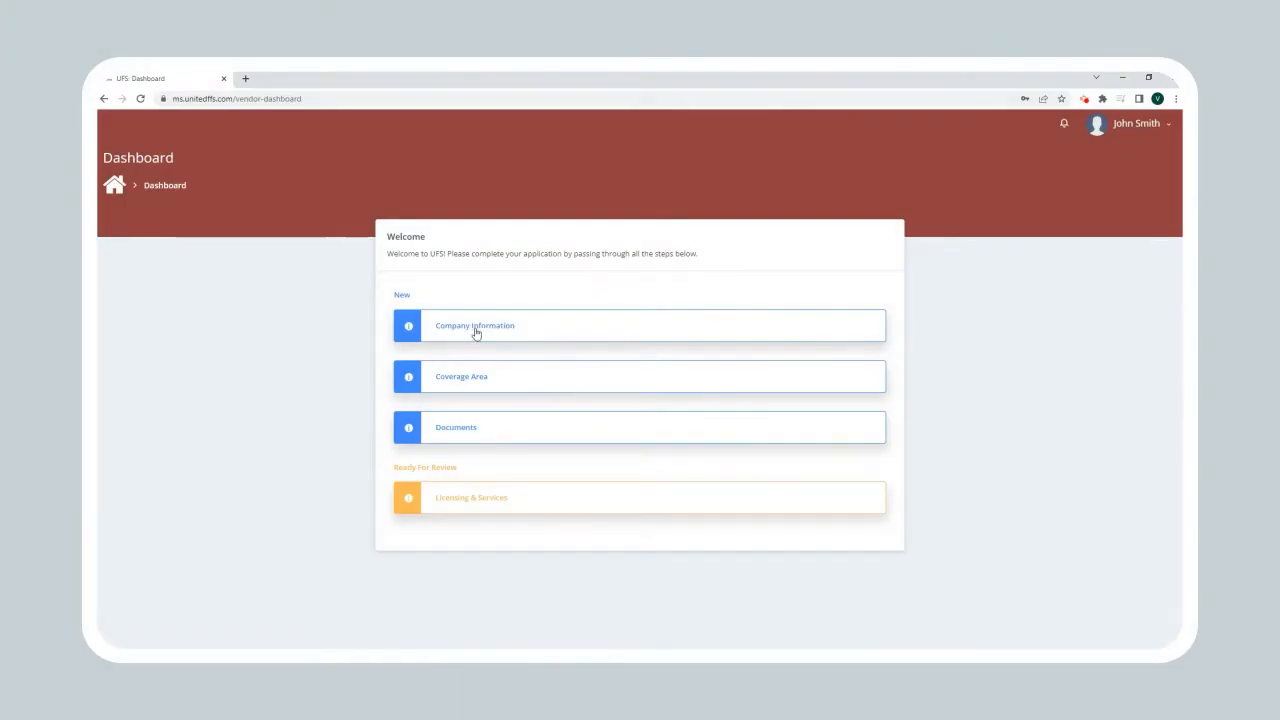
pyautogui.click(476, 324)
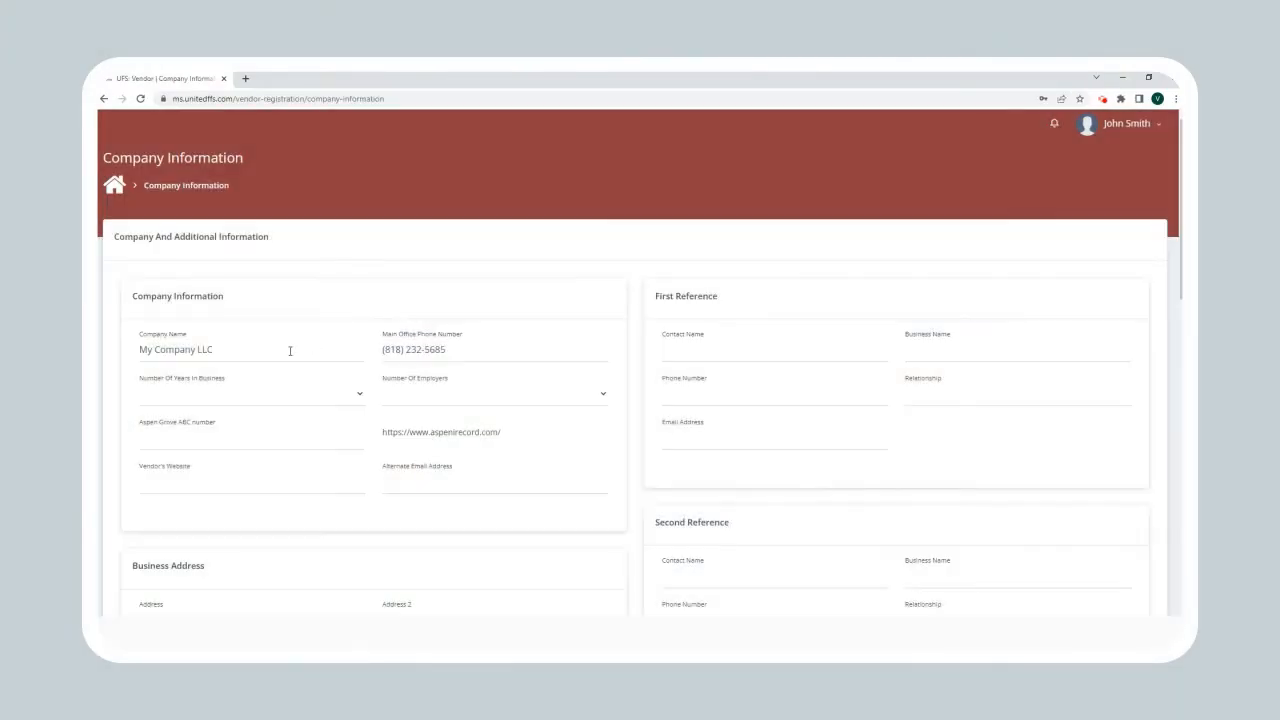
pyautogui.scroll(-3)
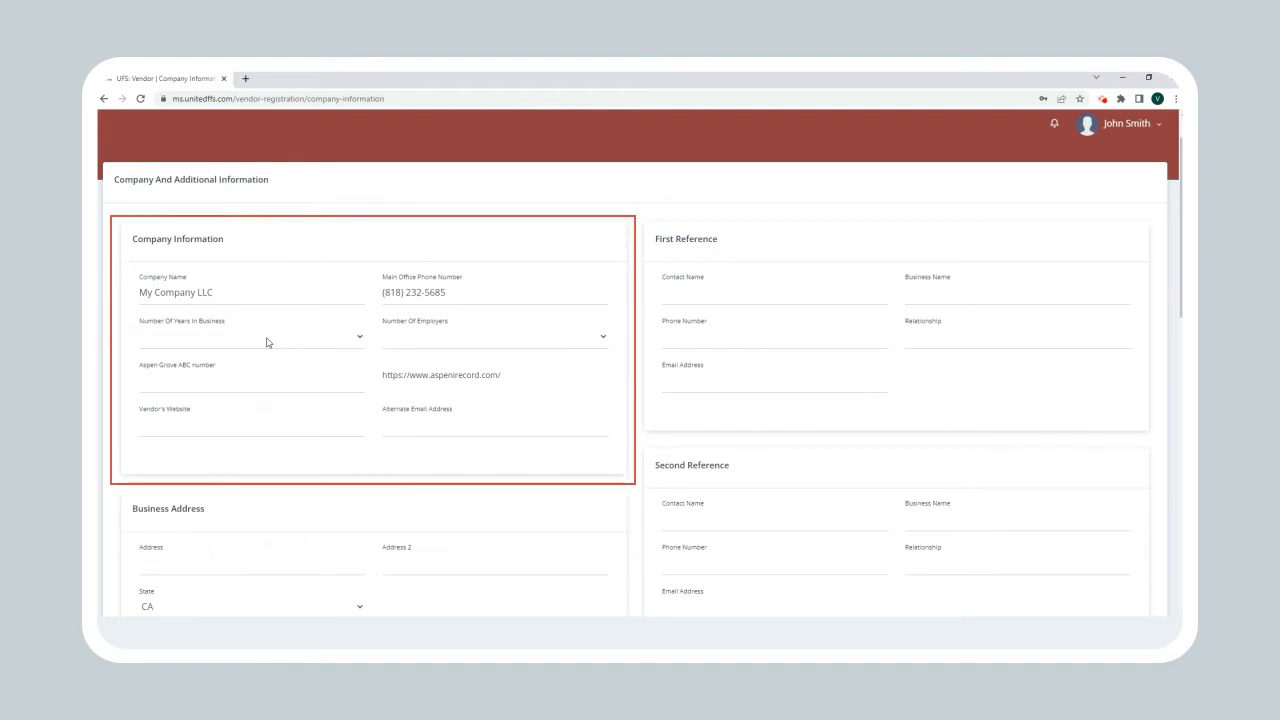
pyautogui.click(250, 336)
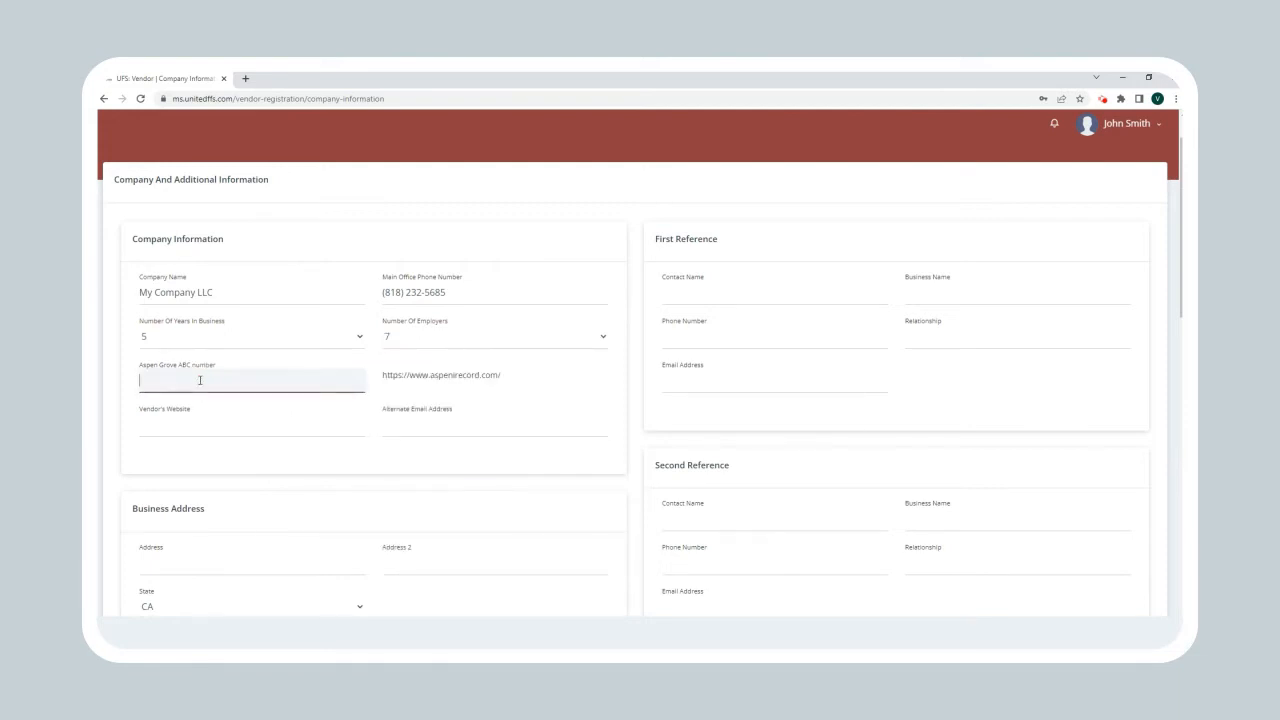
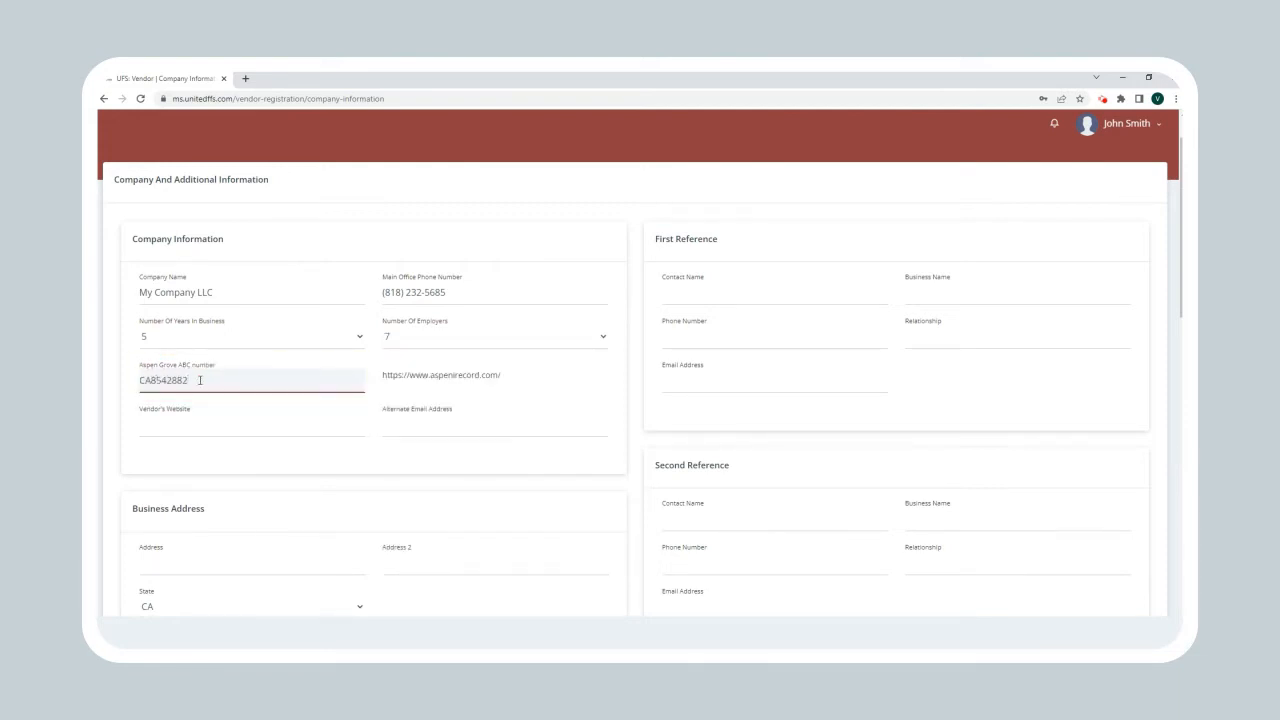
pyautogui.write('mywebsite.com')
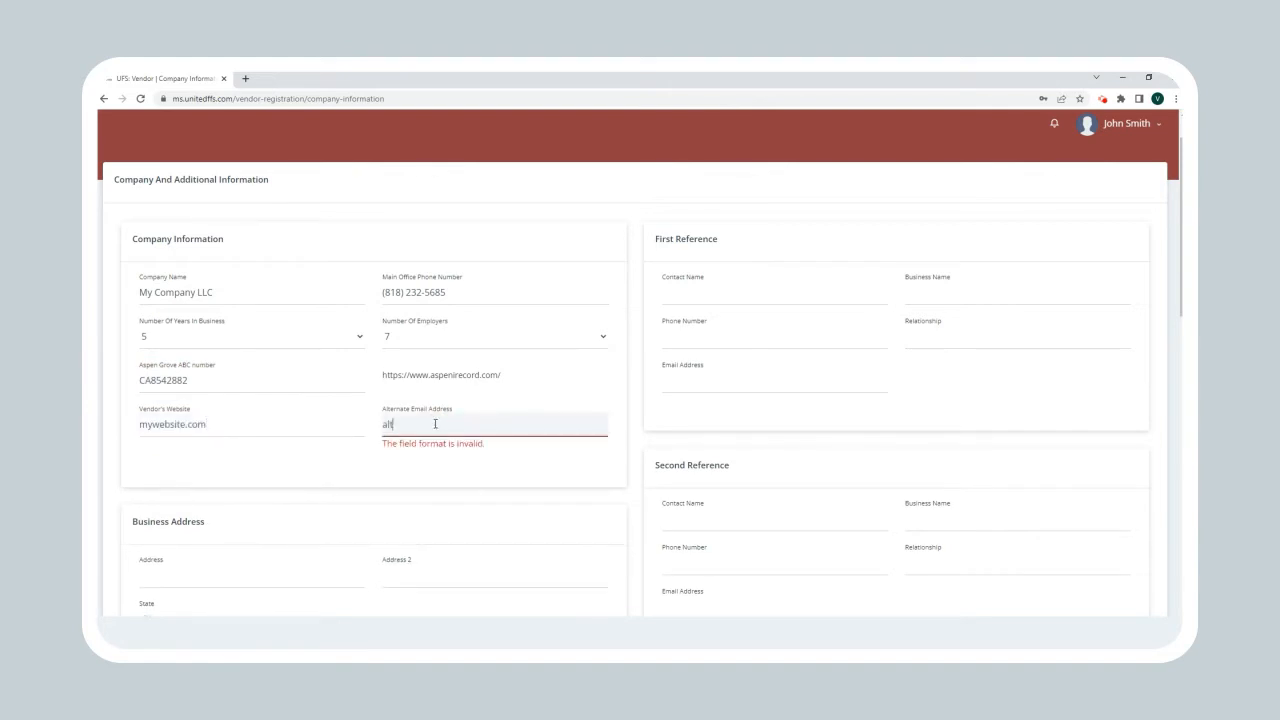
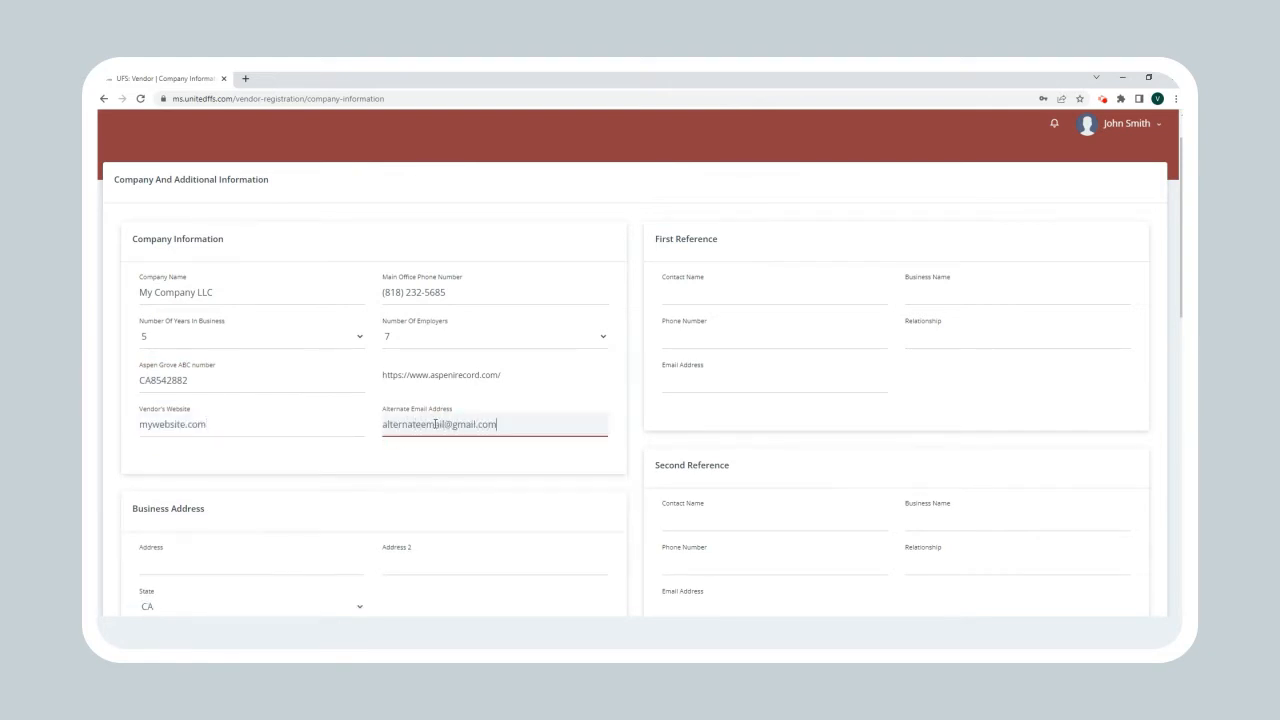
# Step: Enter address '123 Windml' and value 1,000 in the company details fields
pyautogui.scroll(-3)
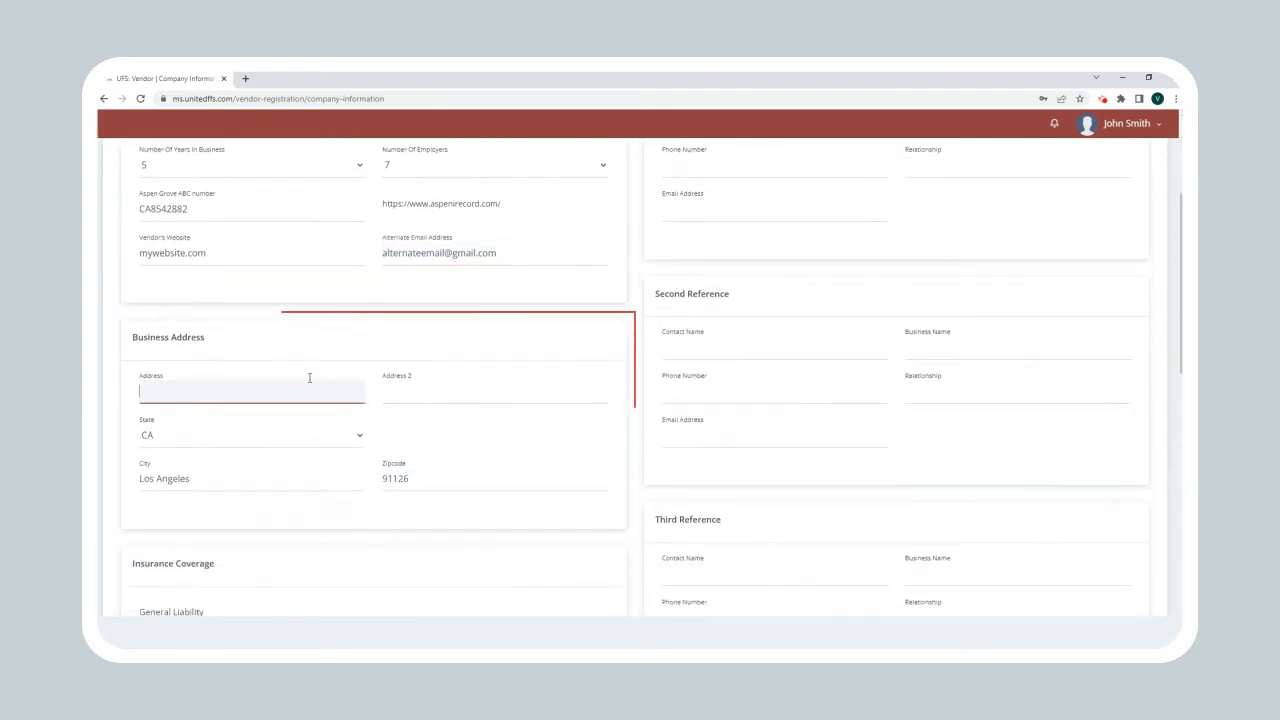
pyautogui.write('123 Windml')
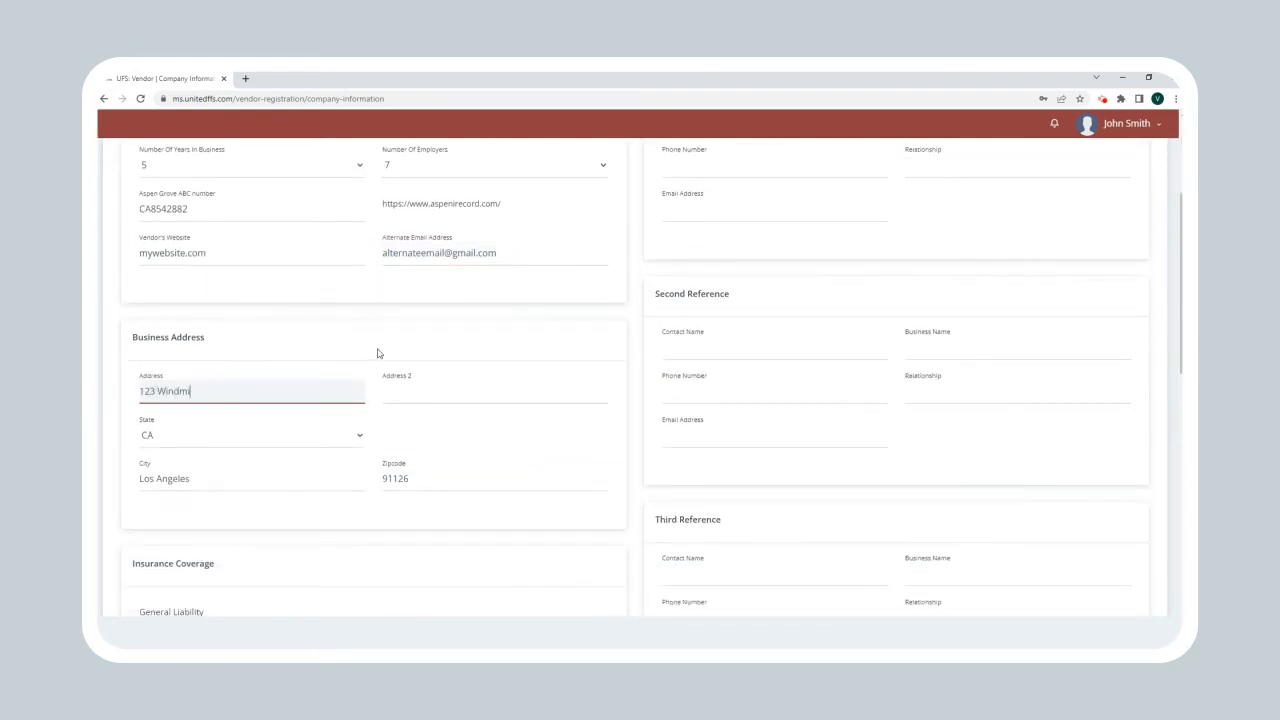
pyautogui.scroll(-3)
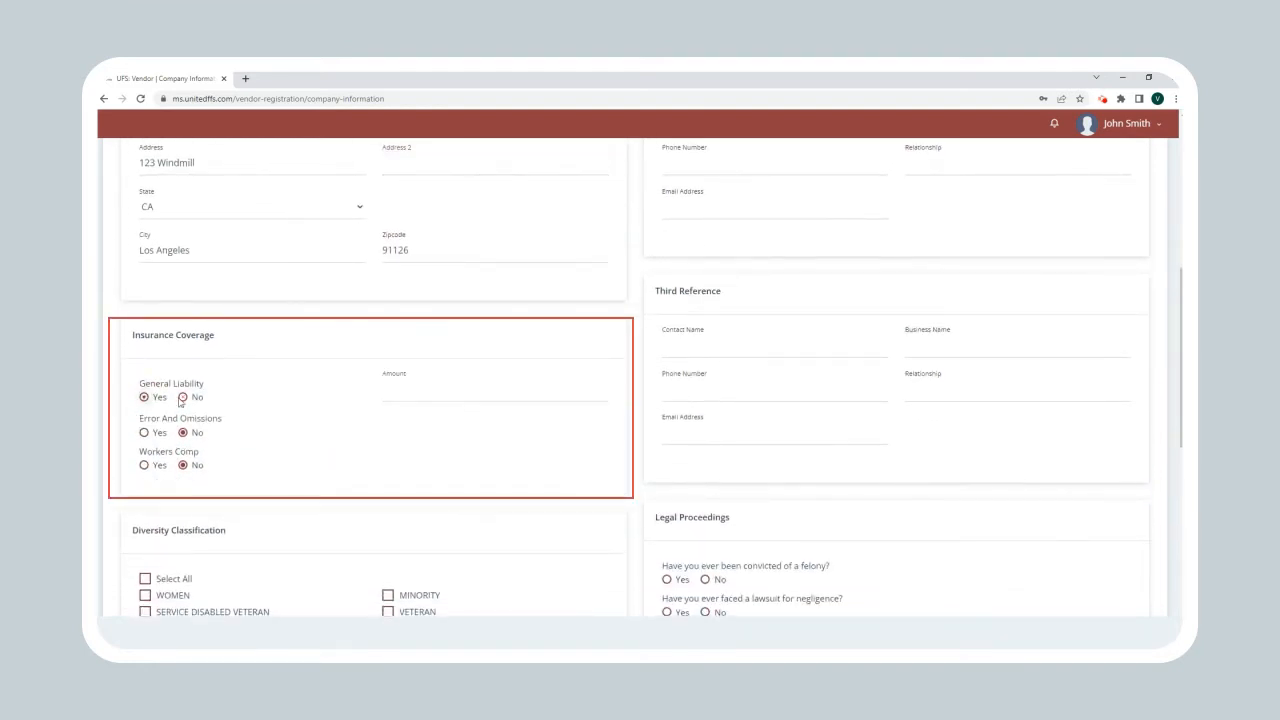
pyautogui.write('1,000')
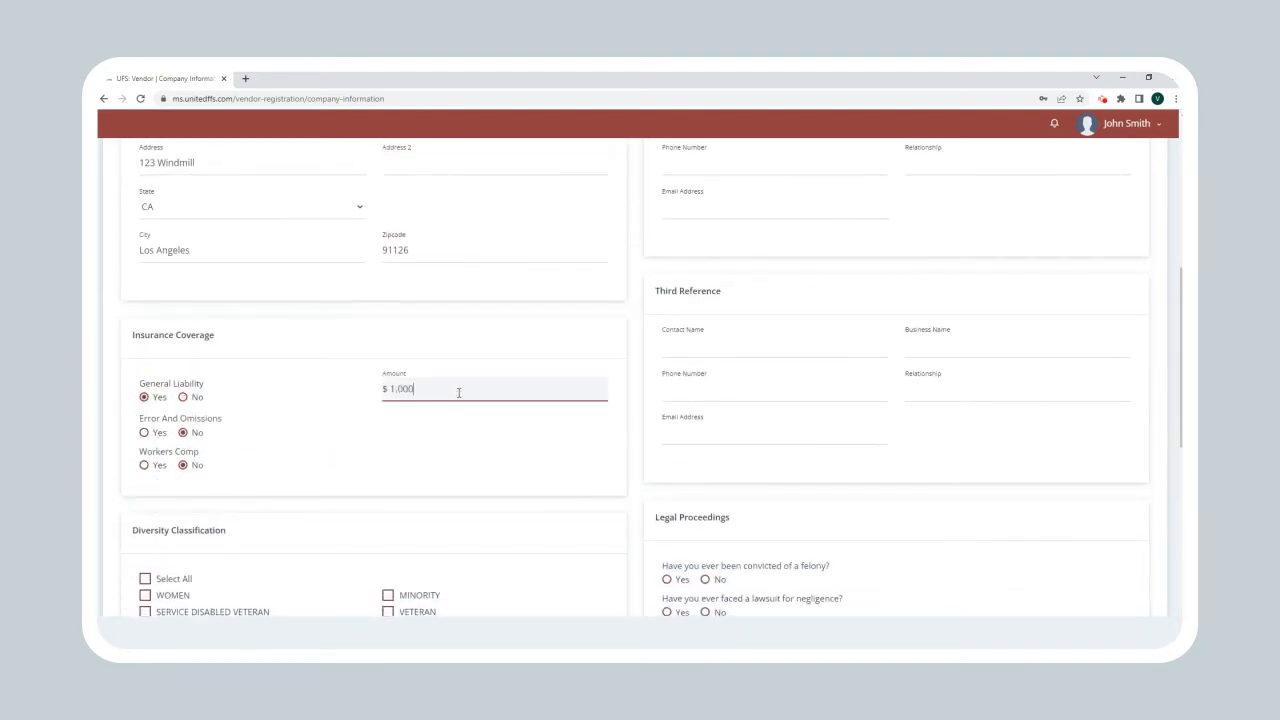
pyautogui.scroll(-3)
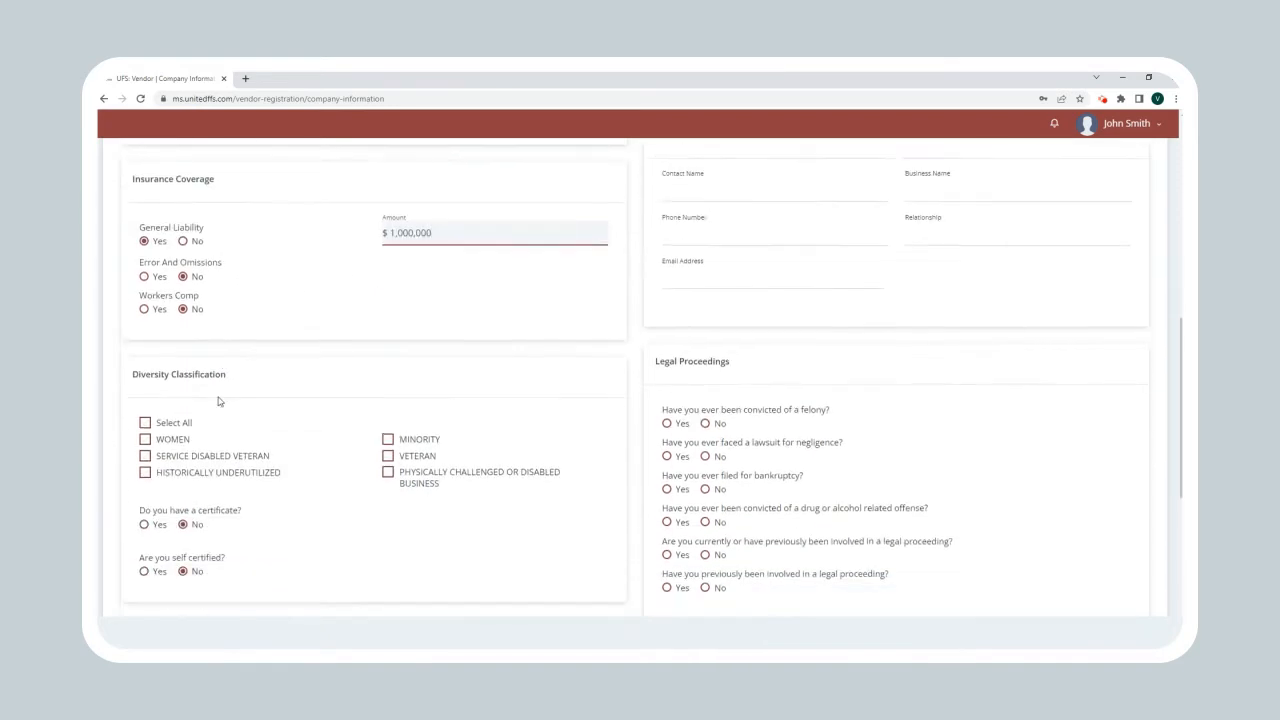
pyautogui.scroll(-3)
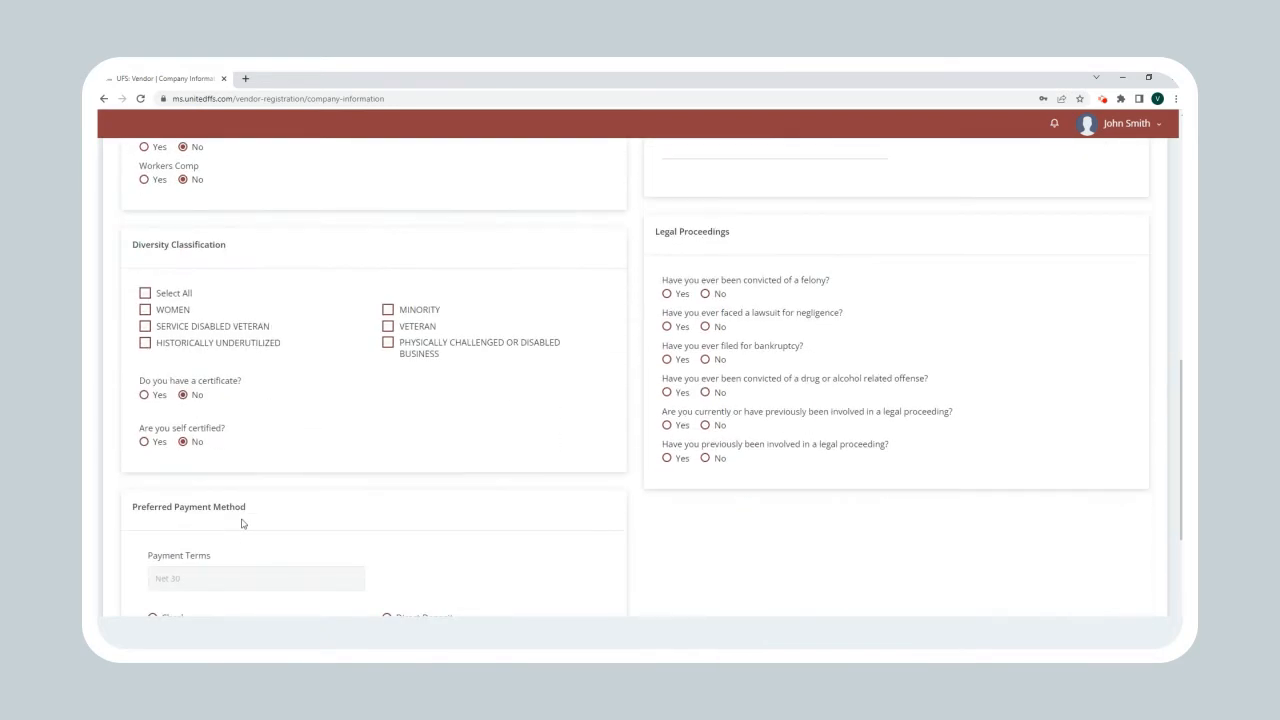
pyautogui.scroll(-3)
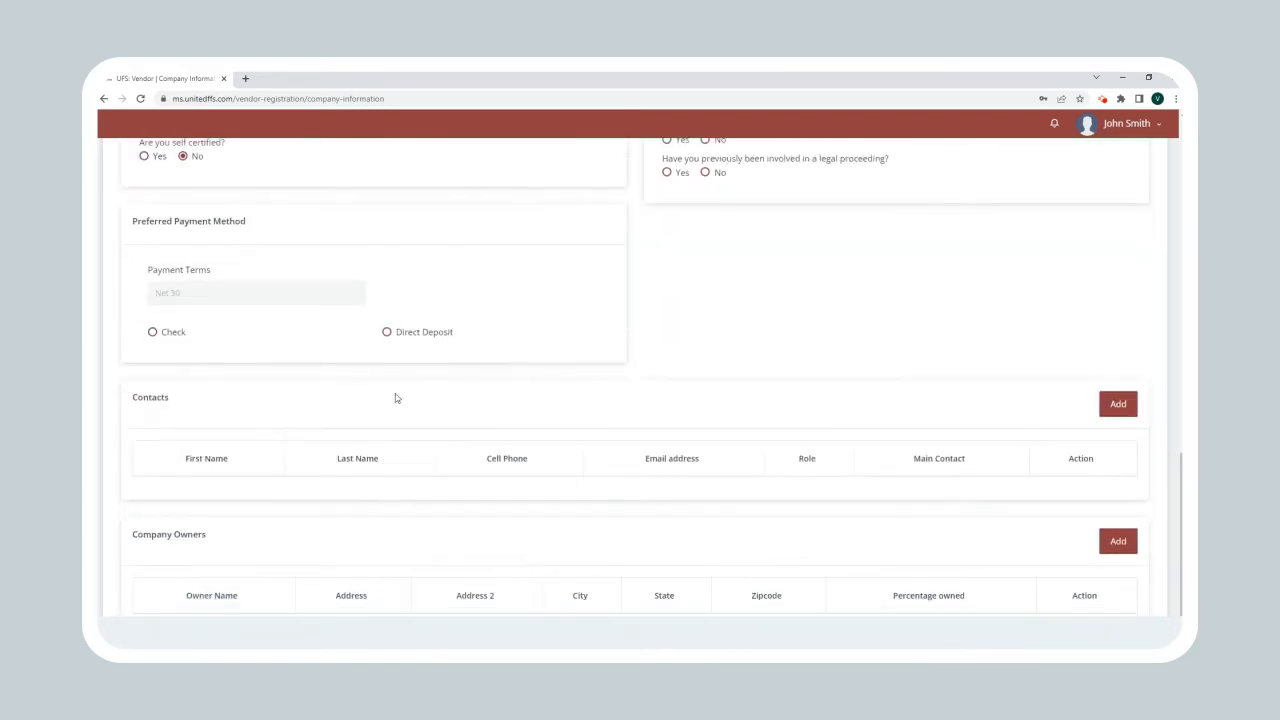
# Step: Switch the preferred payment method to Check with mailing address 123 Windmill
pyautogui.click(388, 332)
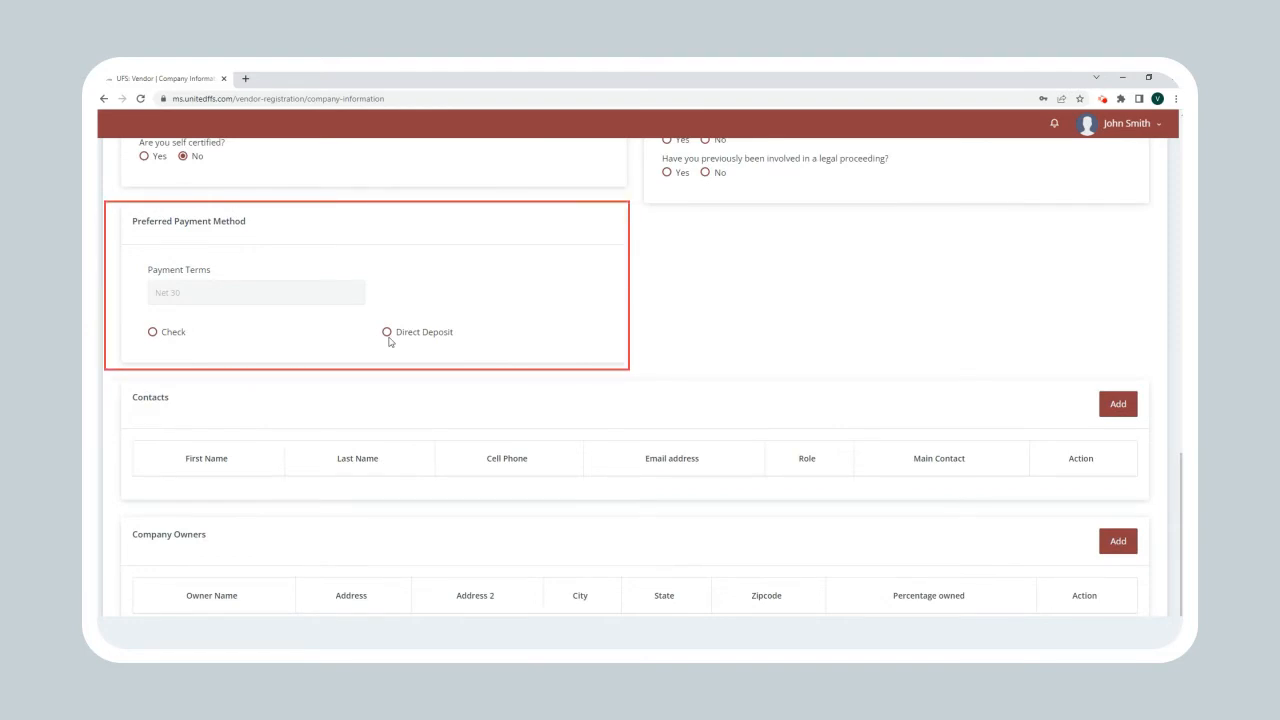
pyautogui.click(388, 332)
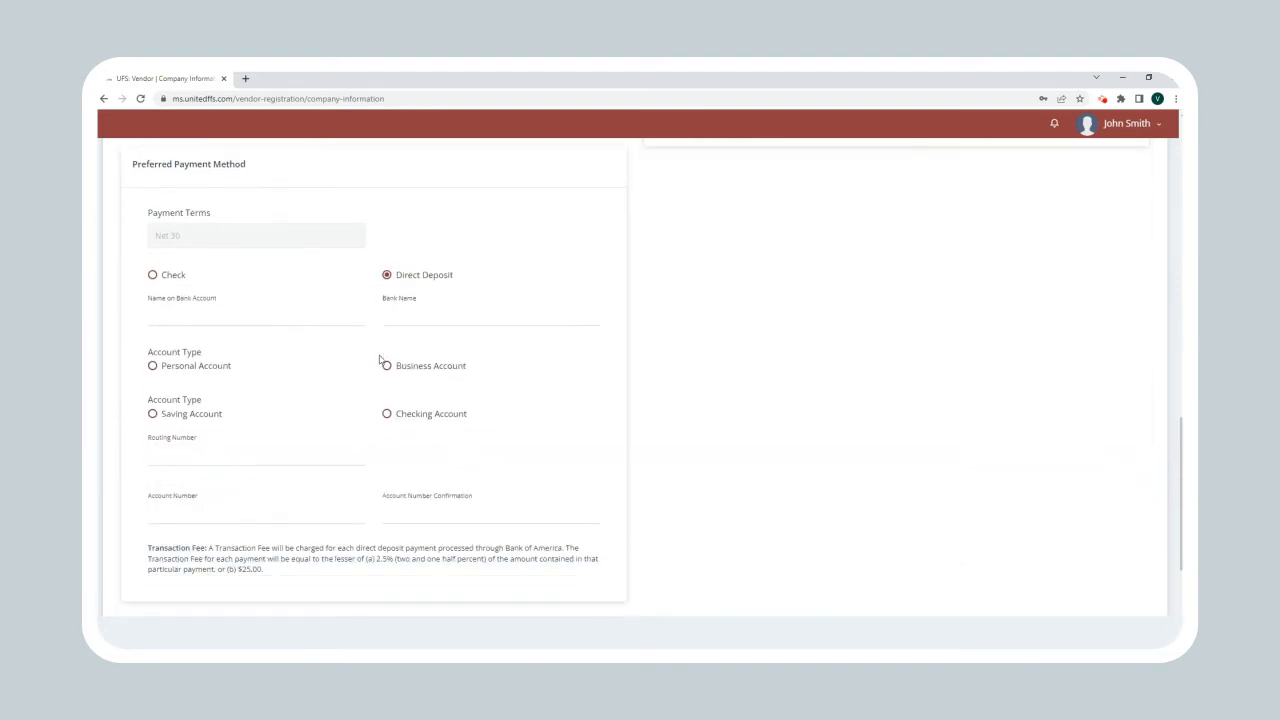
pyautogui.click(152, 274)
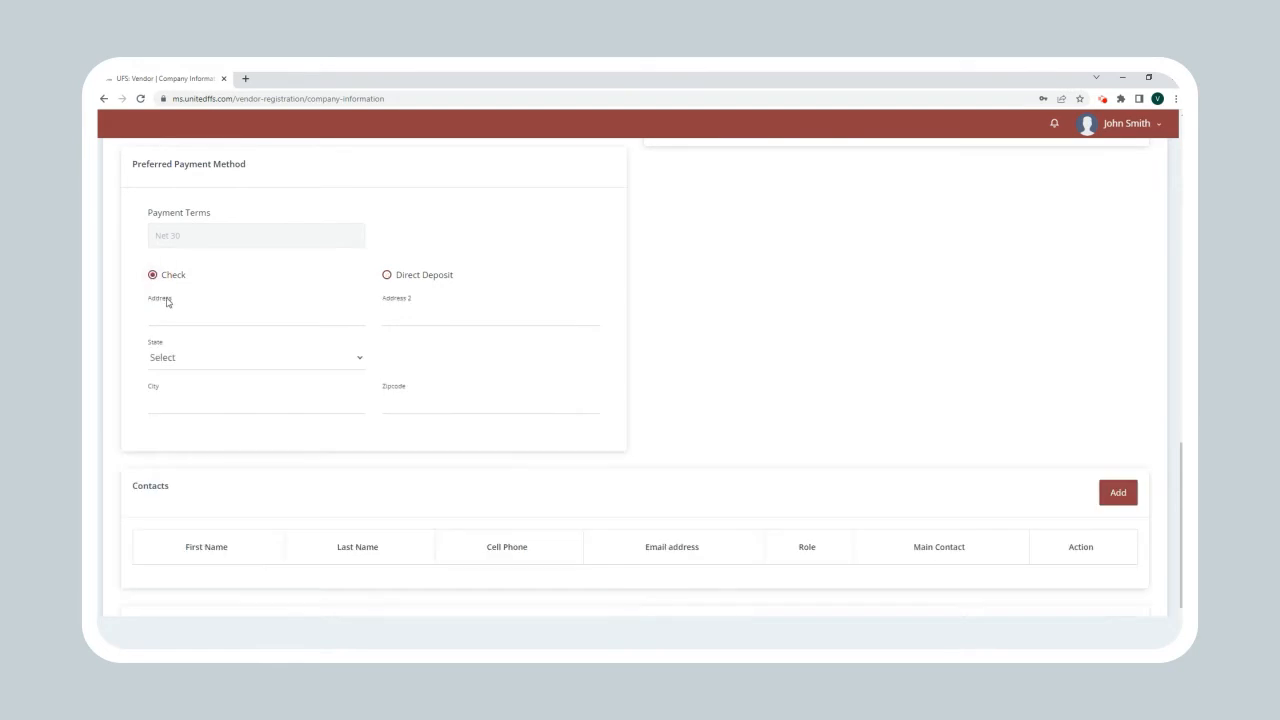
pyautogui.write('123')
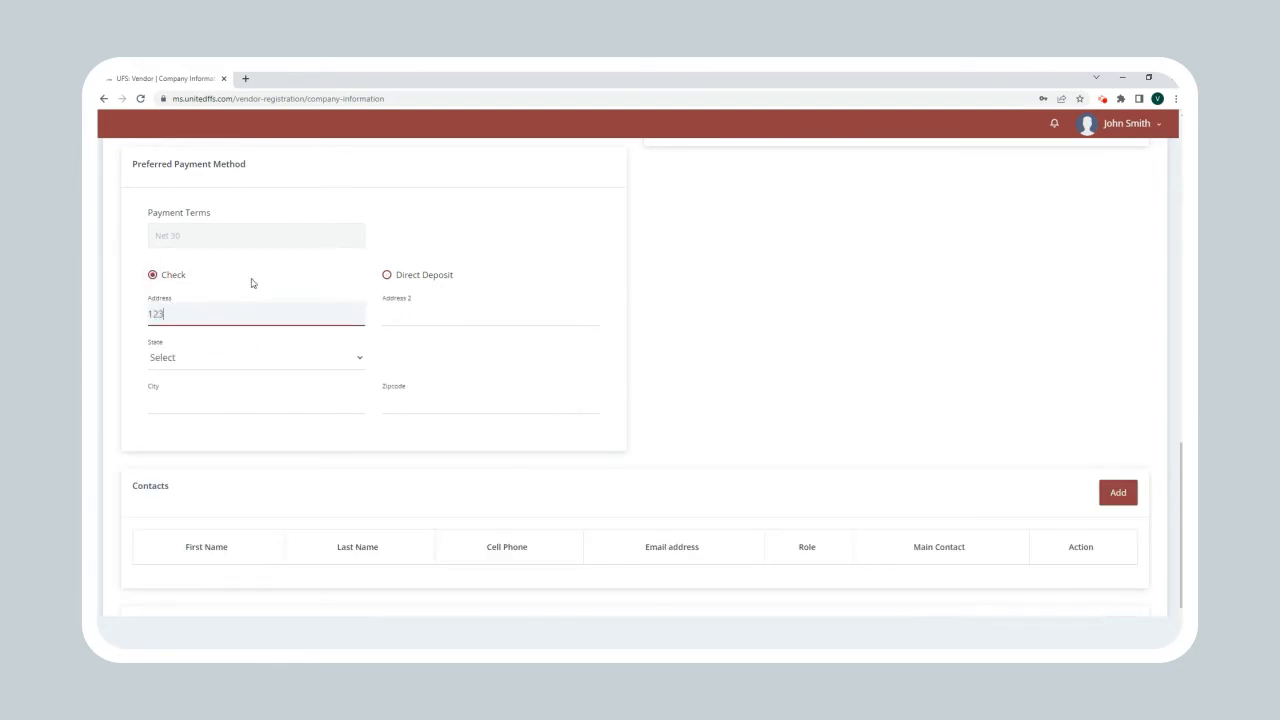
pyautogui.write('Windmill')
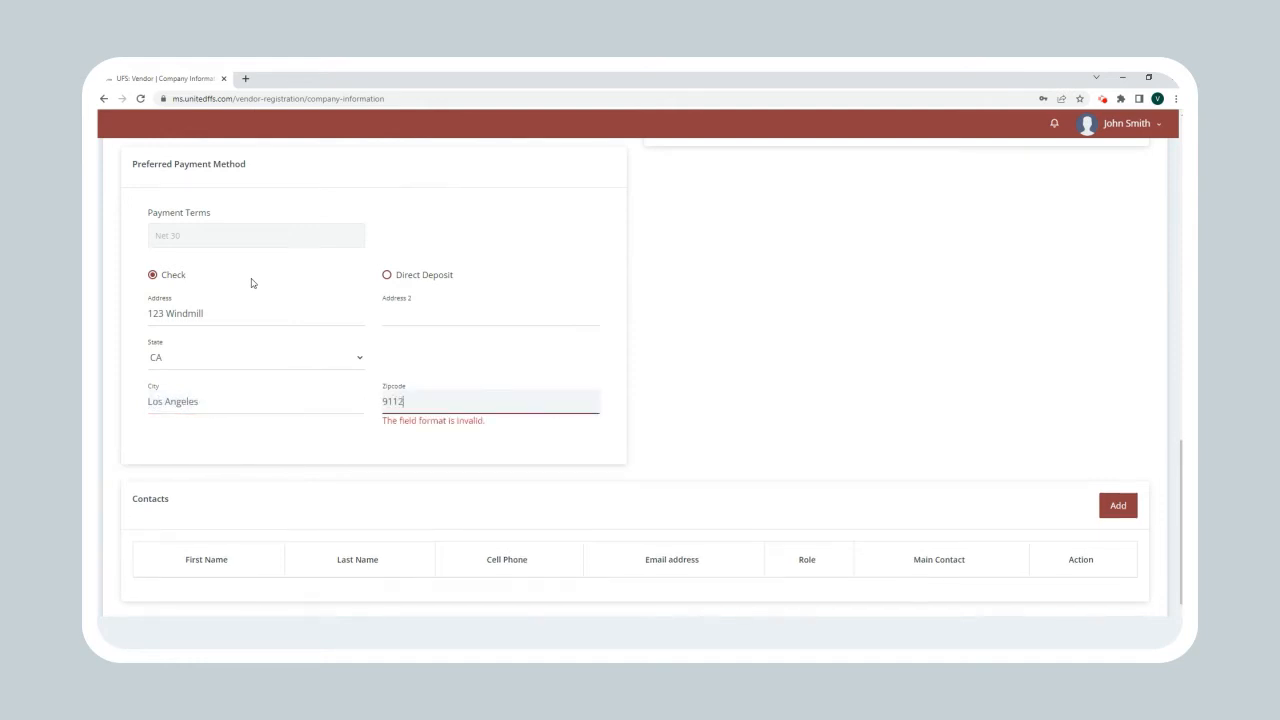
# Step: Finish the first reference with Reference@gmail and save John Smith as main contact
pyautogui.scroll(3)
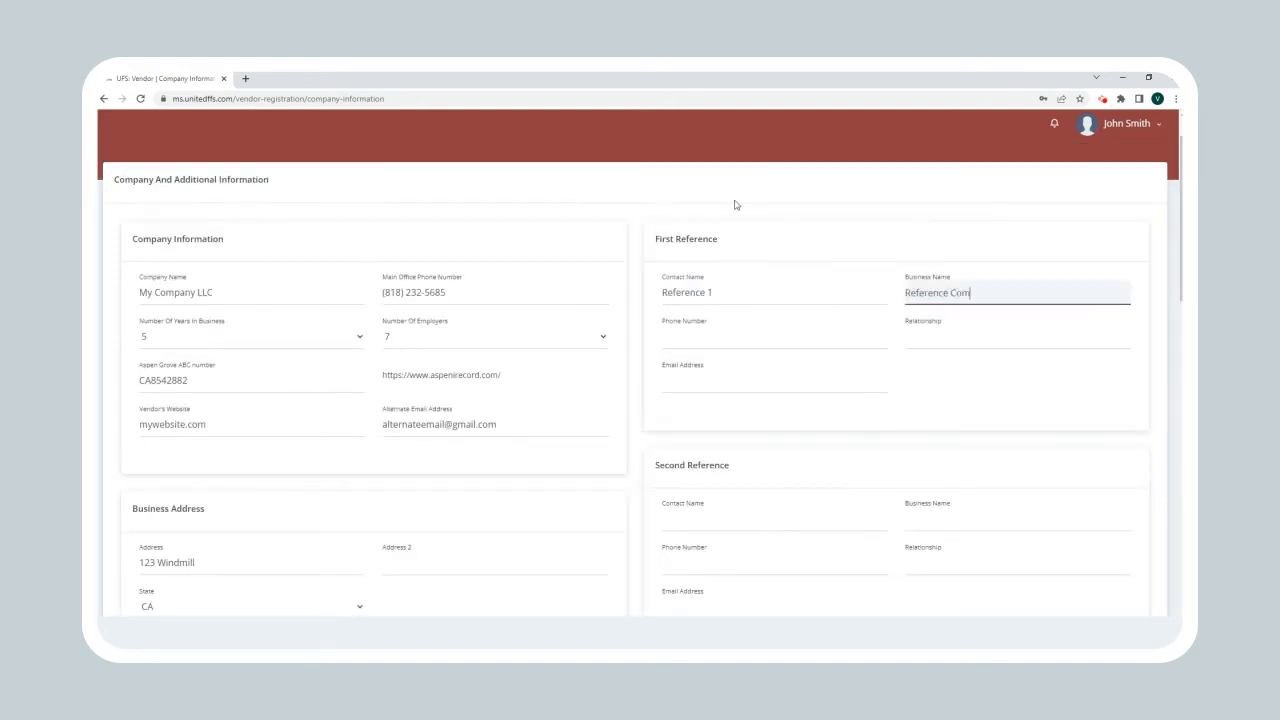
pyautogui.write('Reference@gmail')
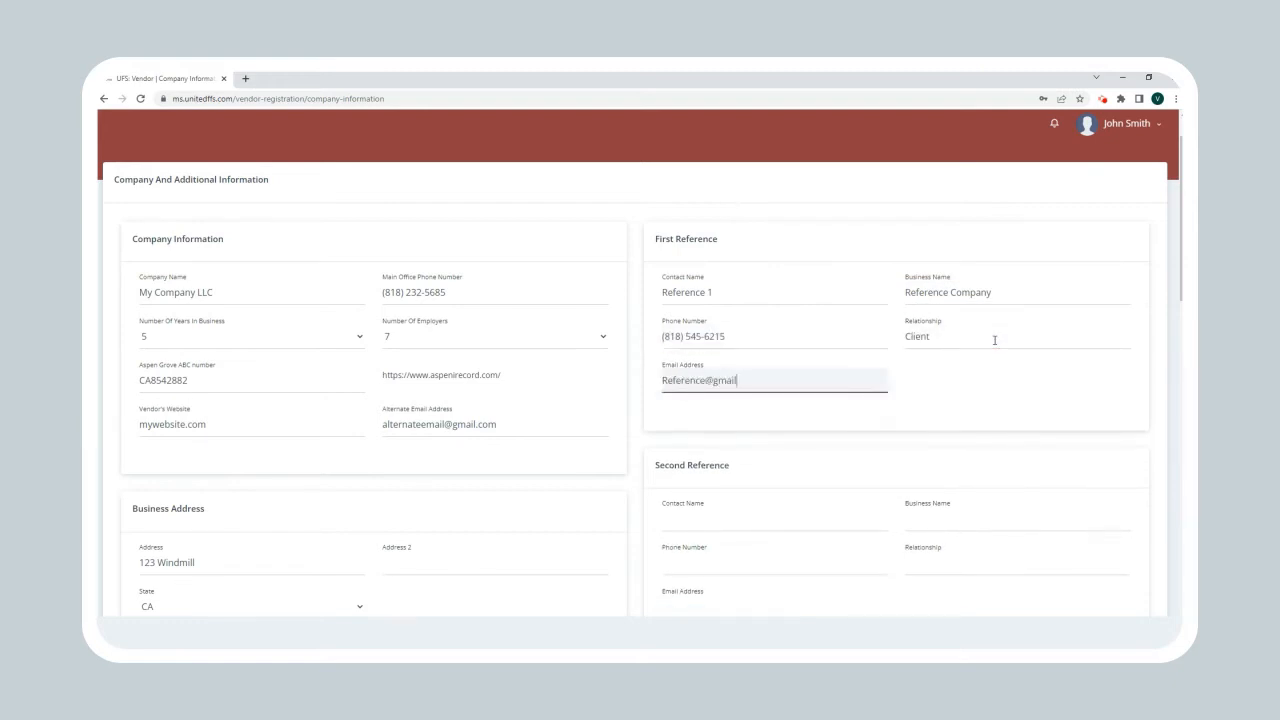
pyautogui.scroll(-3)
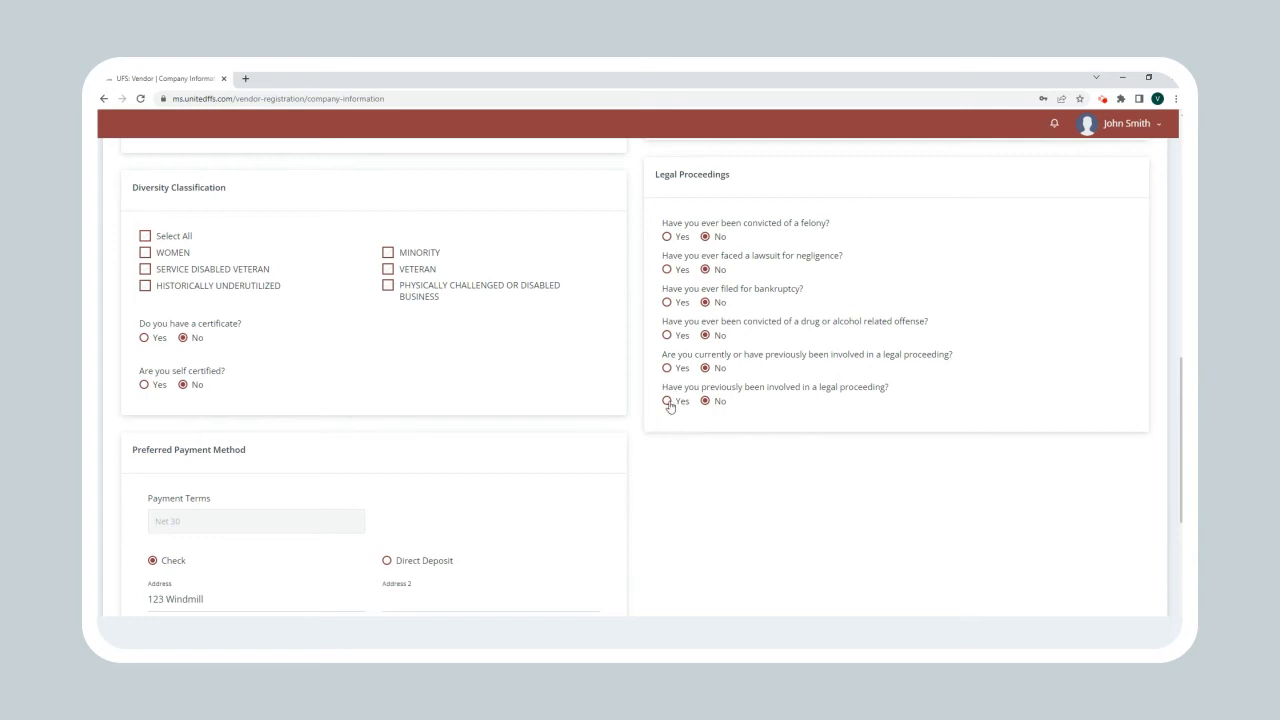
pyautogui.scroll(-3)
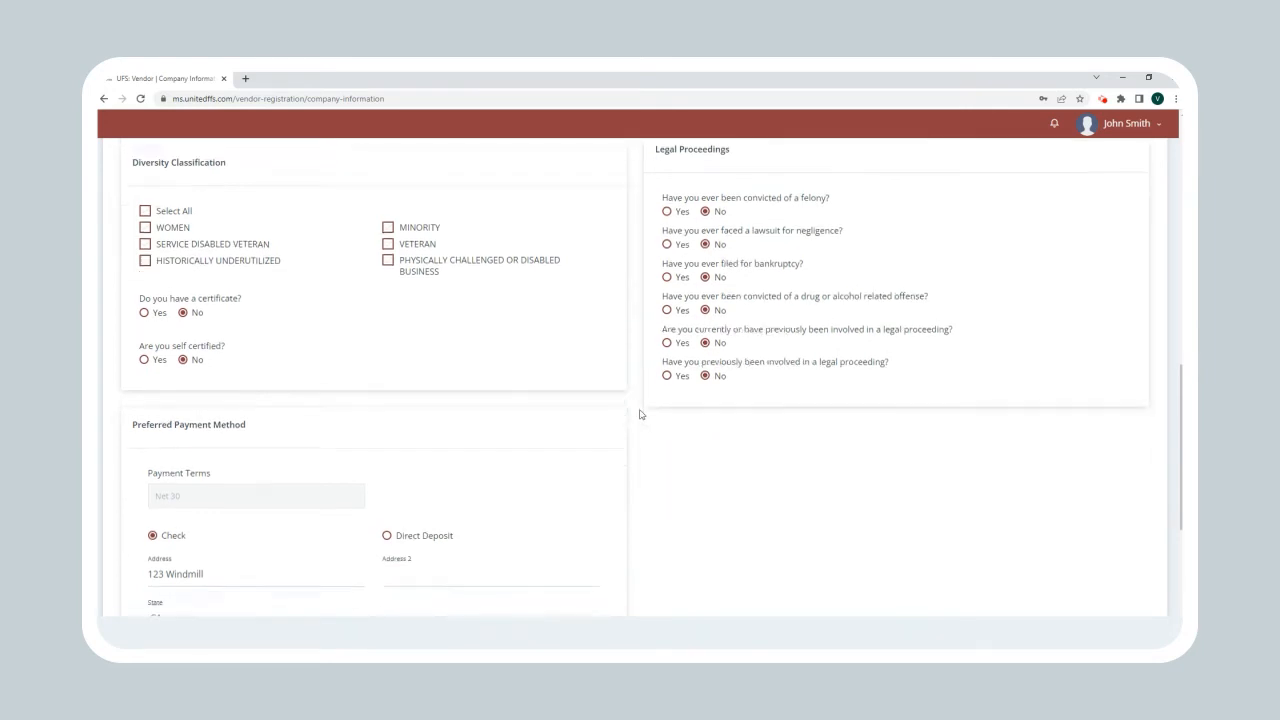
pyautogui.scroll(-3)
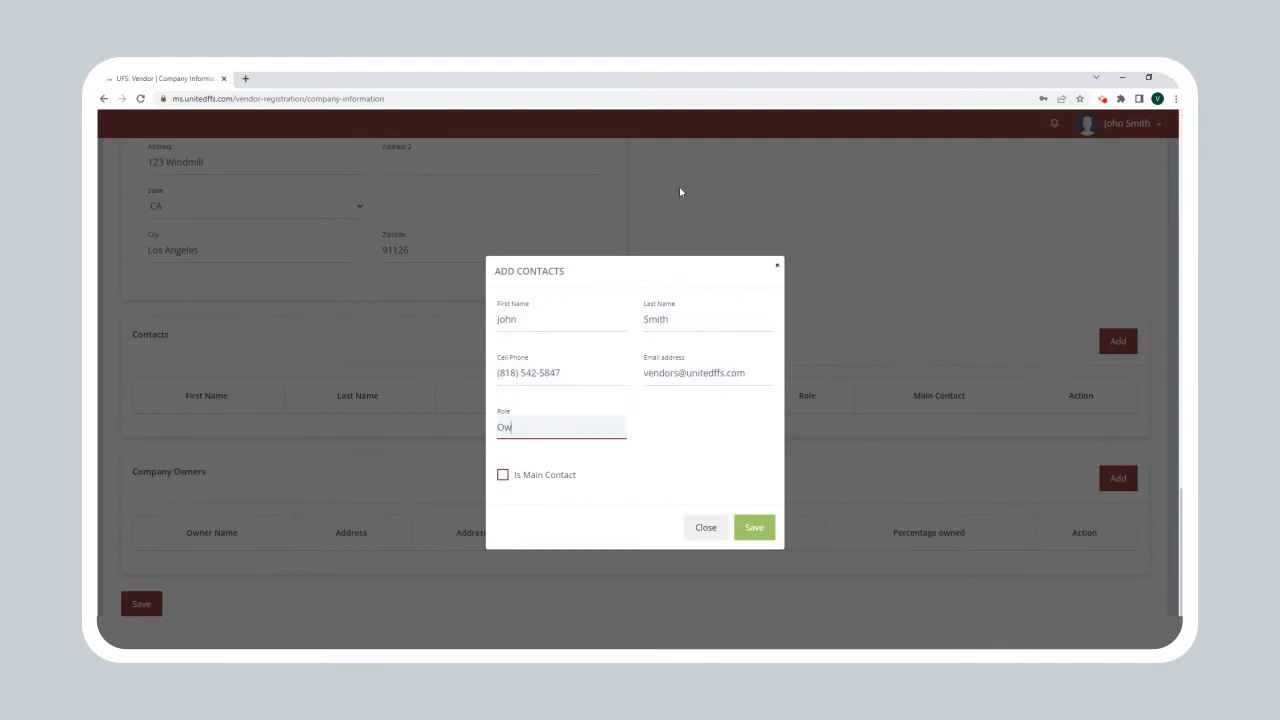
pyautogui.click(754, 528)
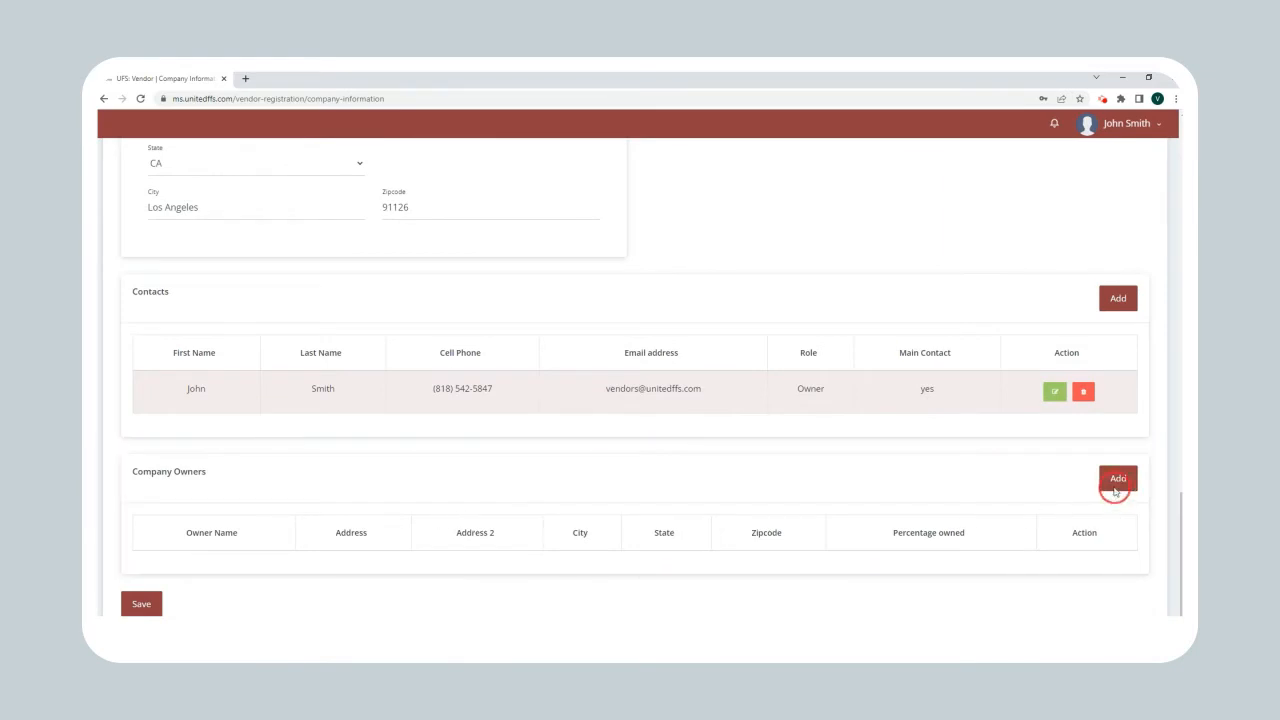
# Step: Add John Smith as 100% company owner and save the company information
pyautogui.click(1116, 478)
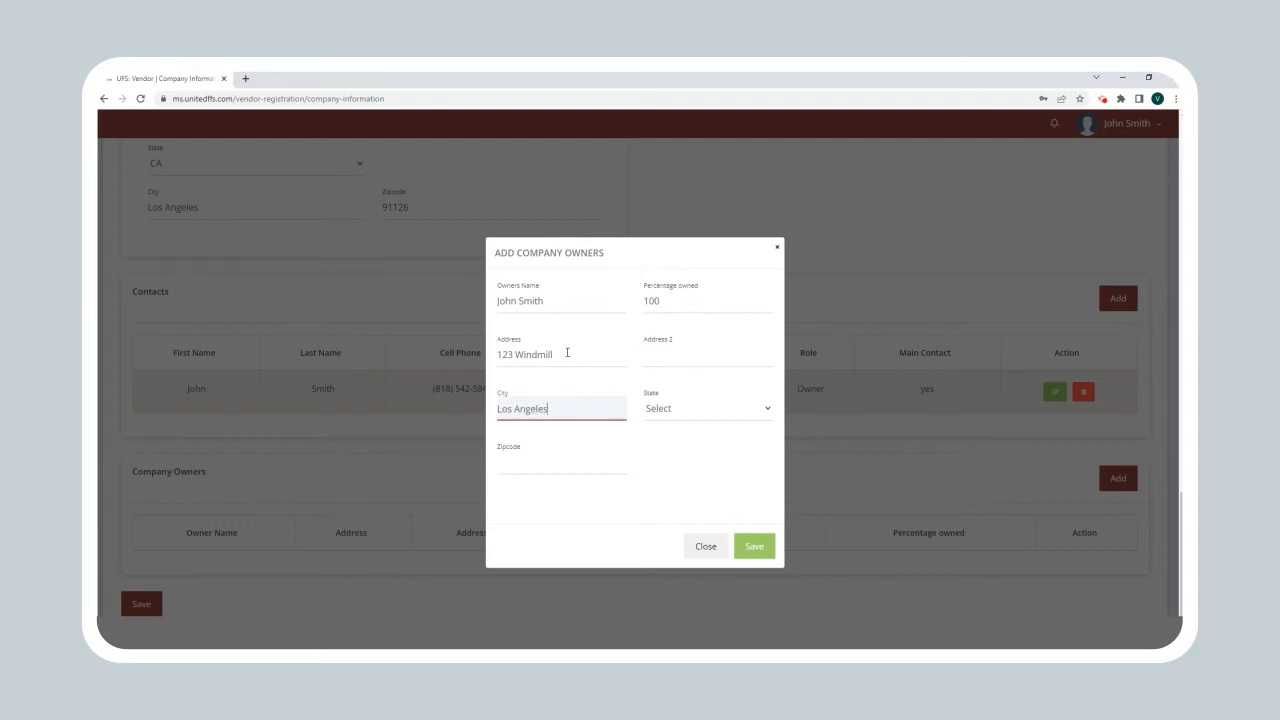
pyautogui.click(754, 546)
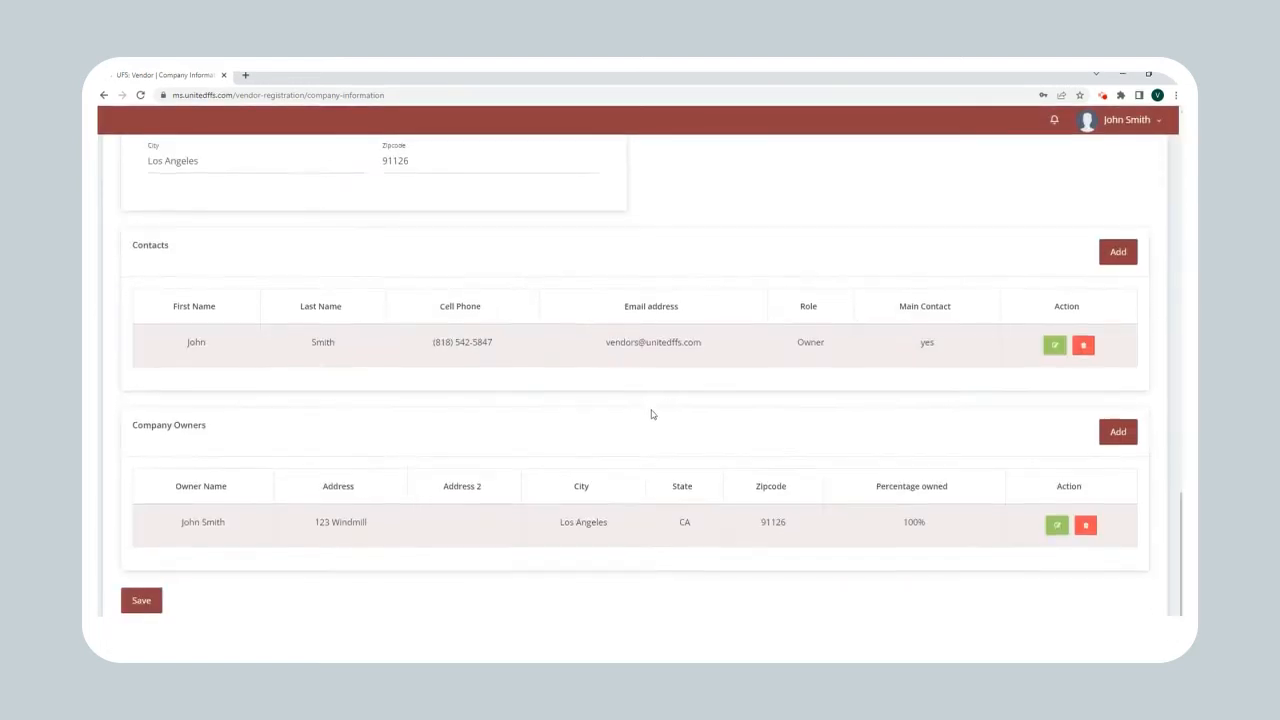
pyautogui.click(140, 600)
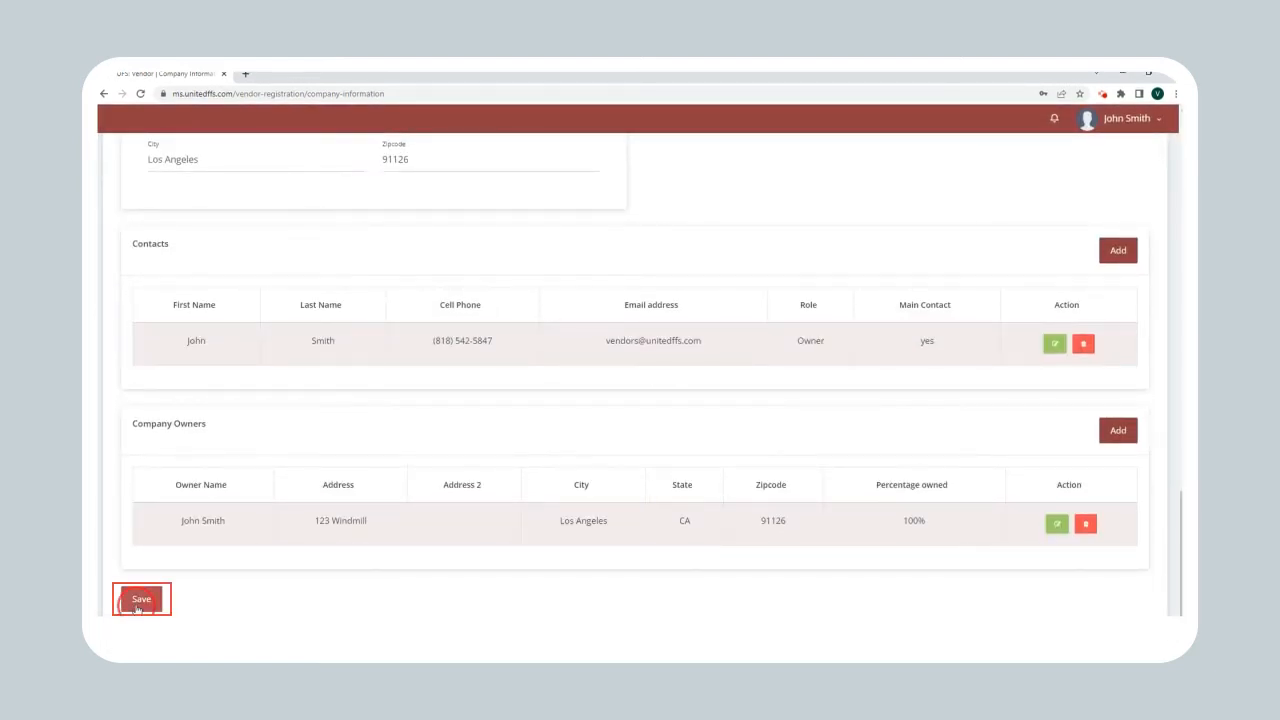
pyautogui.click(140, 598)
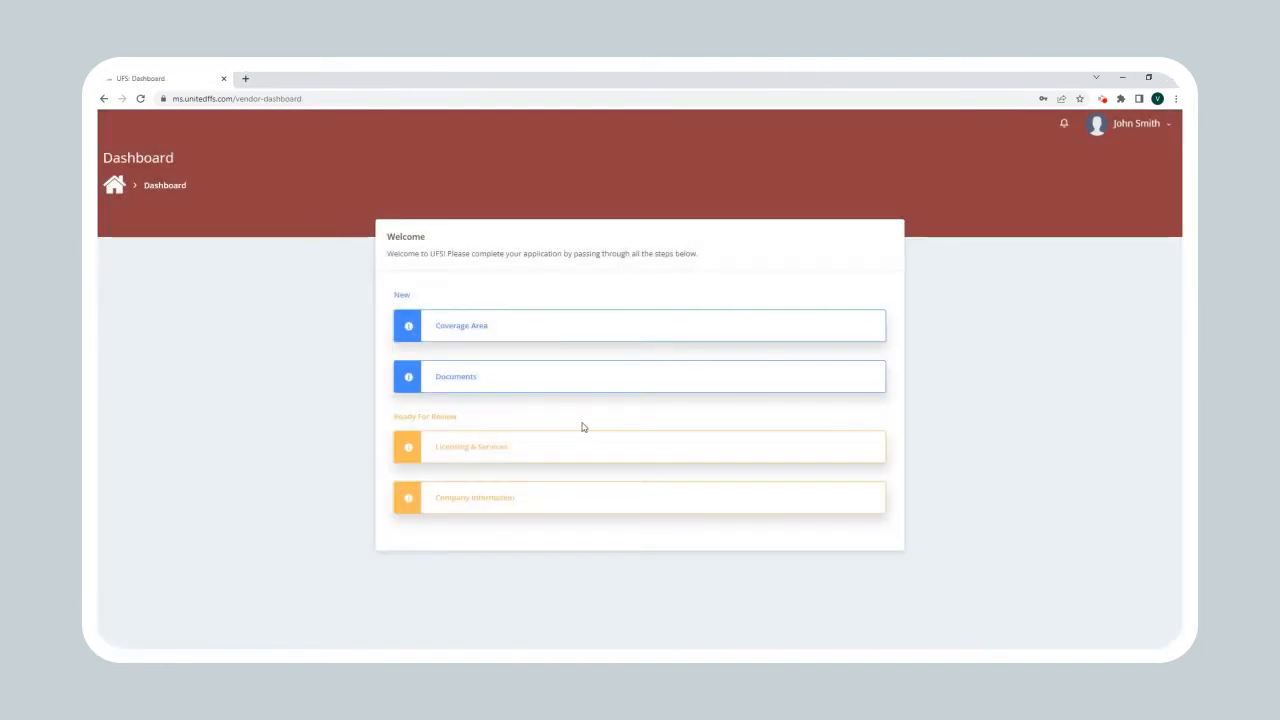
pyautogui.moveTo(976, 474)
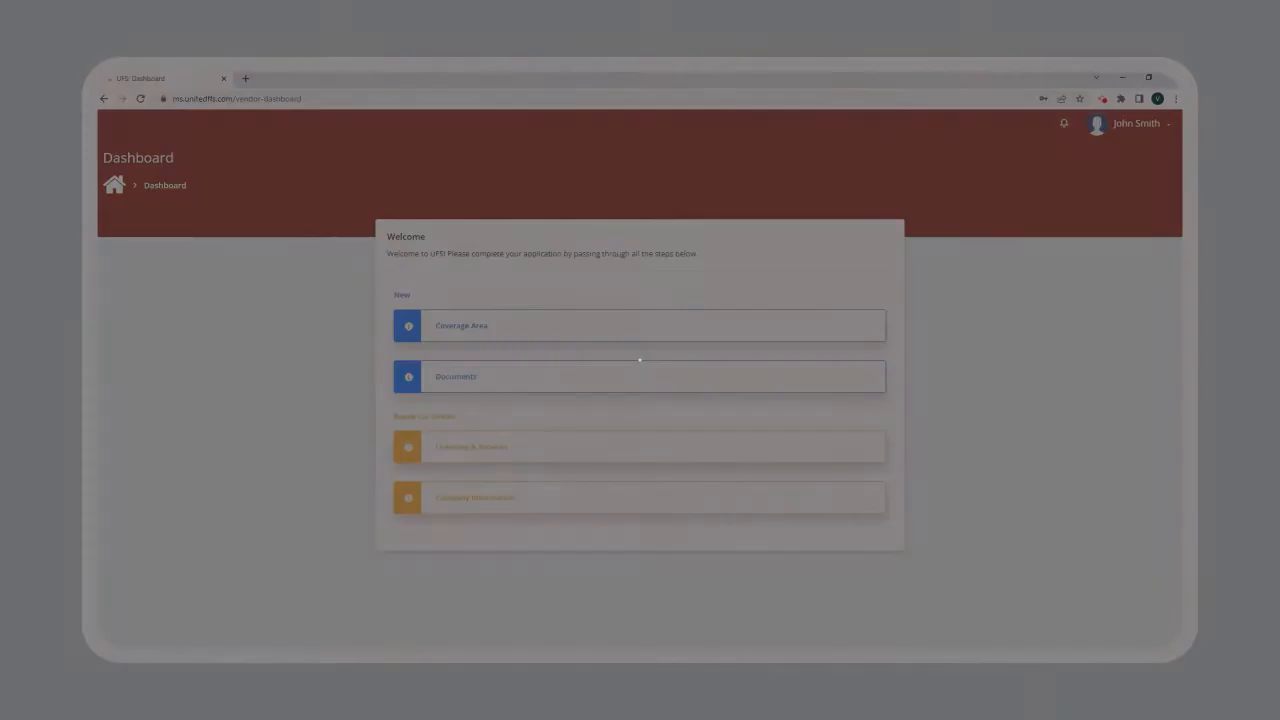
# Step: Open the Coverage Area card from the dashboard
pyautogui.click(640, 324)
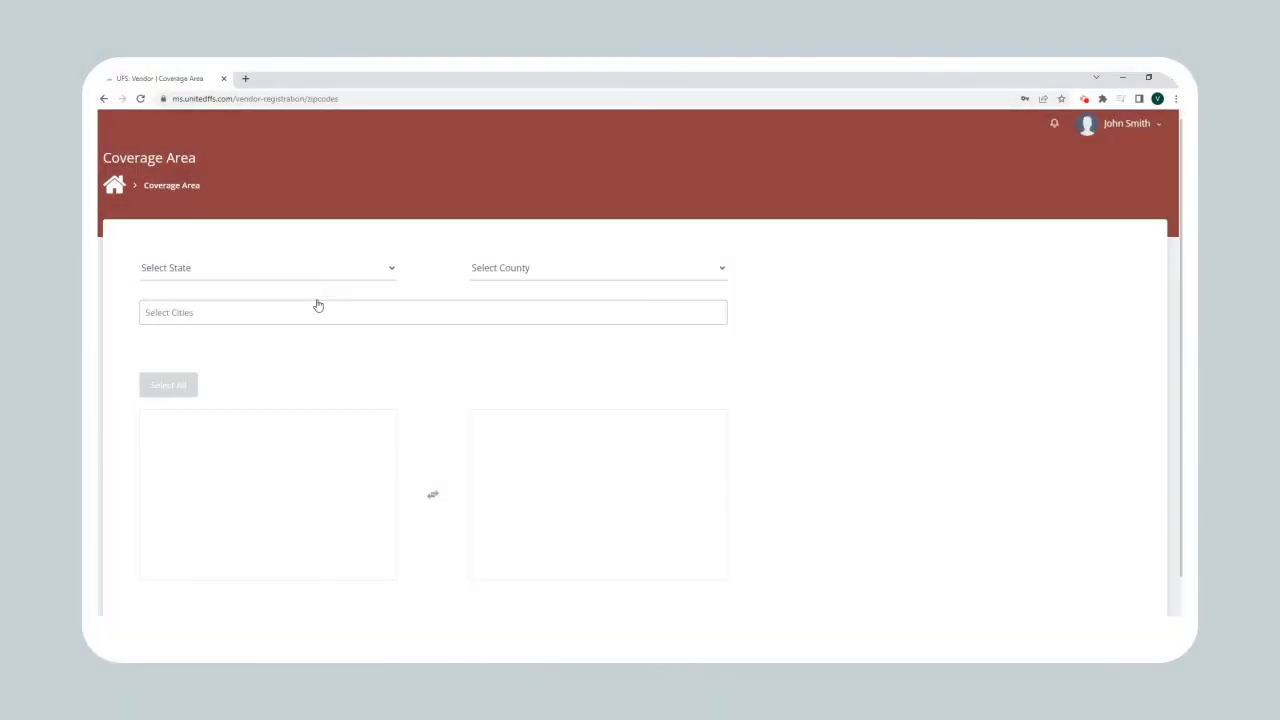
pyautogui.moveTo(312, 300)
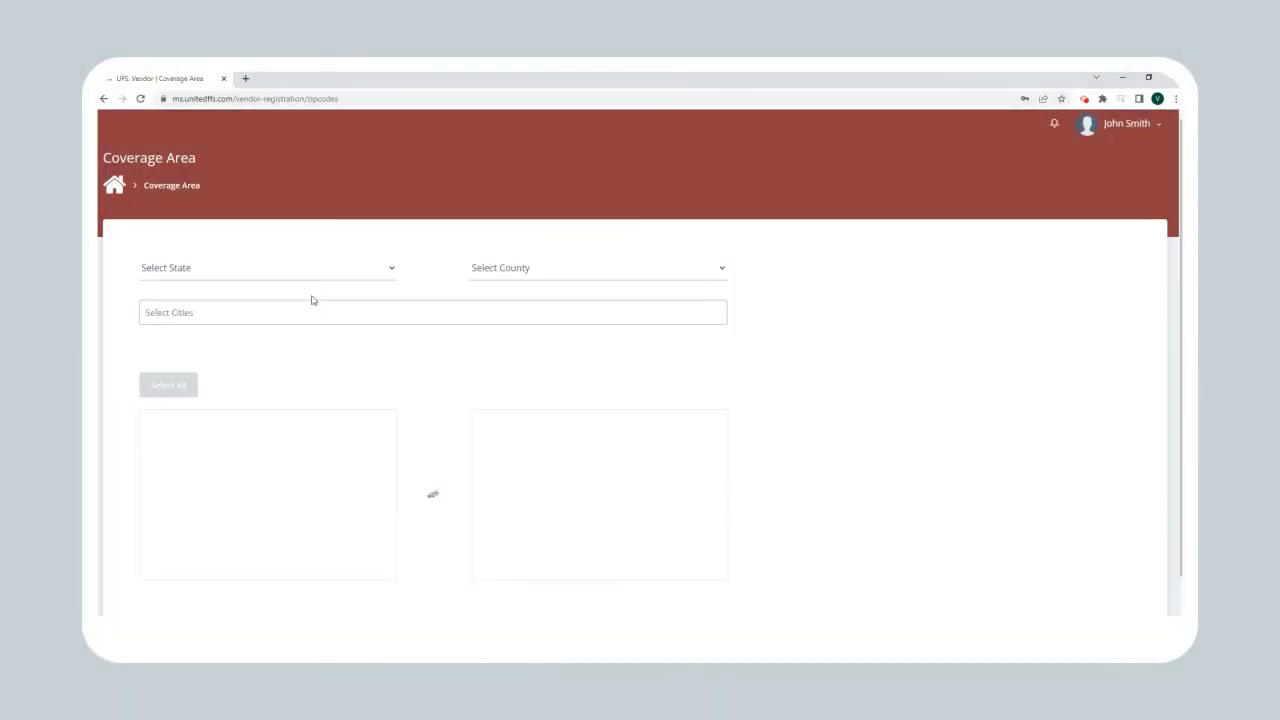
# Step: Cover California, Los Angeles County with cities Los Angeles and Long Beach, not enterprise-wide, and save
pyautogui.click(268, 268)
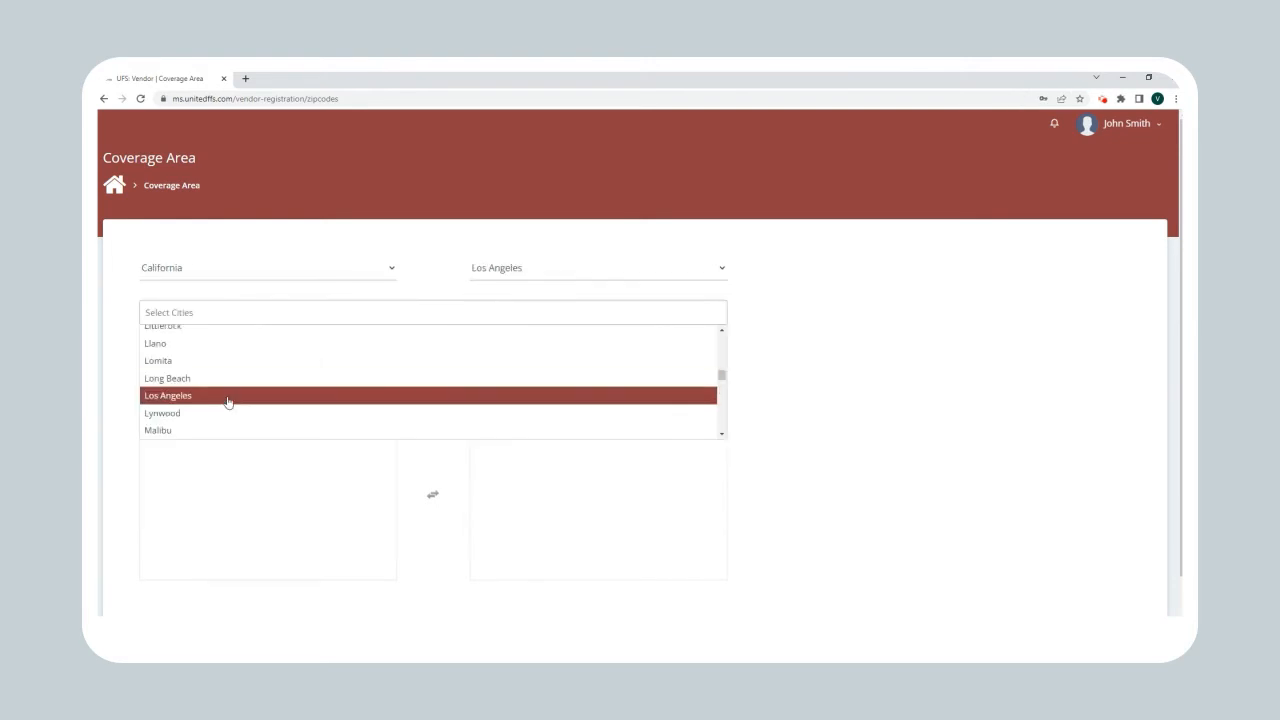
pyautogui.click(168, 396)
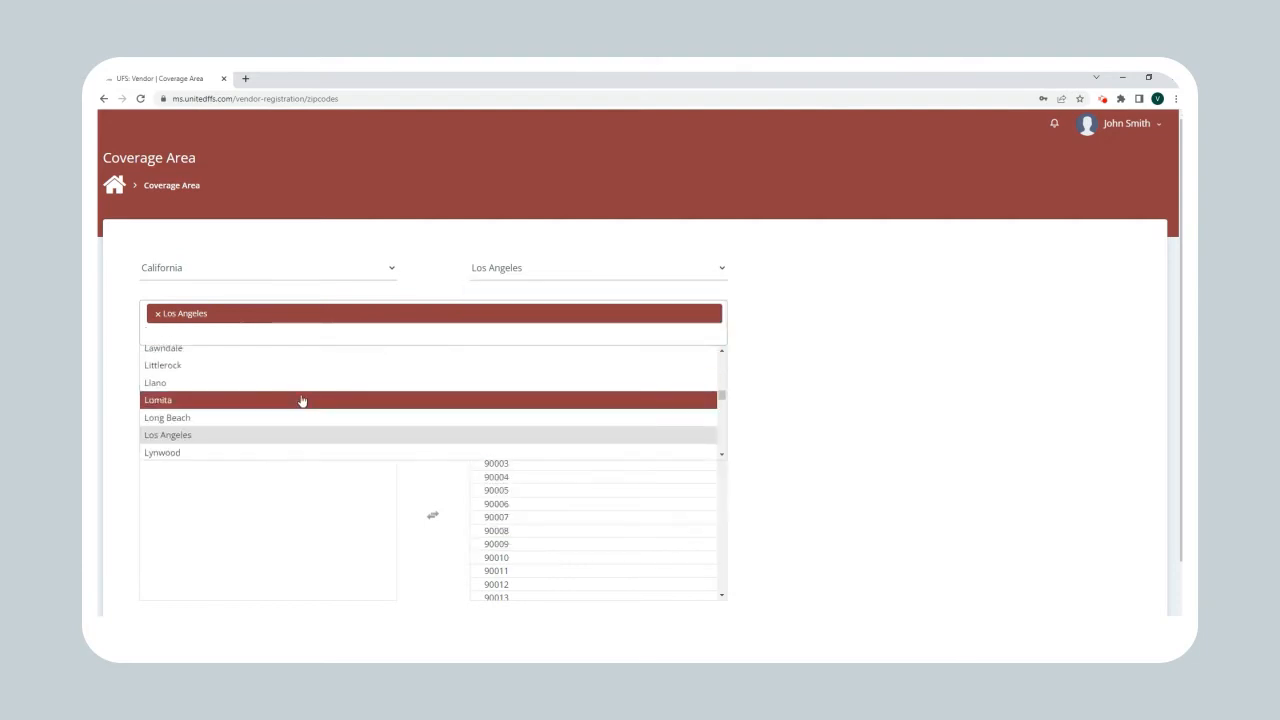
pyautogui.click(168, 418)
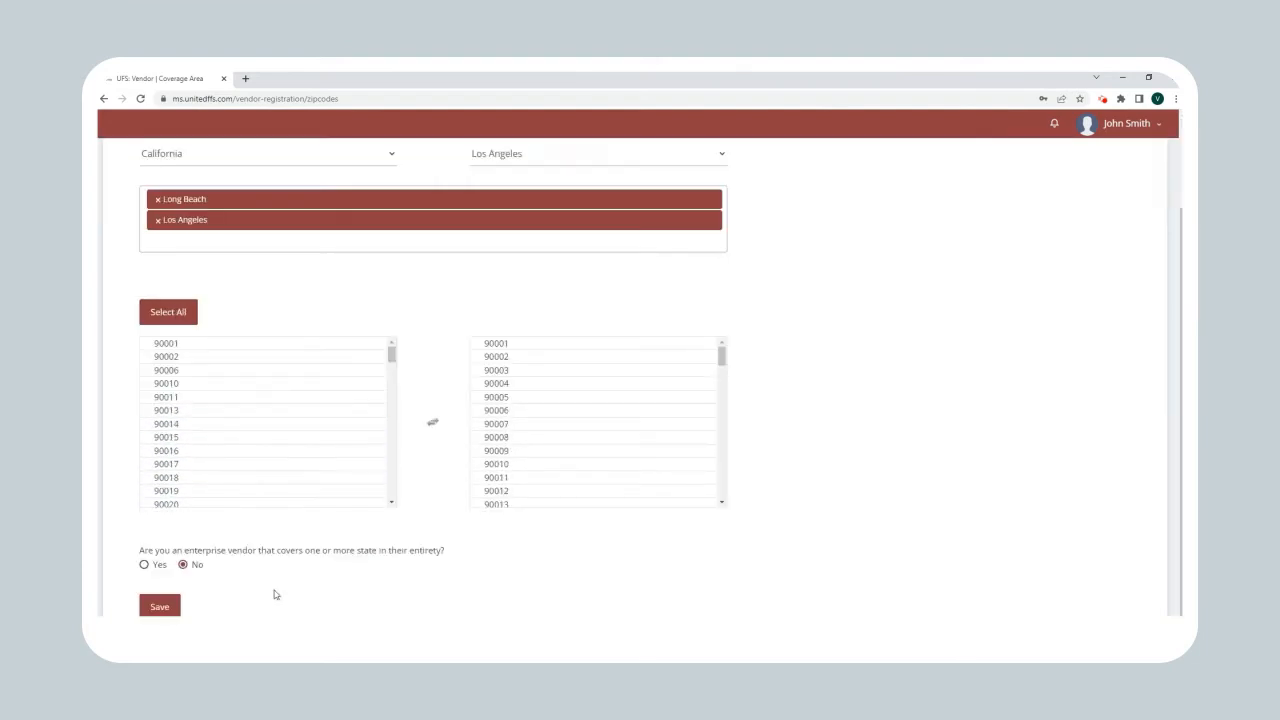
pyautogui.moveTo(250, 600)
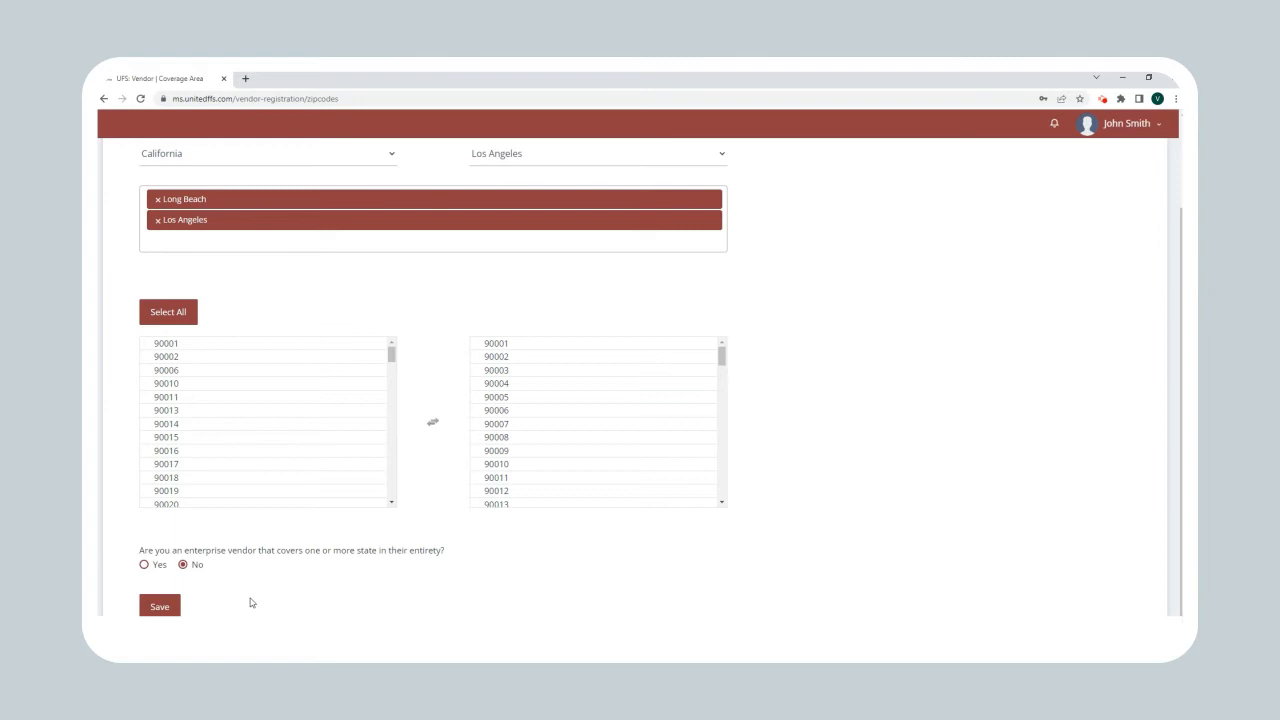
pyautogui.moveTo(184, 592)
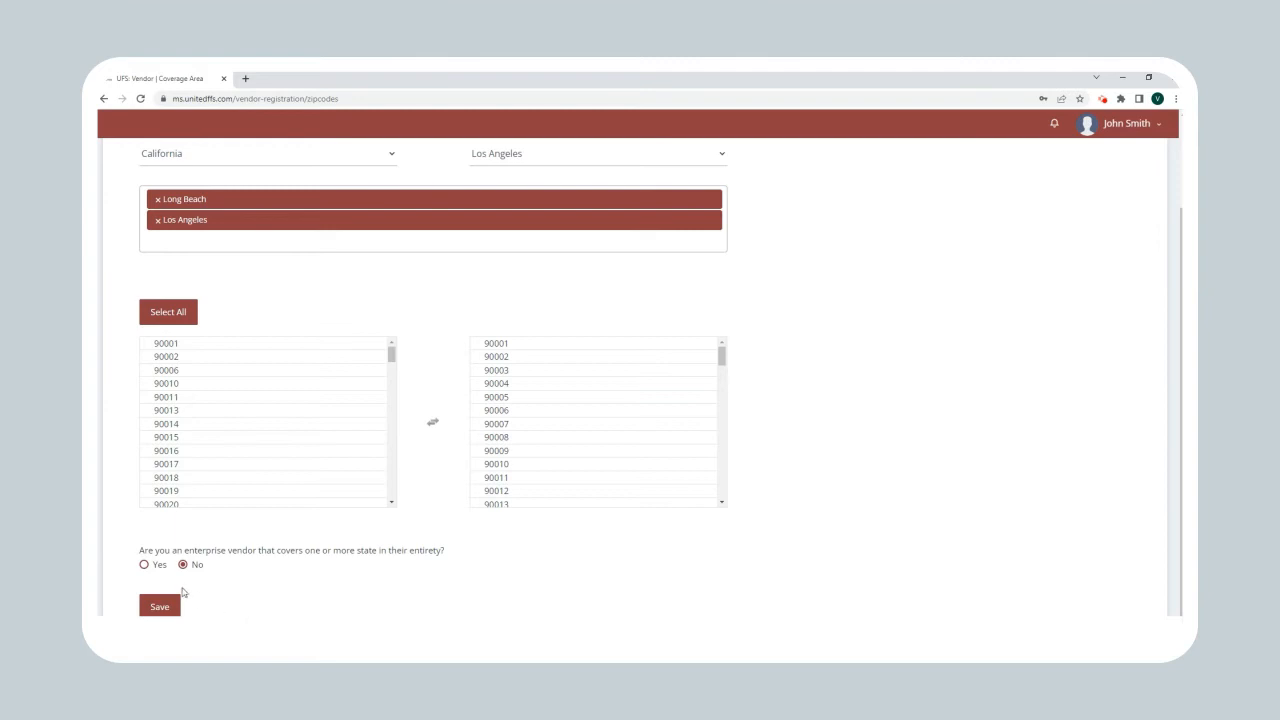
pyautogui.scroll(-3)
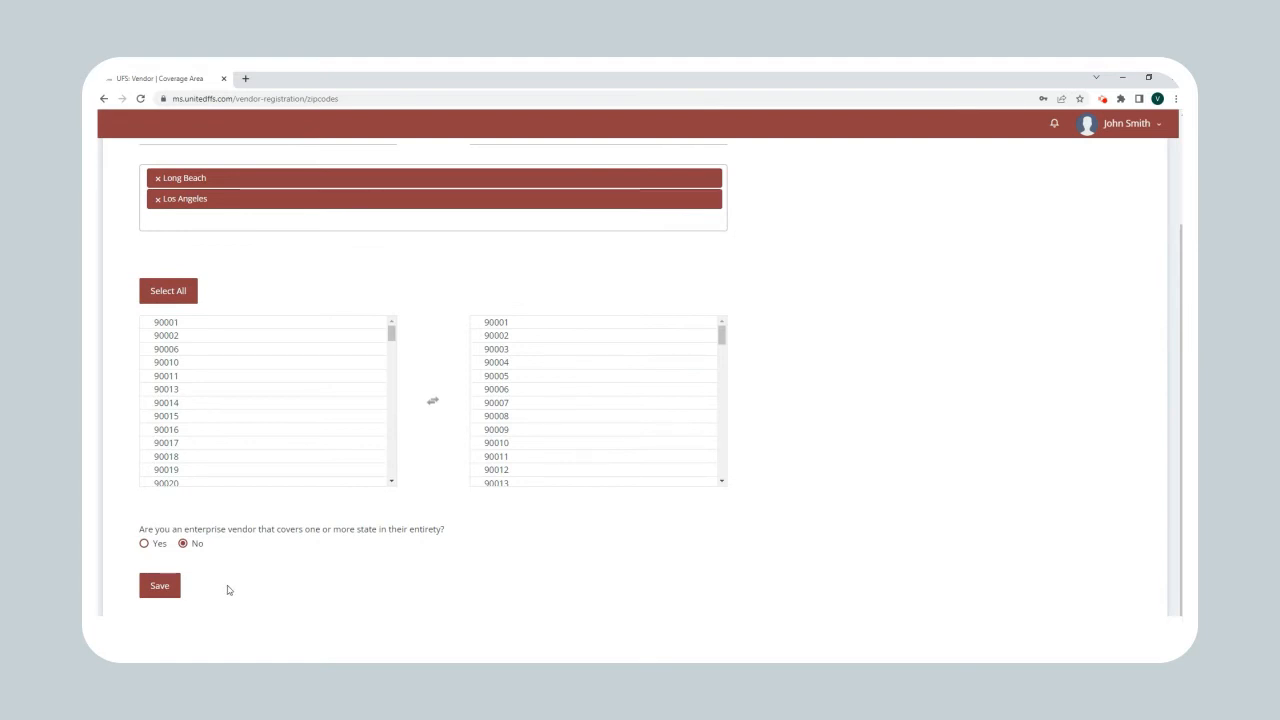
pyautogui.moveTo(220, 588)
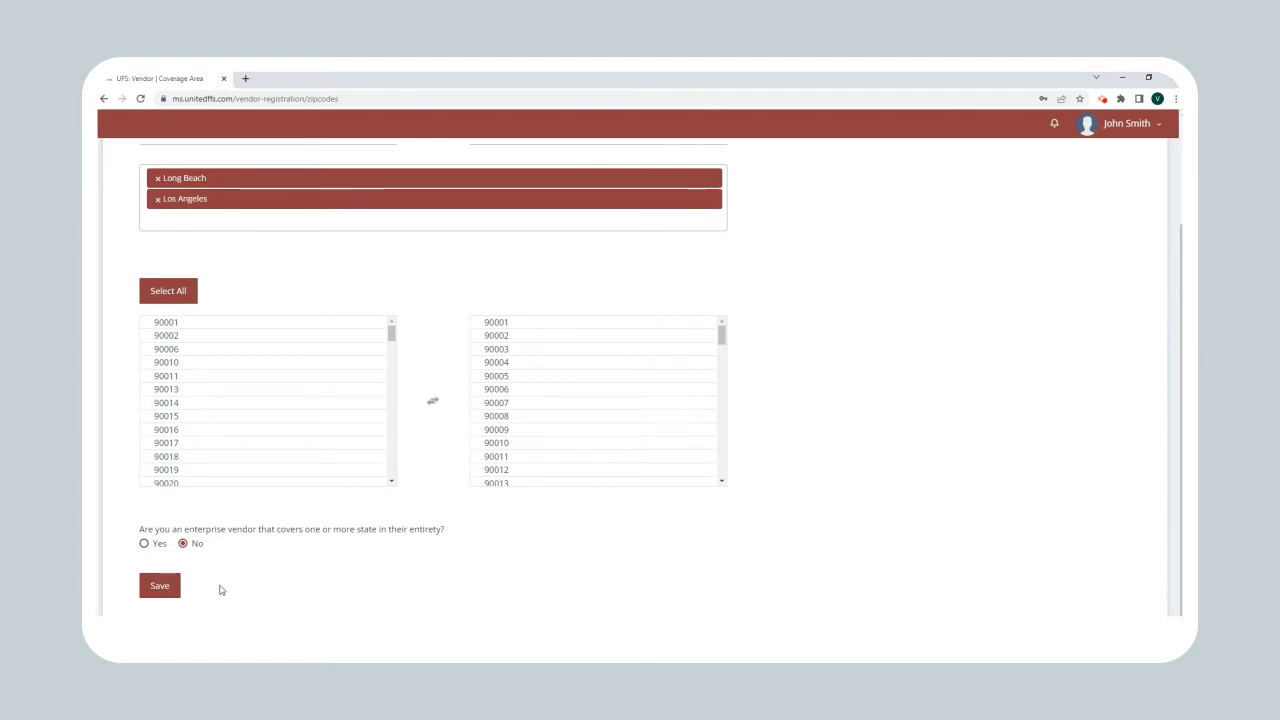
pyautogui.moveTo(202, 588)
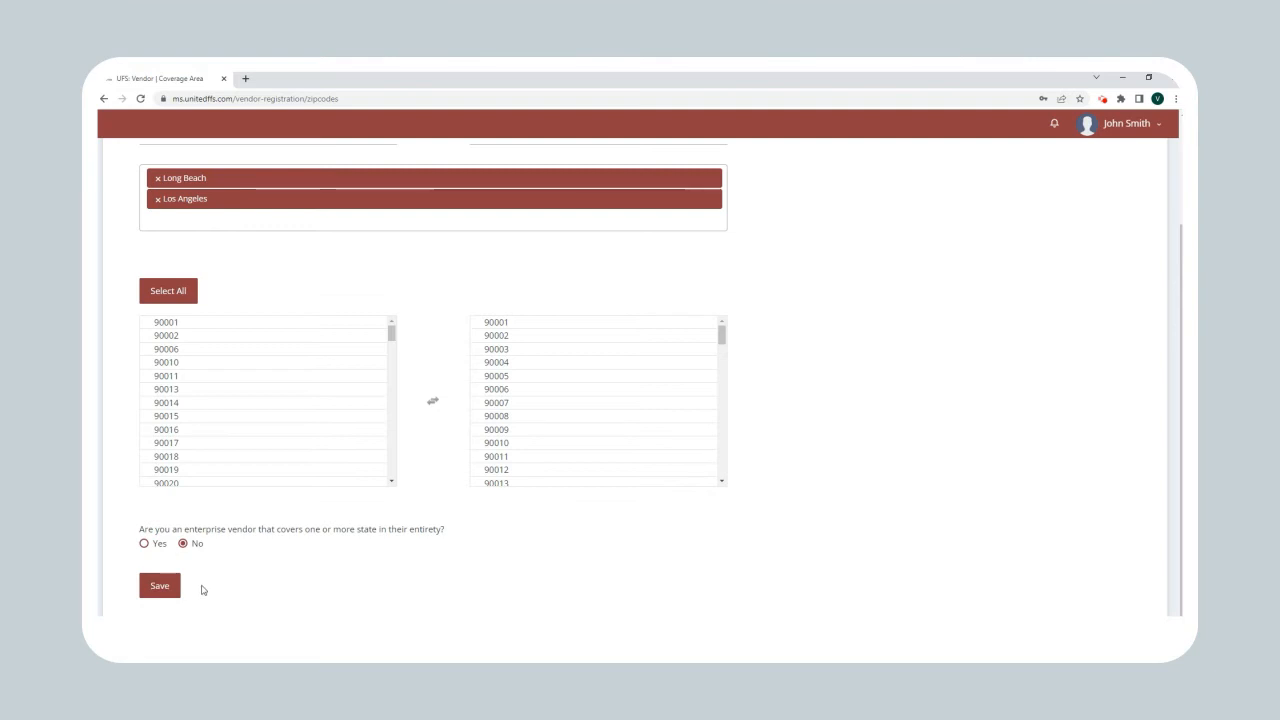
pyautogui.click(160, 584)
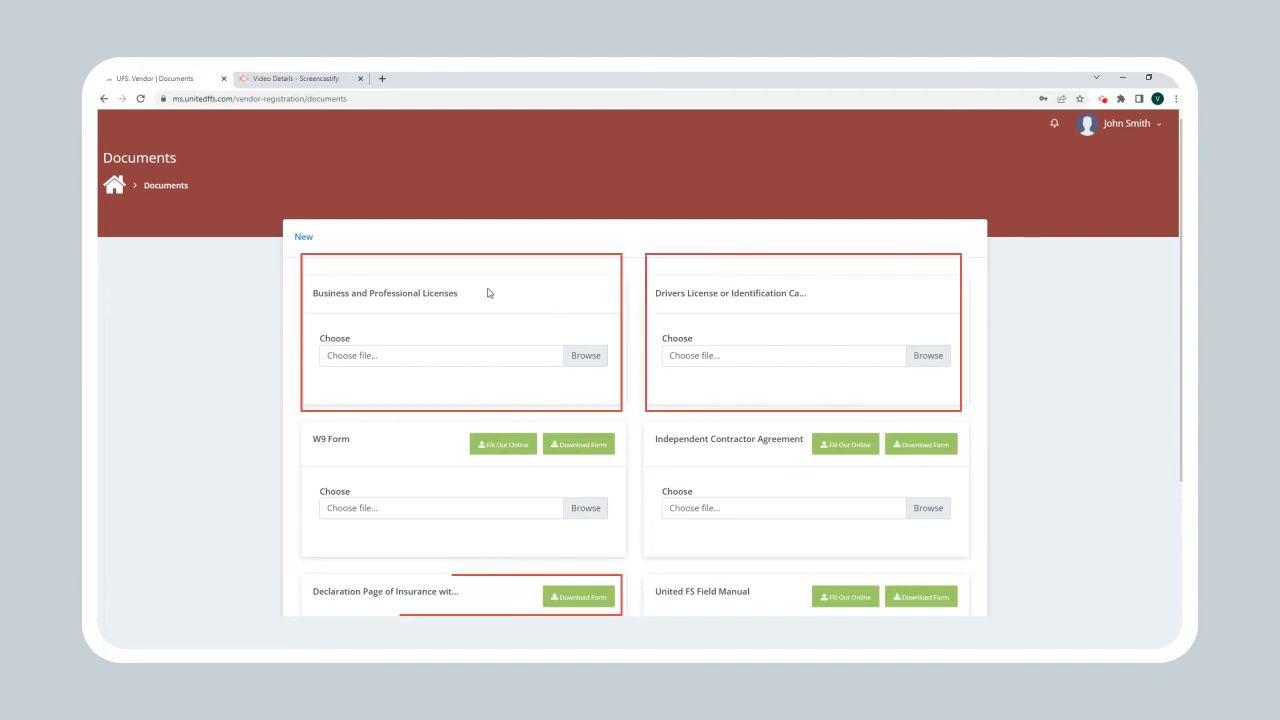
# Step: Attach the ID image to the Drivers License or Identification document
pyautogui.scroll(-3)
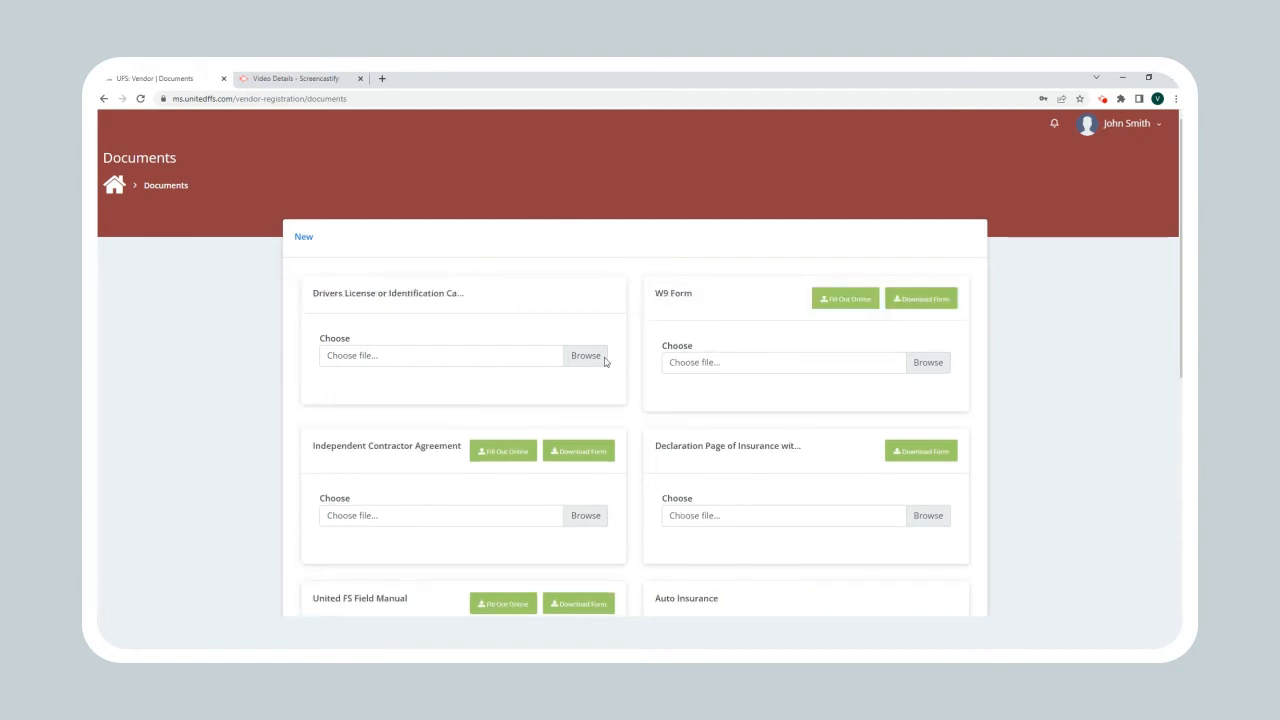
pyautogui.click(586, 356)
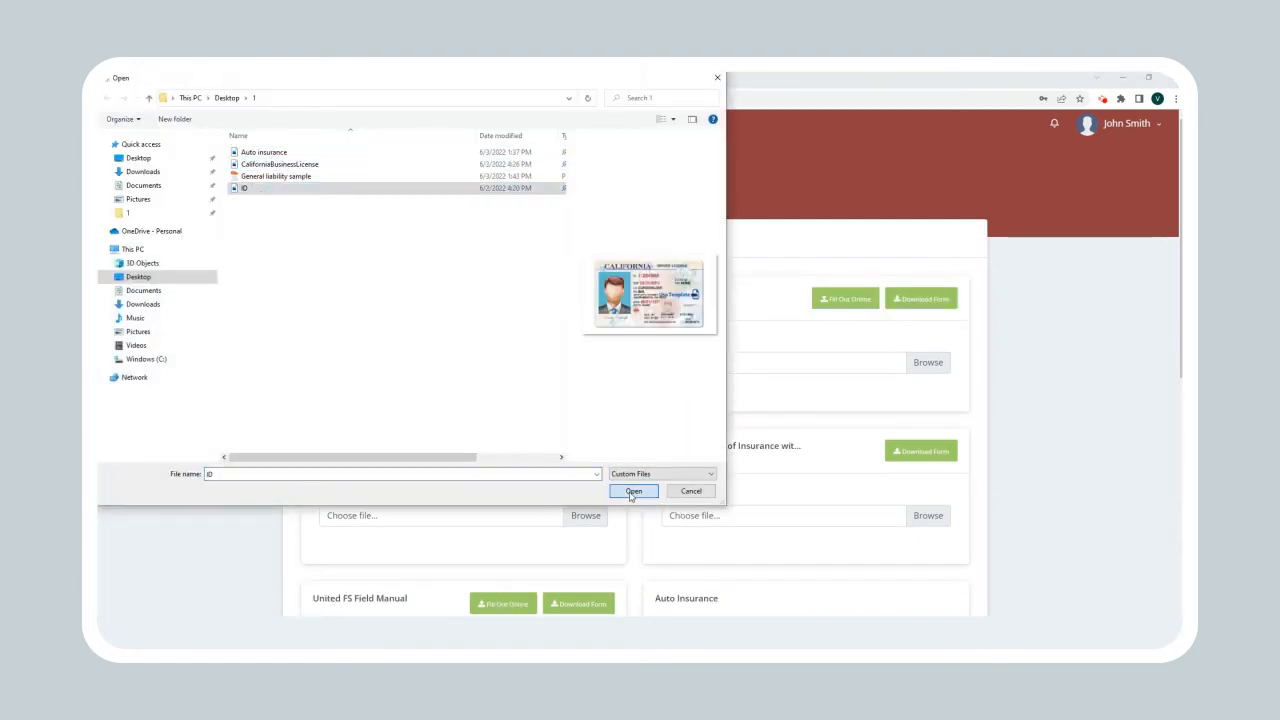
pyautogui.click(632, 492)
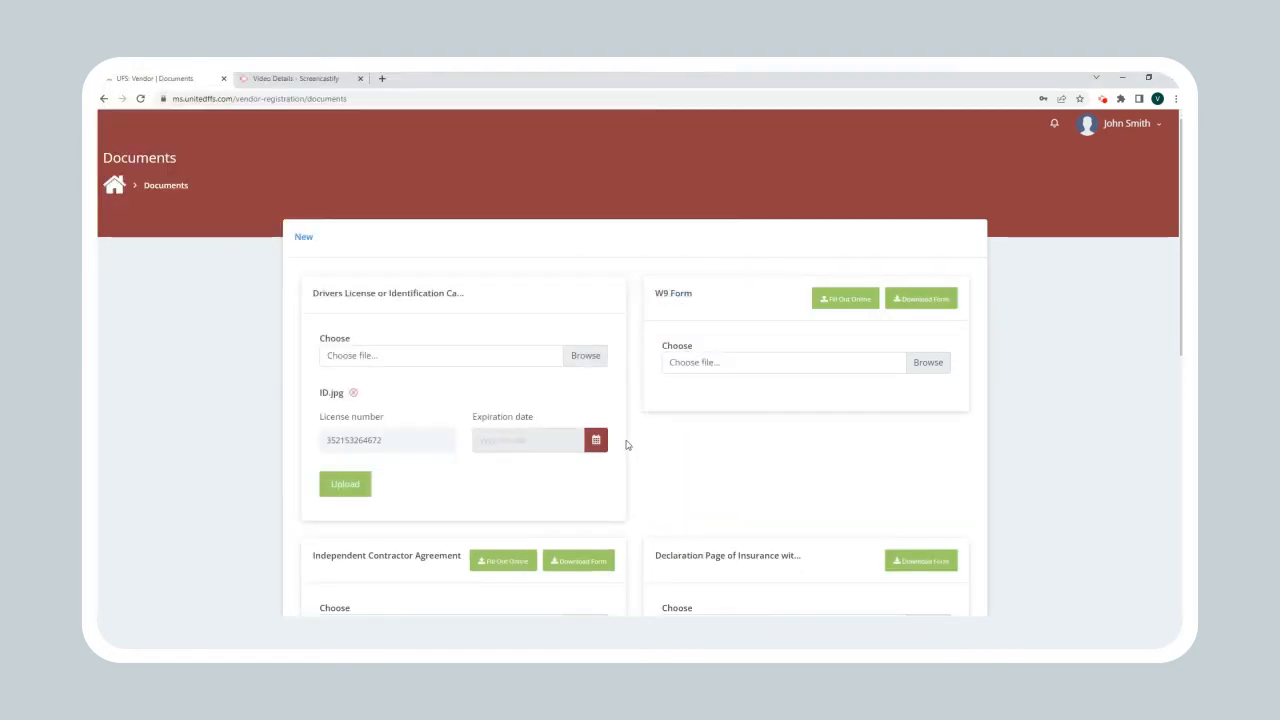
# Step: Upload the license, then General liability sample as the declaration page expiring 2022-11-25
pyautogui.click(596, 440)
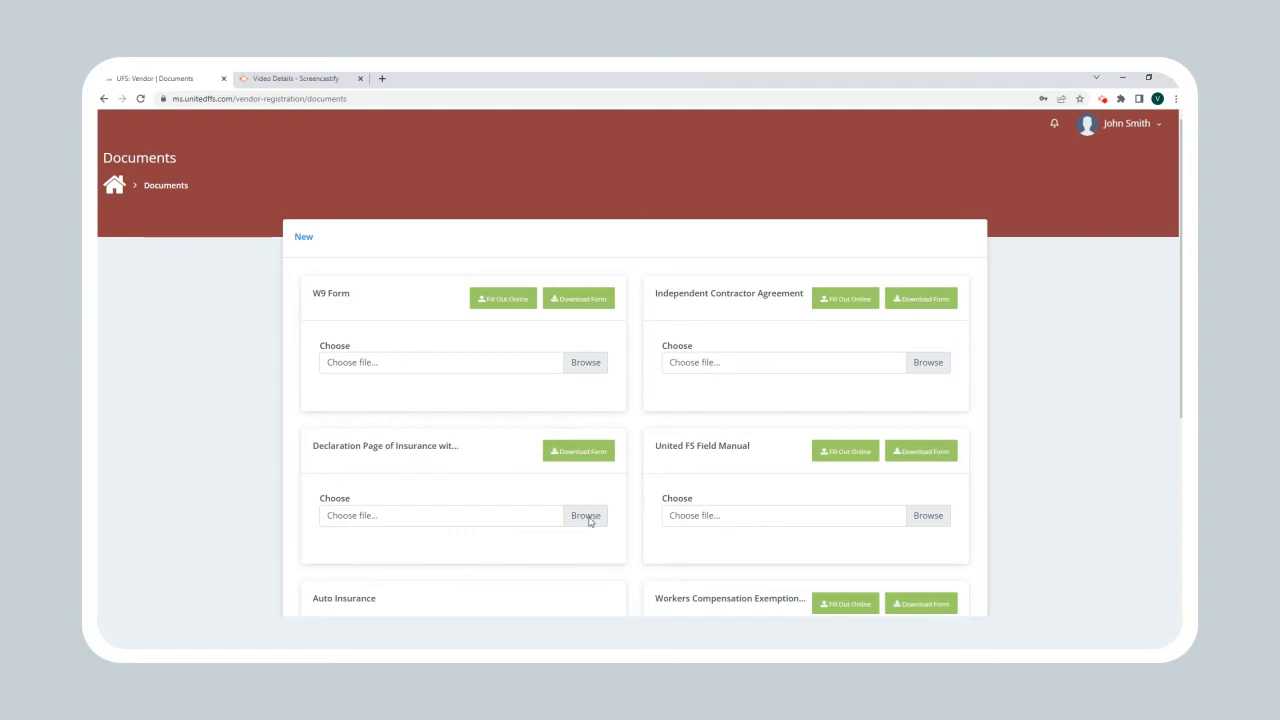
pyautogui.click(584, 516)
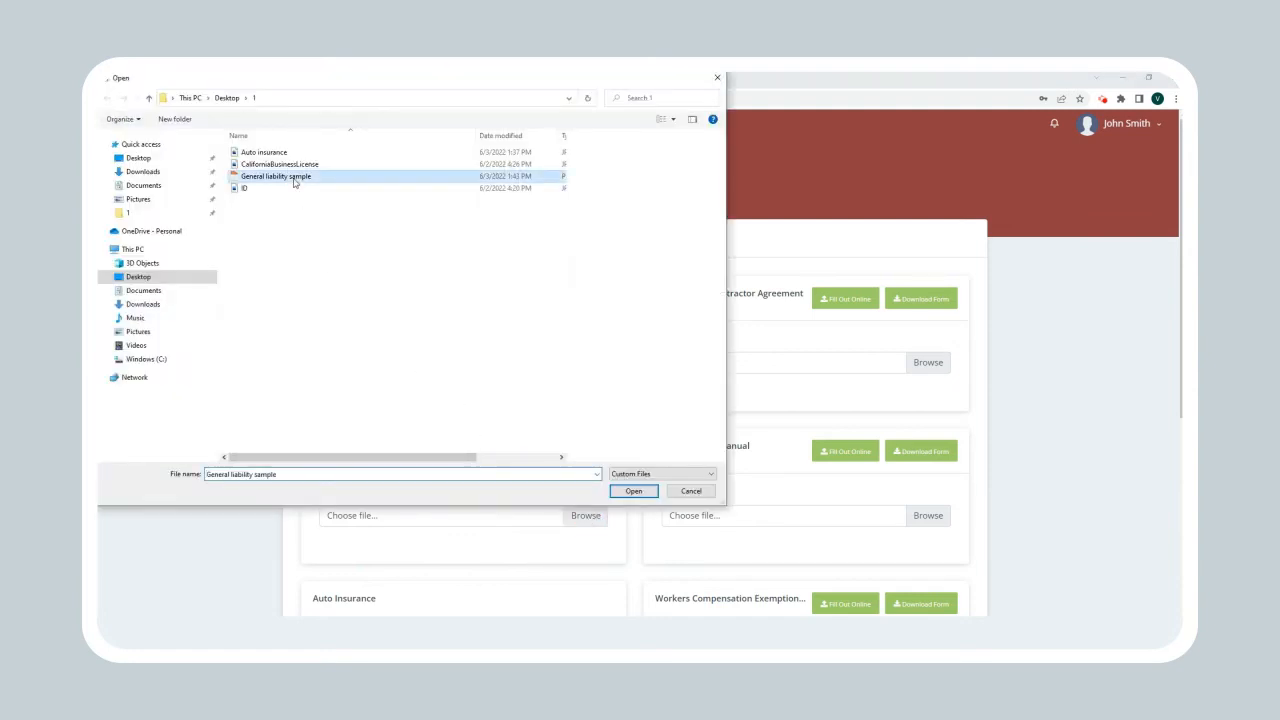
pyautogui.click(632, 492)
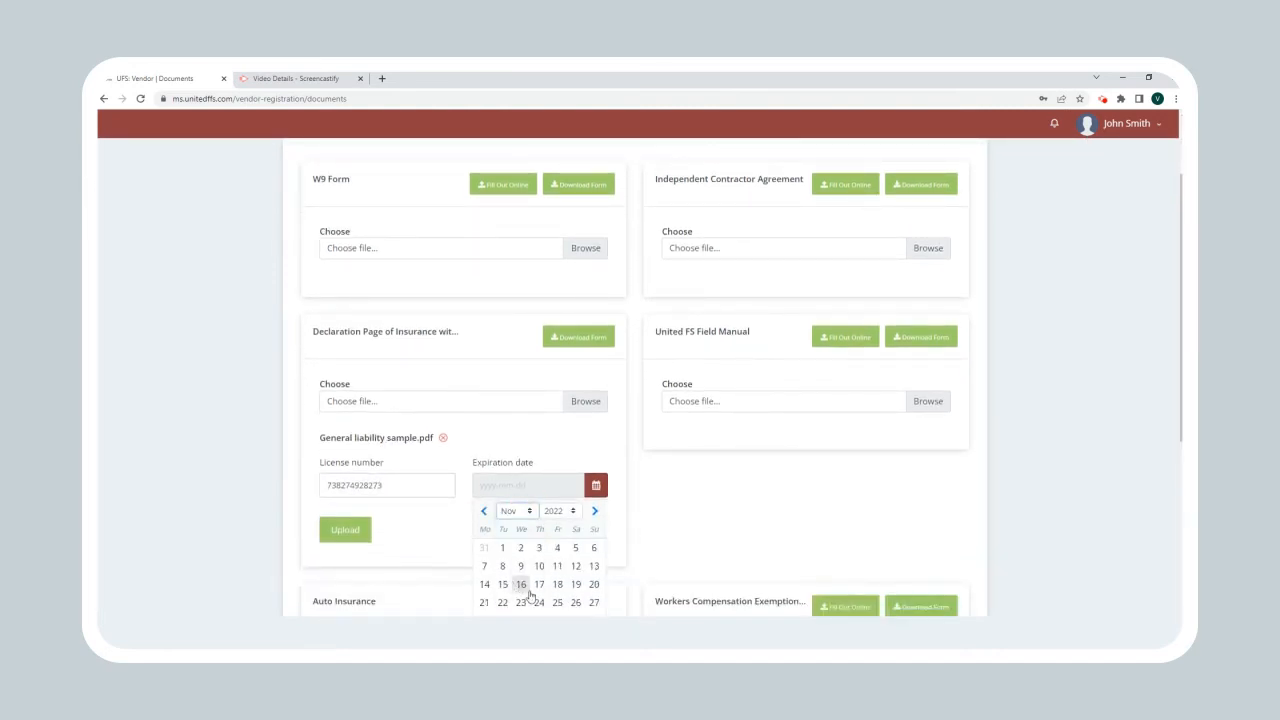
pyautogui.click(558, 602)
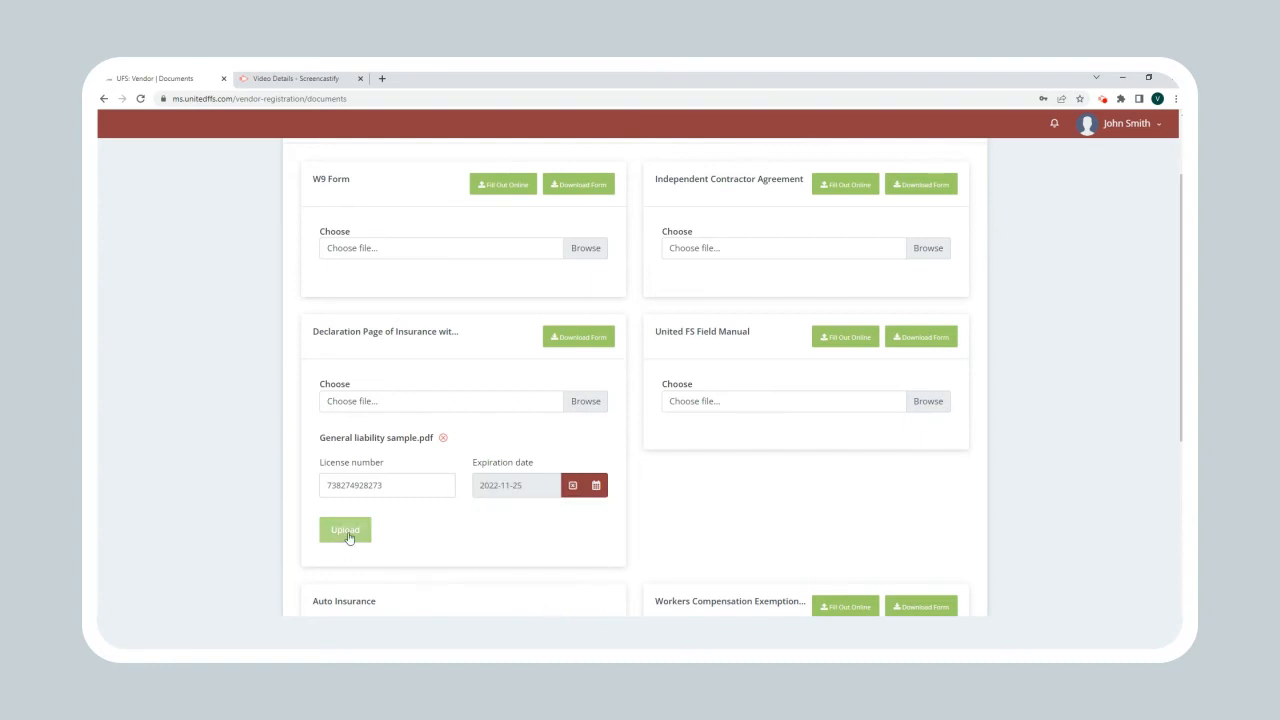
pyautogui.click(344, 530)
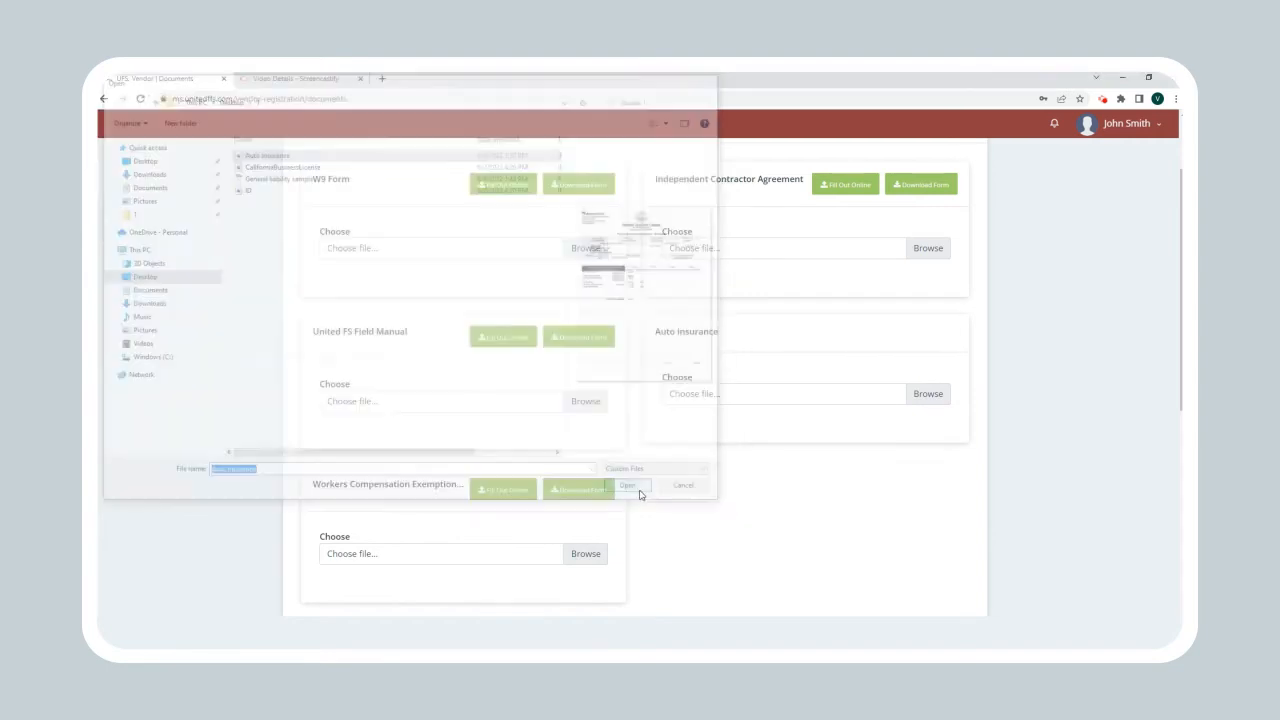
# Step: Upload Auto Insurance.jpg with its 2023-01-11 expiration date
pyautogui.click(628, 486)
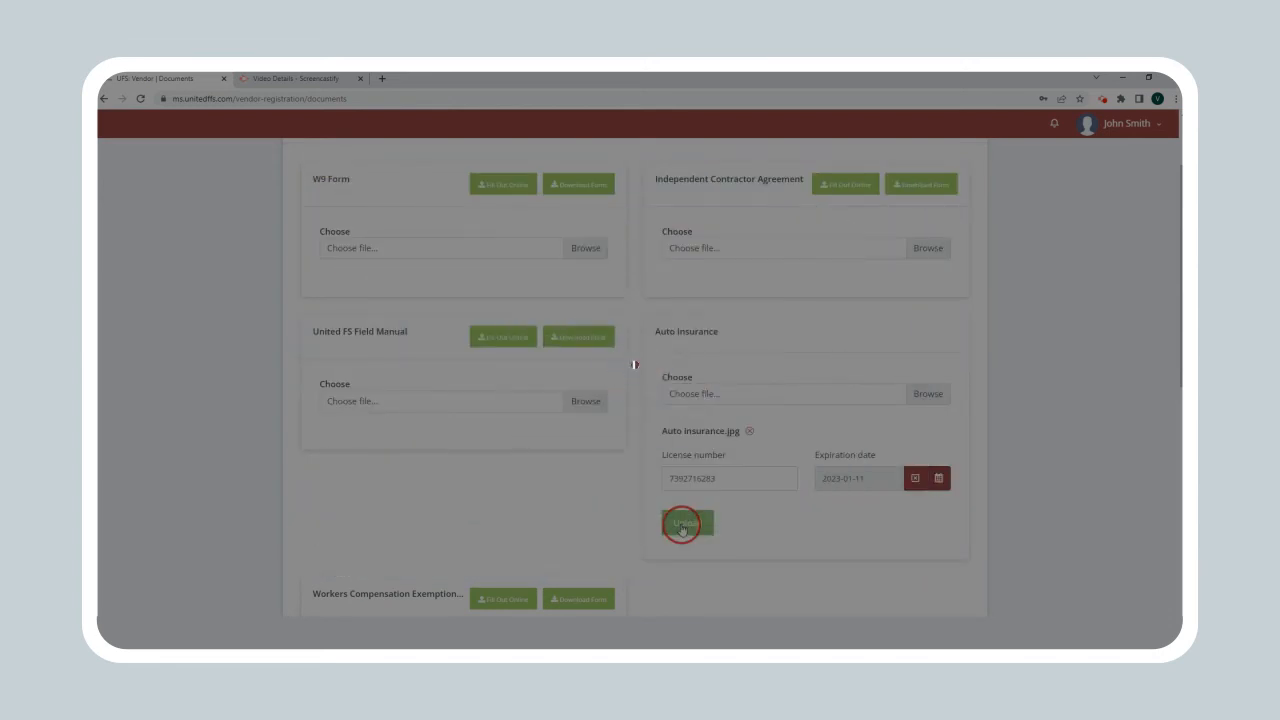
pyautogui.click(682, 524)
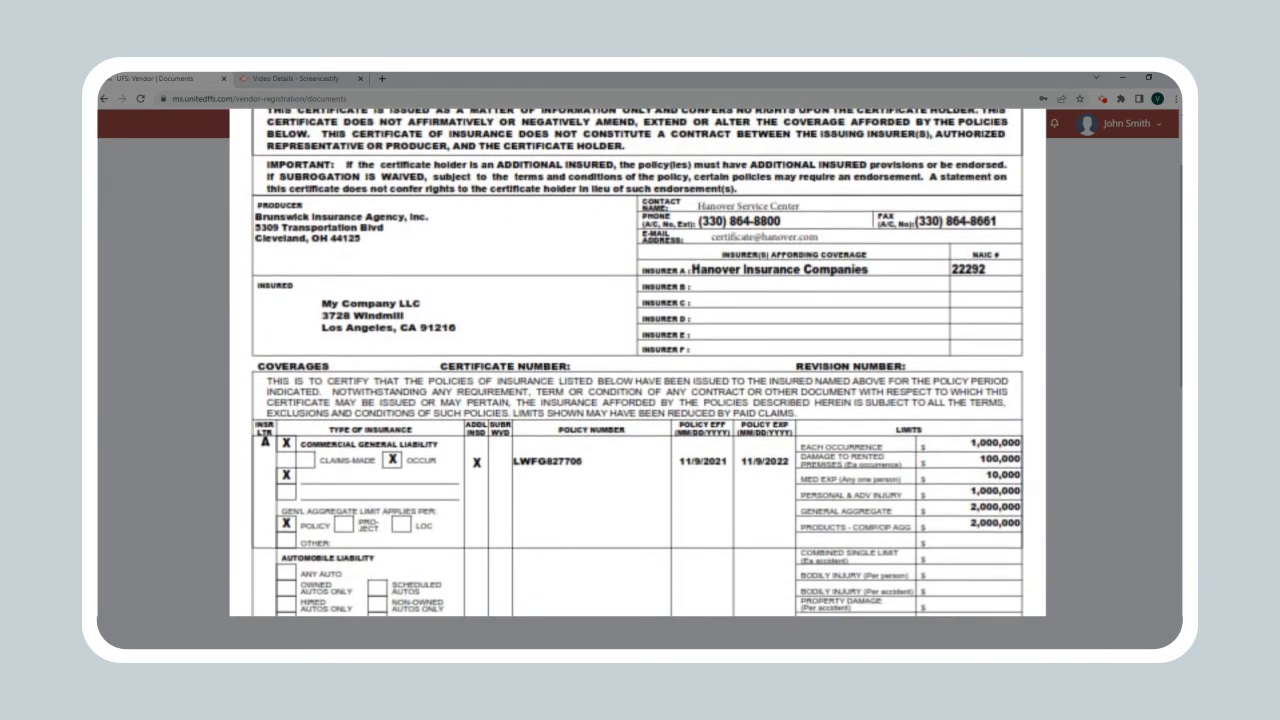
pyautogui.scroll(-3)
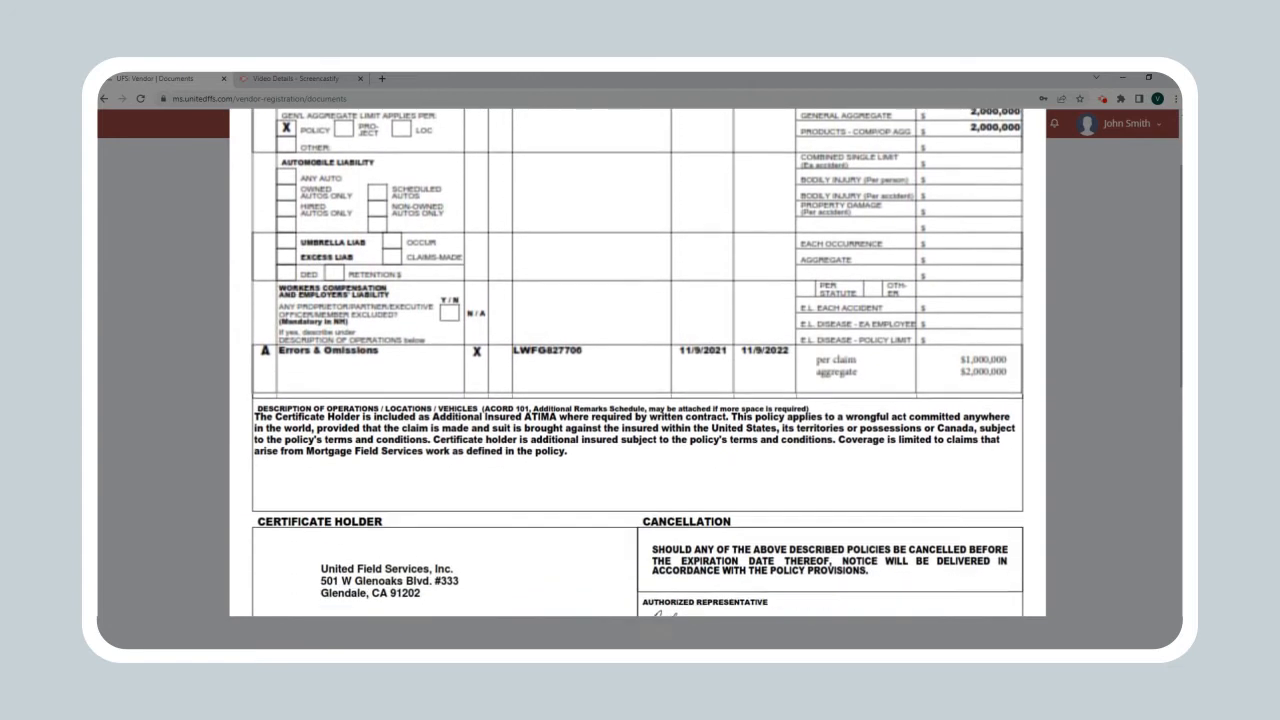
pyautogui.scroll(-3)
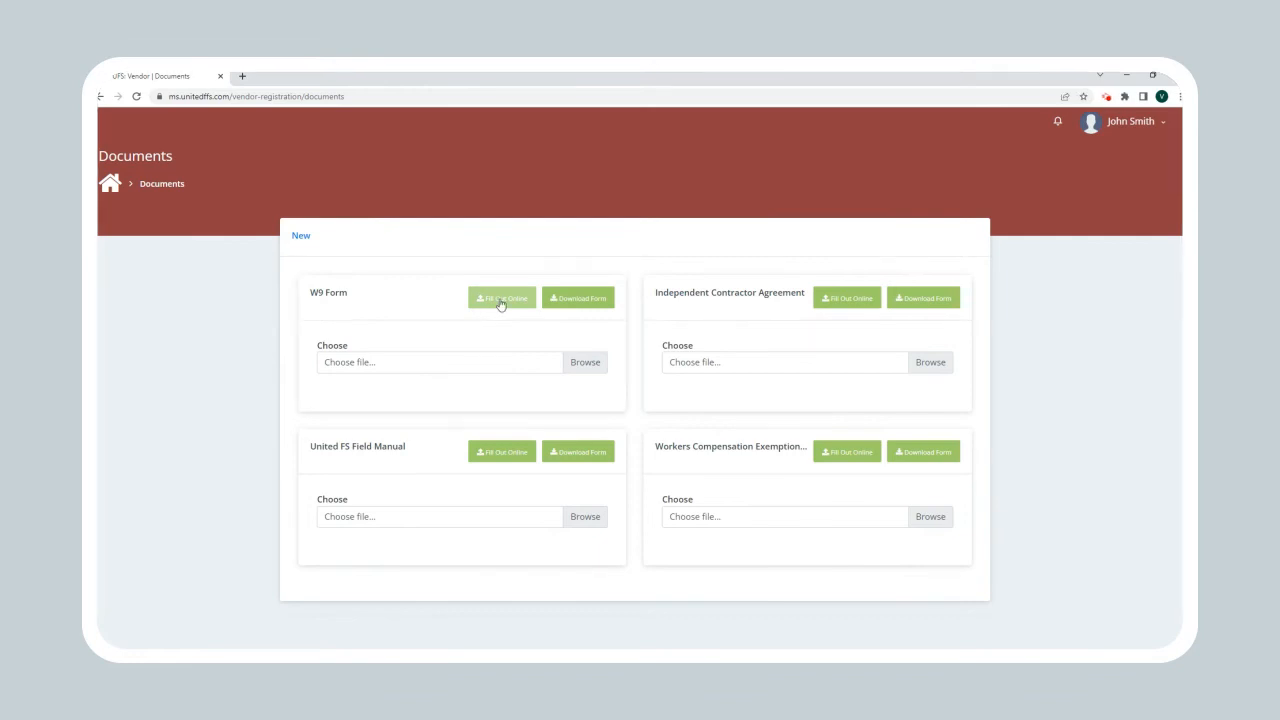
# Step: Fill the W-9 online with business name My Company LLC and save the John Smith signature
pyautogui.click(502, 298)
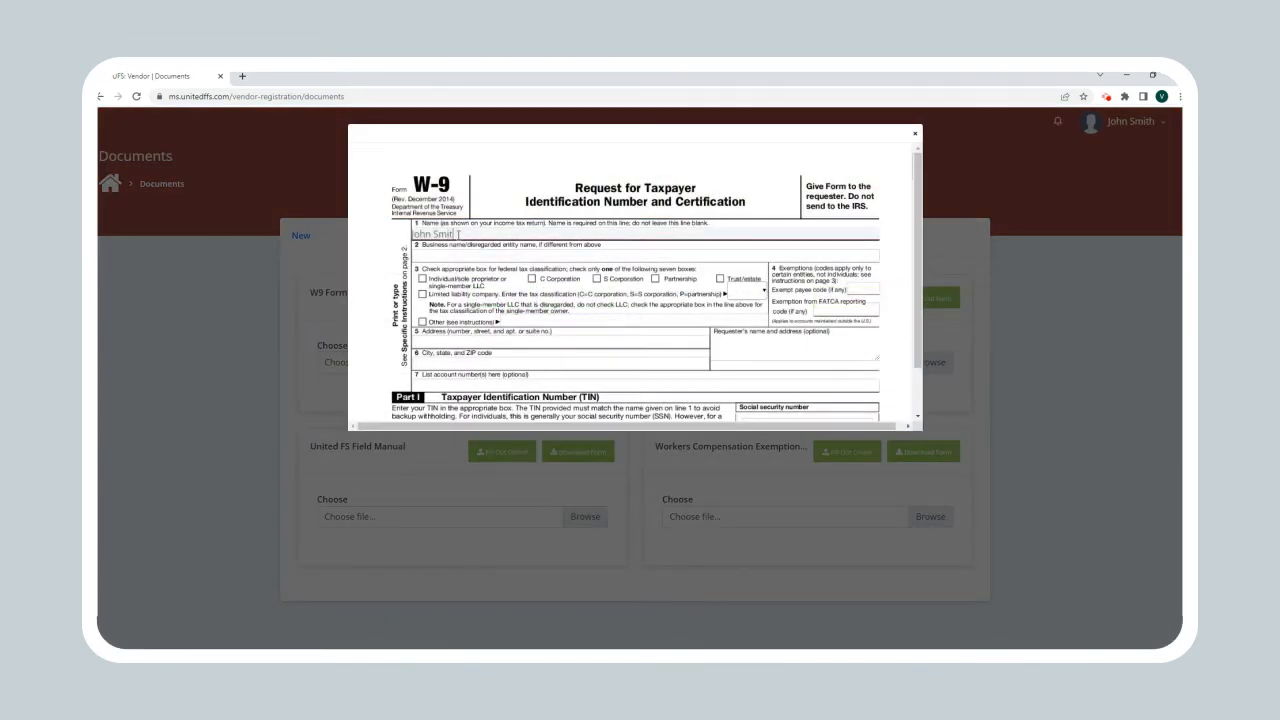
pyautogui.write('My Company LLC')
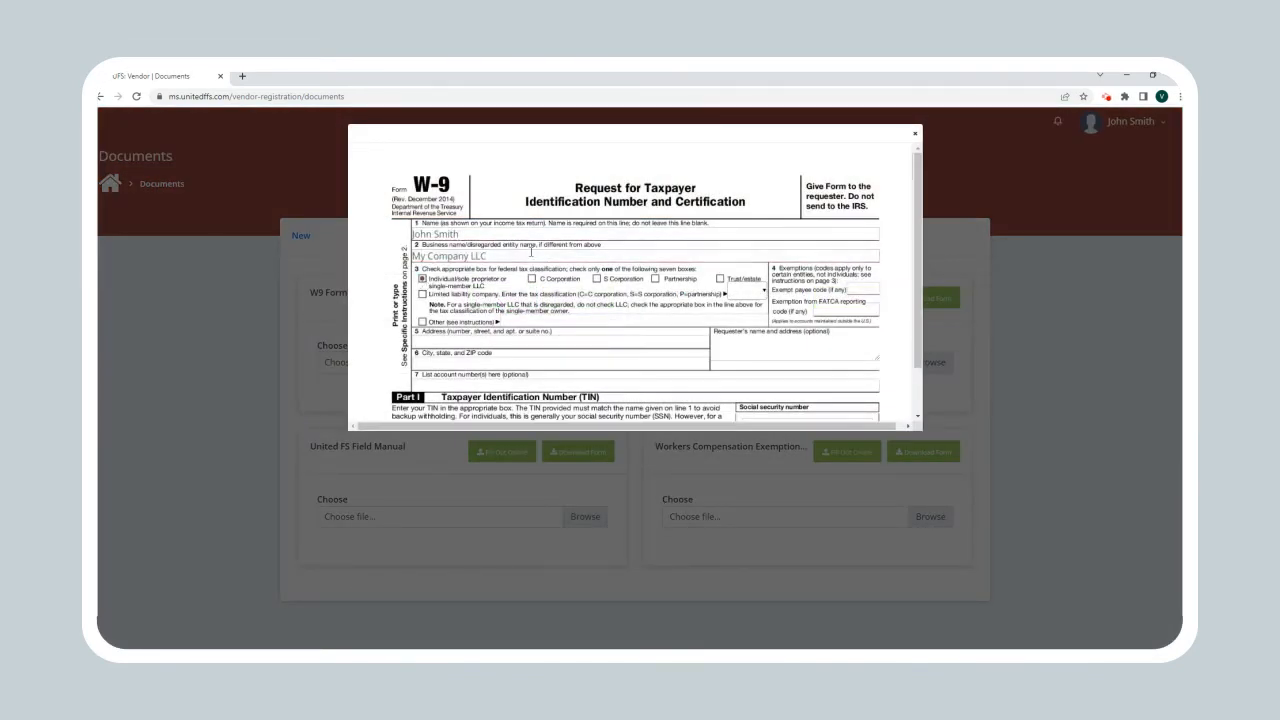
pyautogui.scroll(-3)
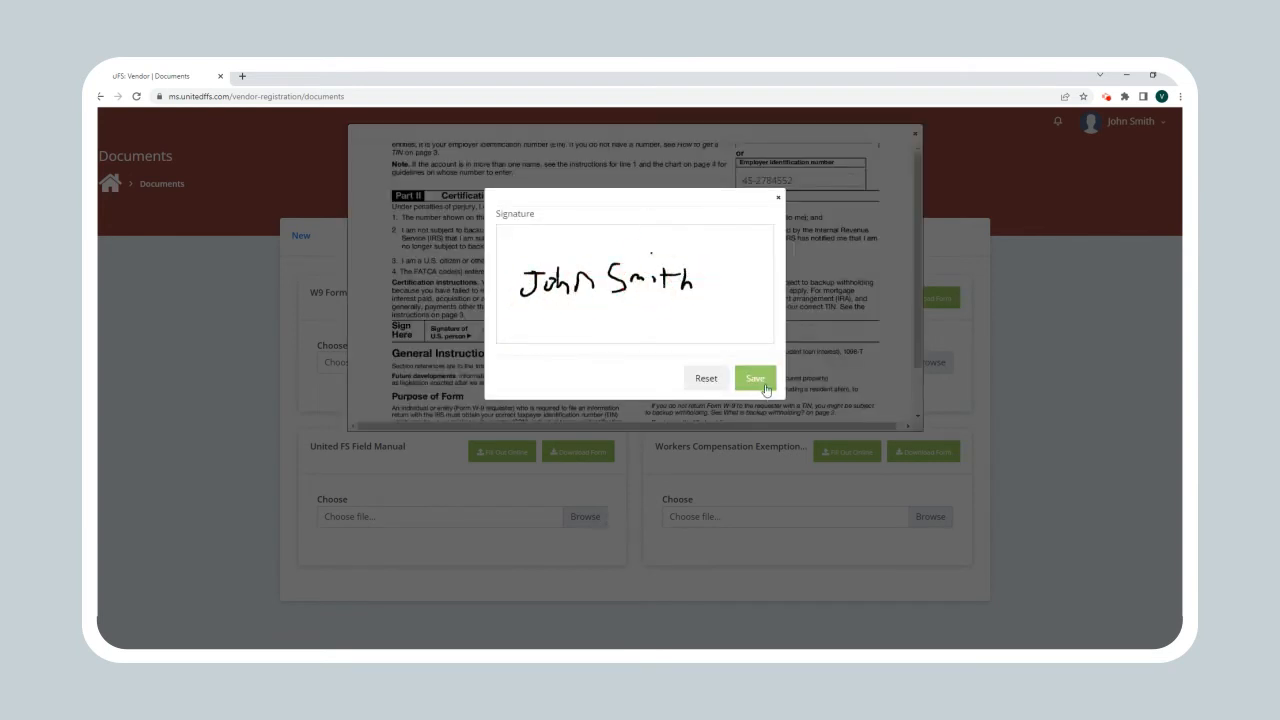
pyautogui.click(754, 378)
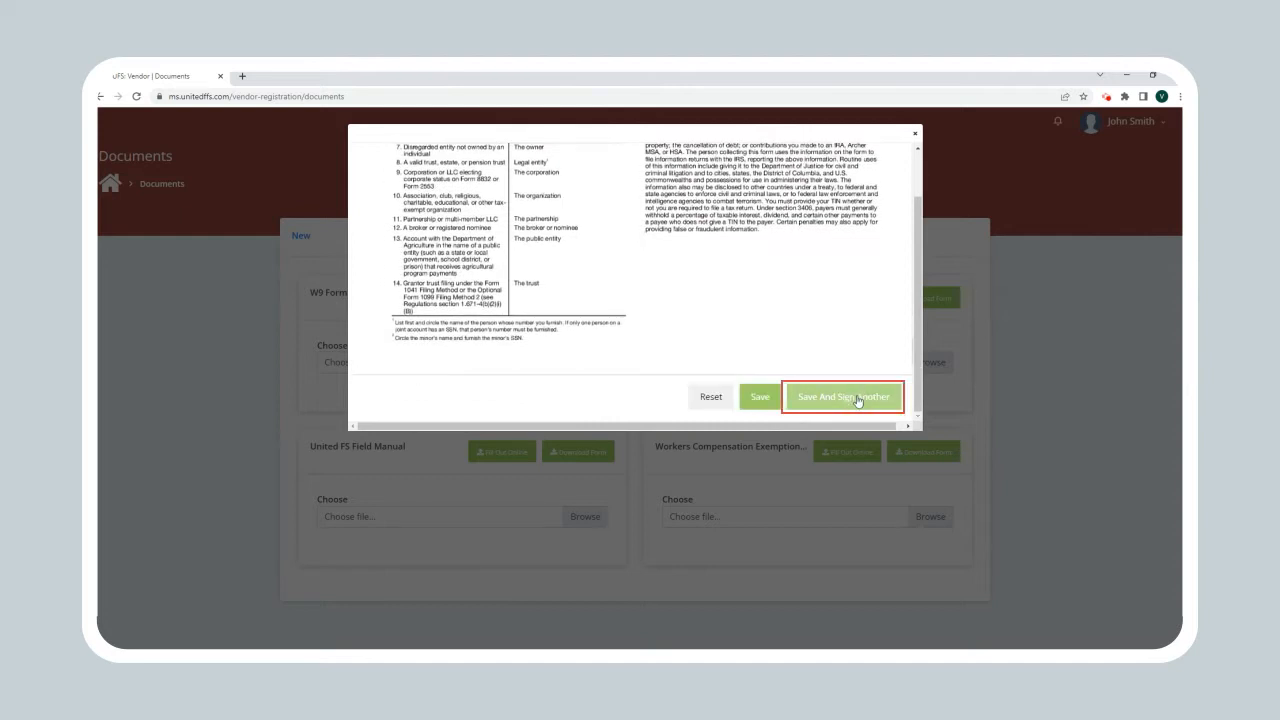
# Step: Save the signed W-9, then sign the Independent Contractor Agreement and save the signature
pyautogui.click(844, 396)
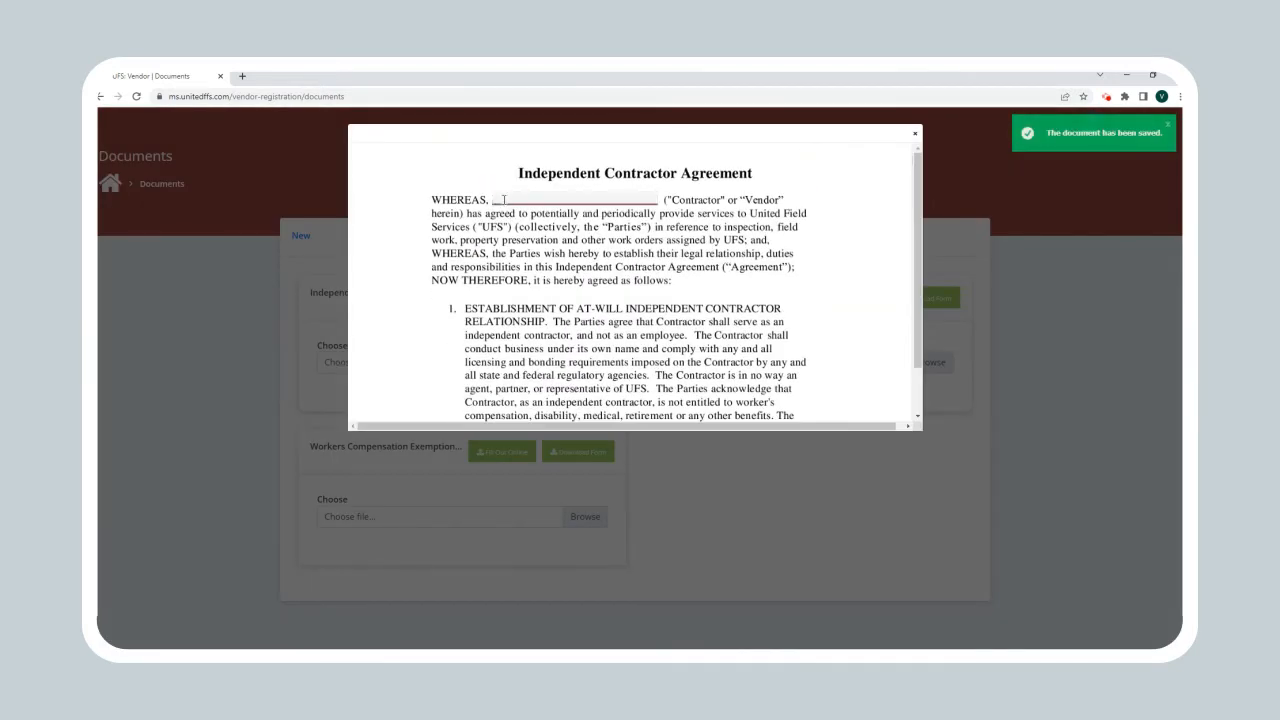
pyautogui.scroll(-3)
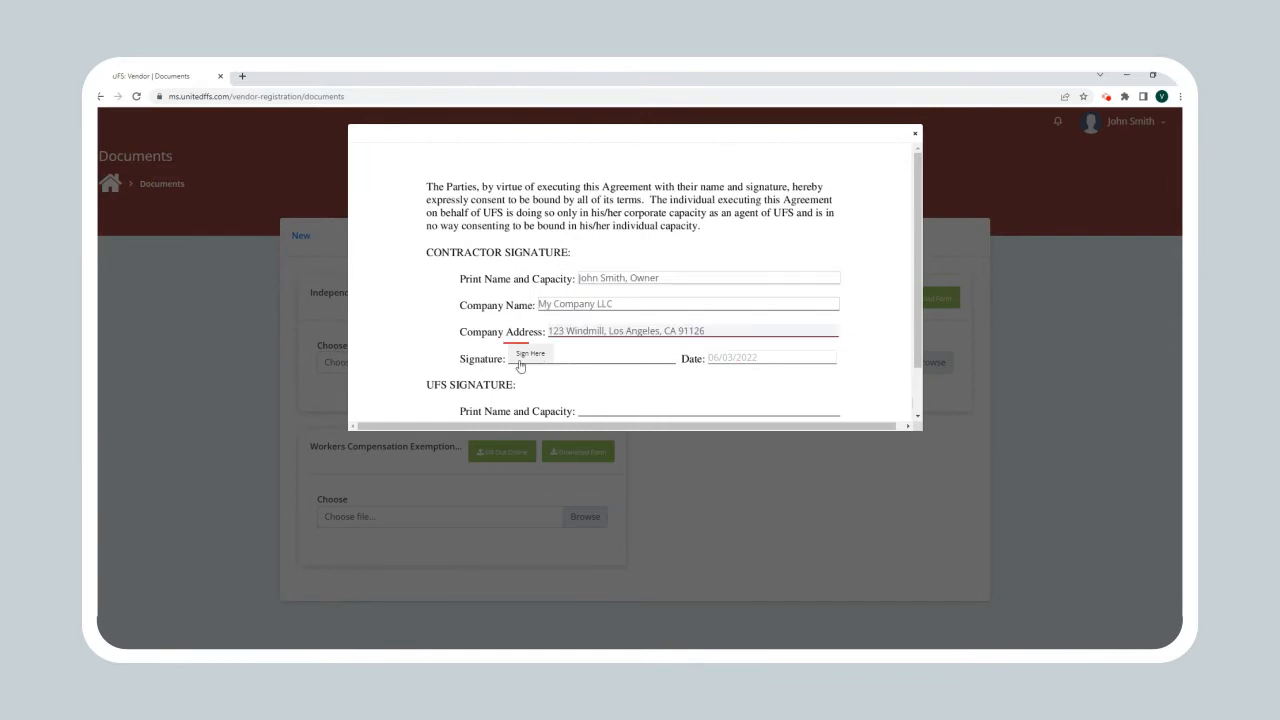
pyautogui.click(530, 352)
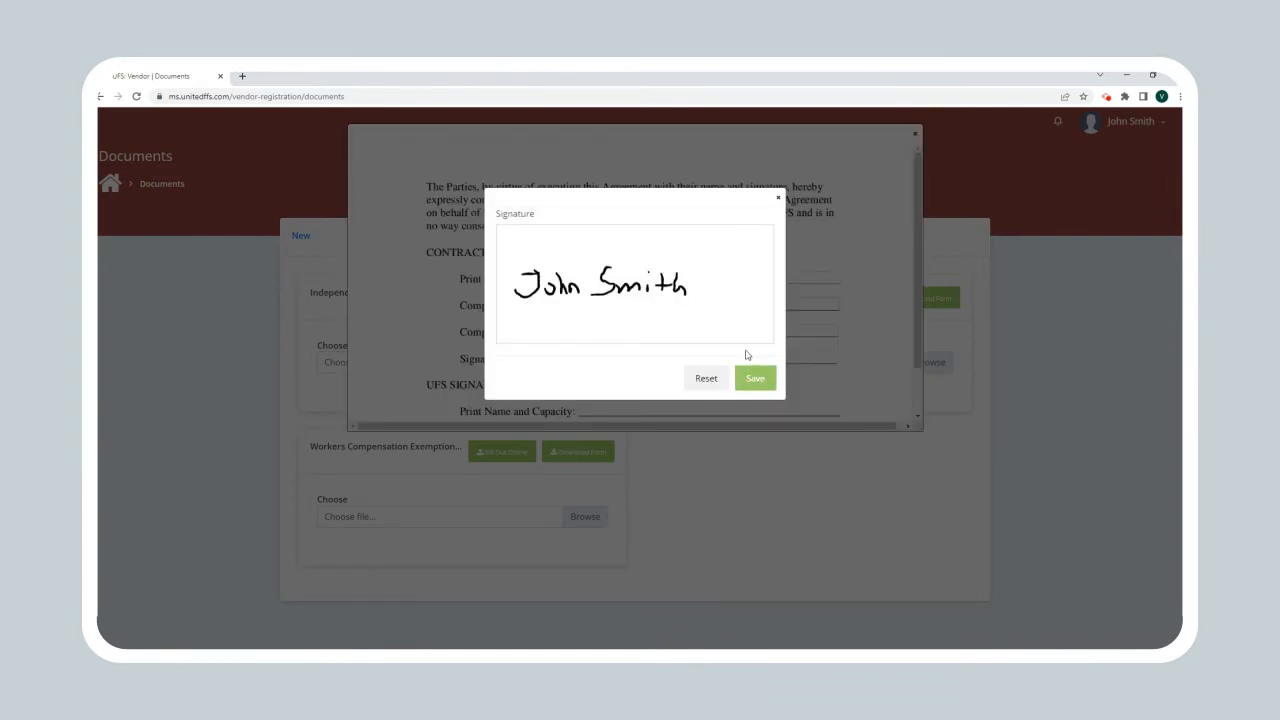
pyautogui.click(756, 376)
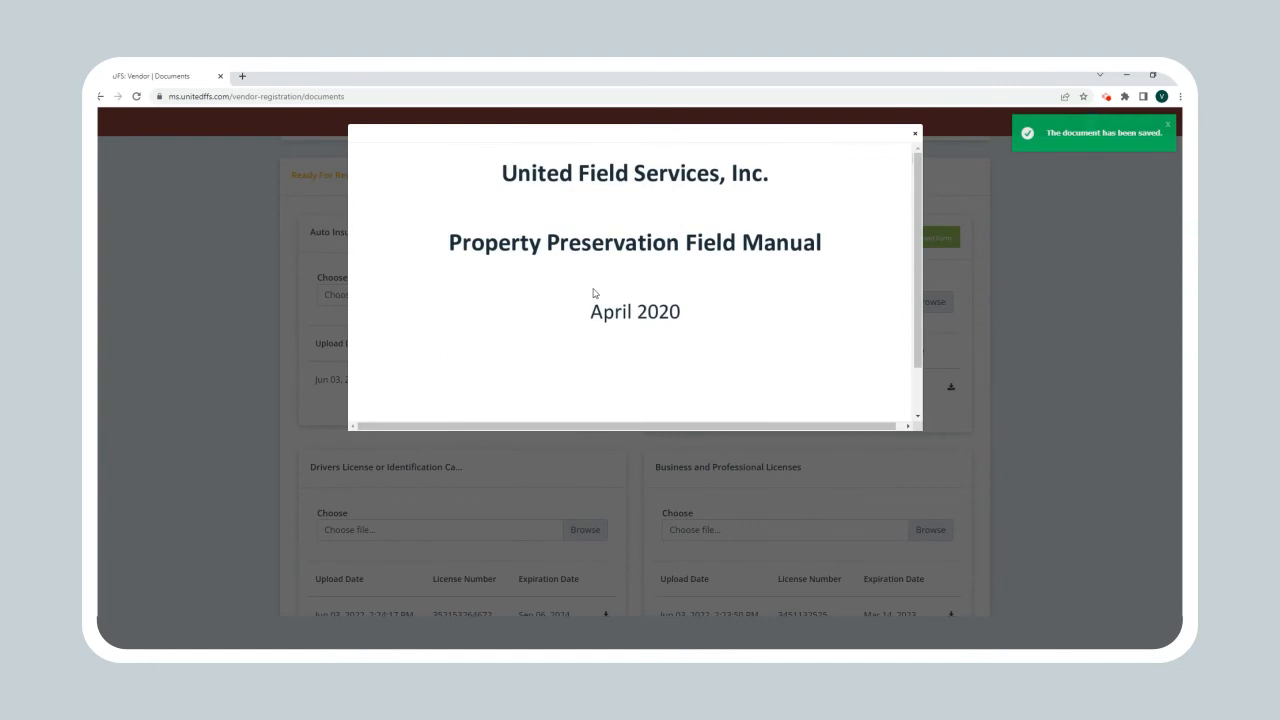
# Step: Read through the Property Preservation Field Manual and acknowledge it with Save And Sign Another
pyautogui.scroll(-3)
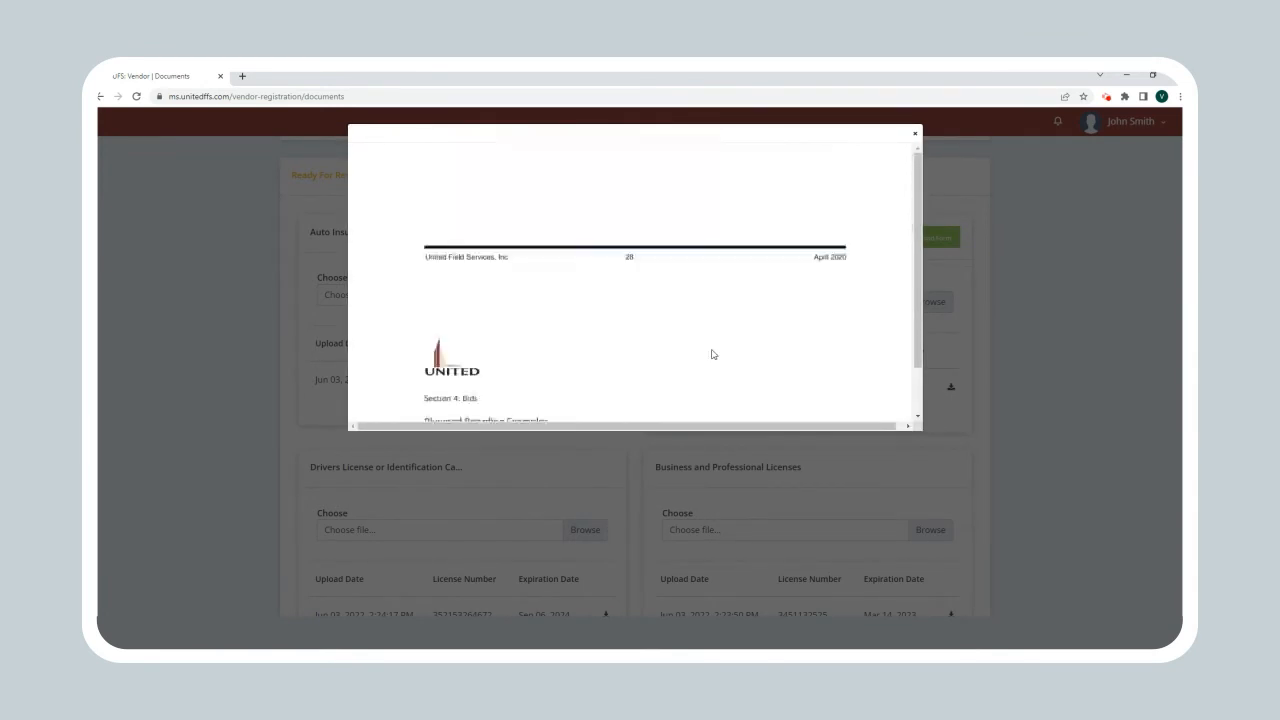
pyautogui.scroll(-3)
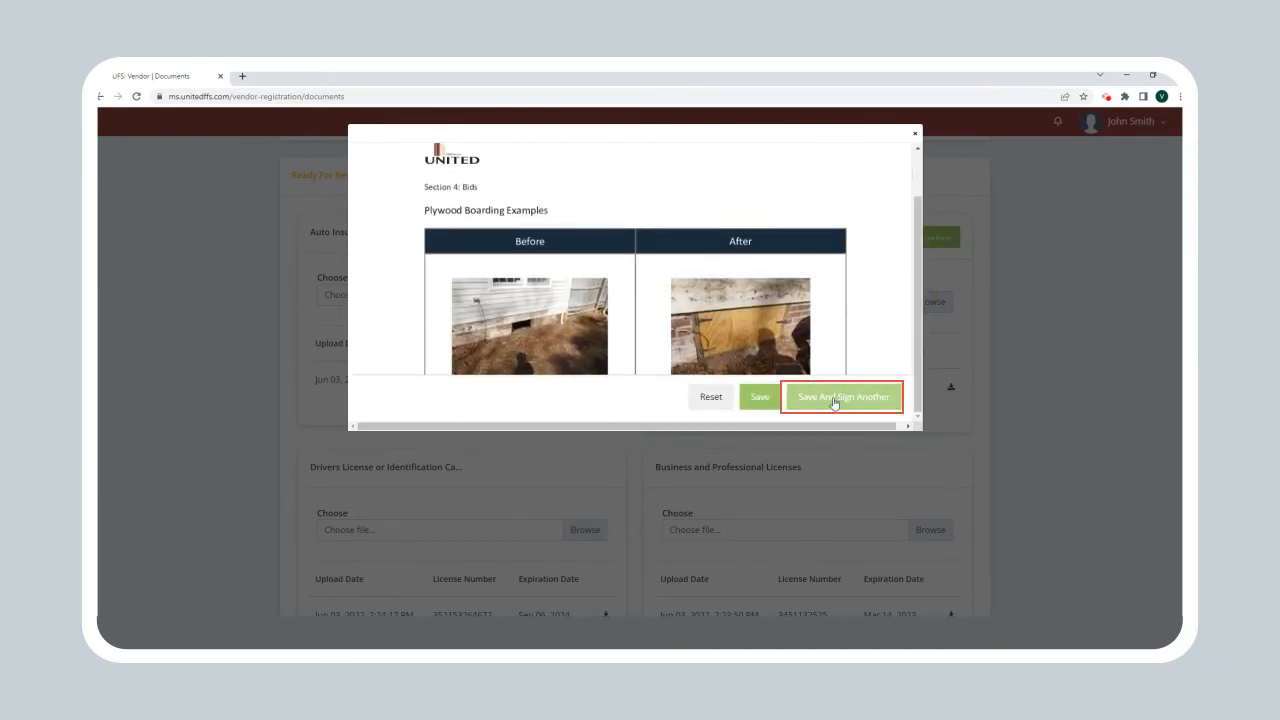
pyautogui.click(842, 396)
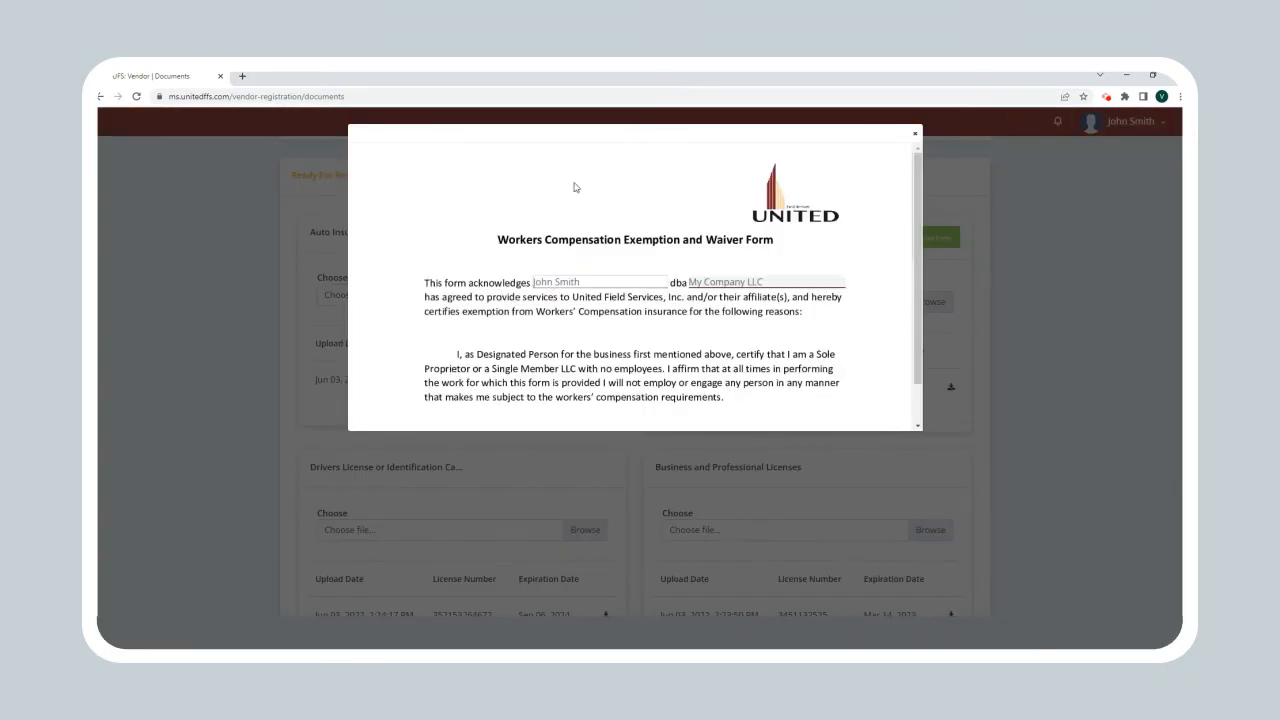
# Step: Sign the Workers Compensation Exemption and Waiver Form and save the signature
pyautogui.scroll(-3)
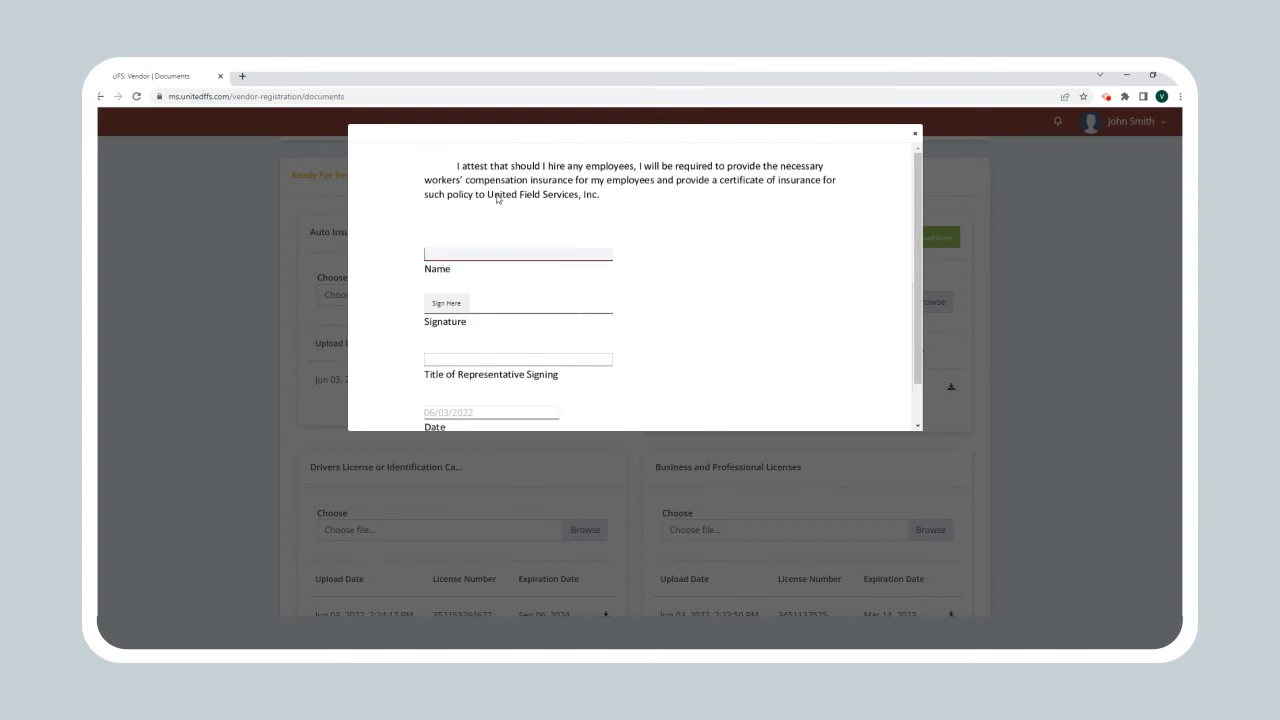
pyautogui.click(446, 304)
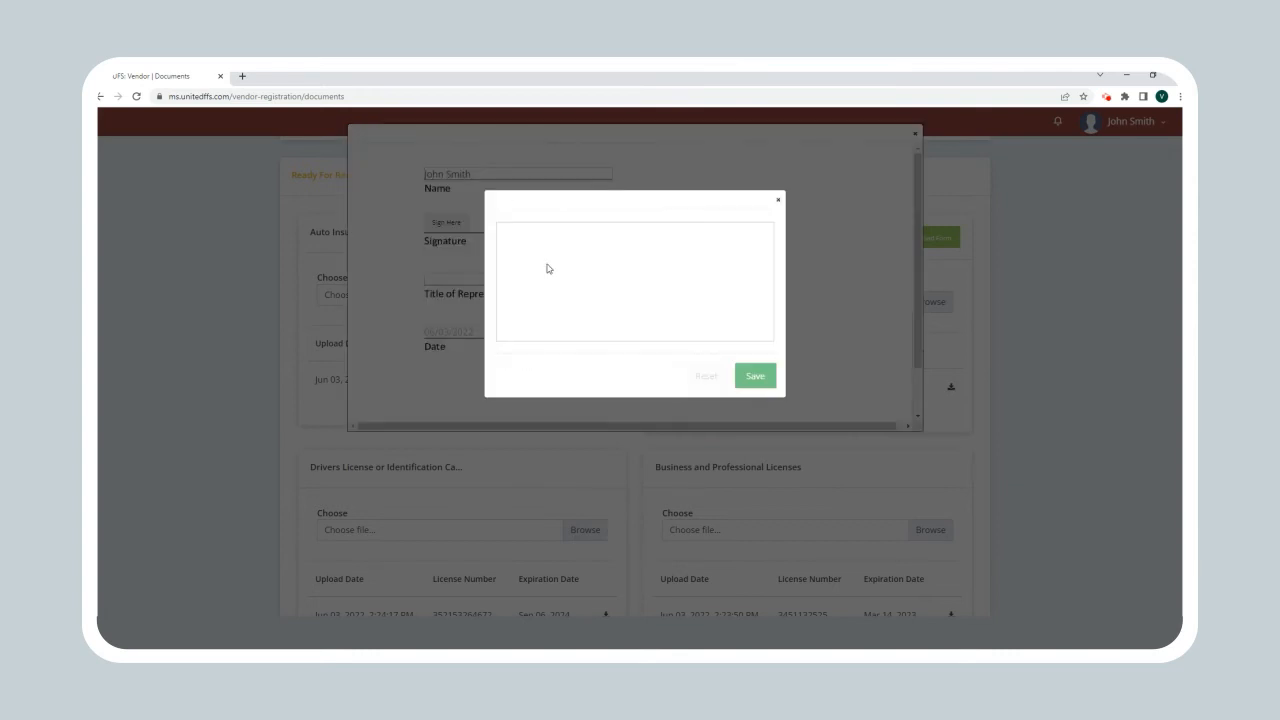
pyautogui.click(756, 376)
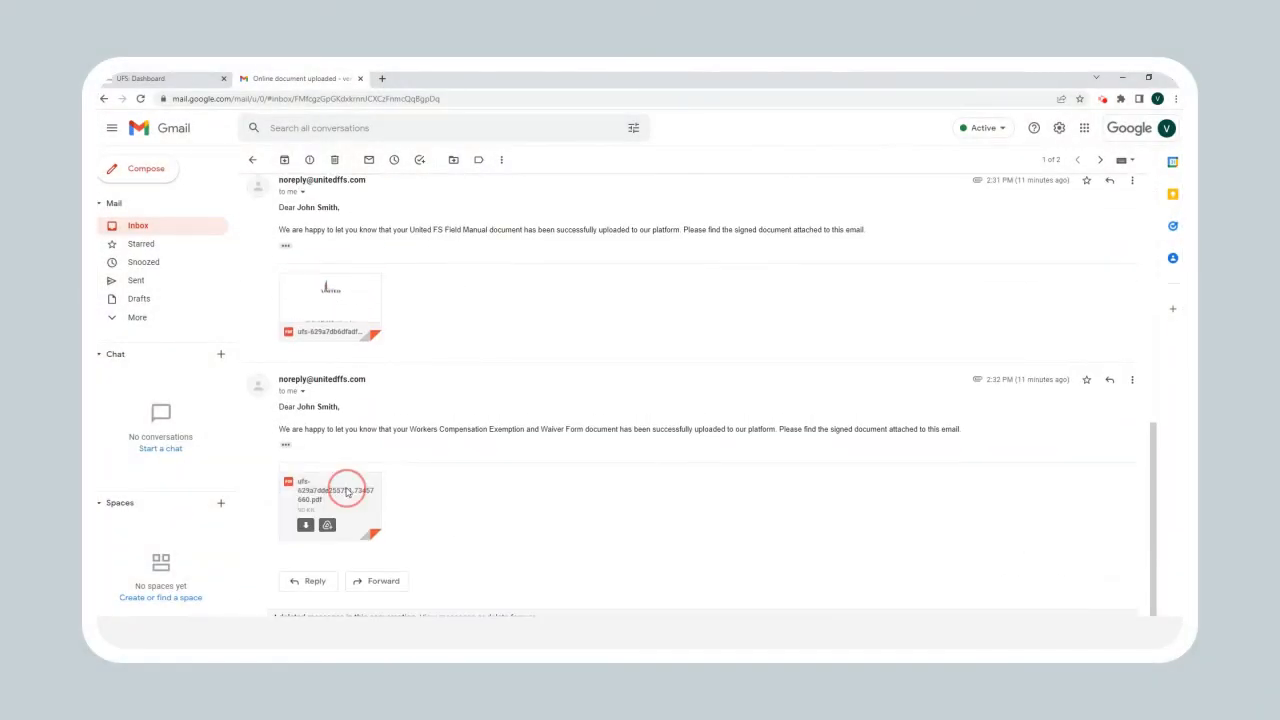
# Step: View the signed Workers Compensation waiver PDF attached to the Gmail confirmation email
pyautogui.click(330, 304)
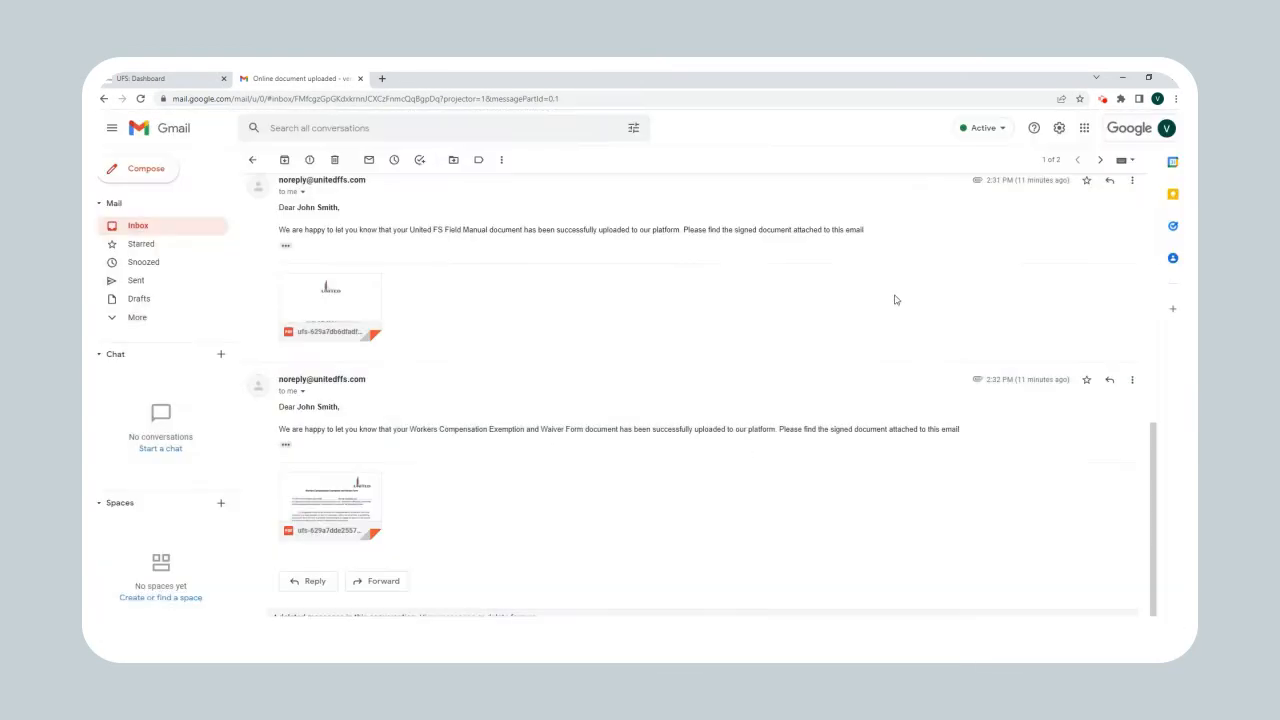
pyautogui.click(330, 310)
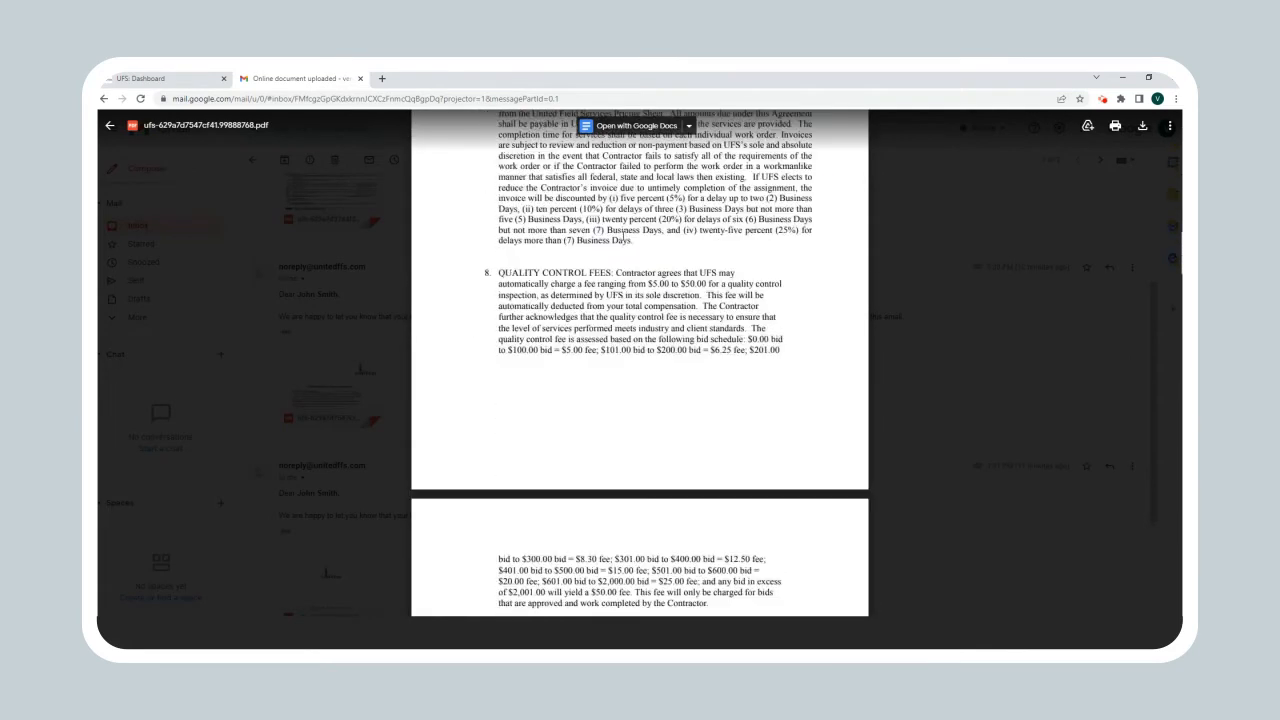
pyautogui.scroll(-3)
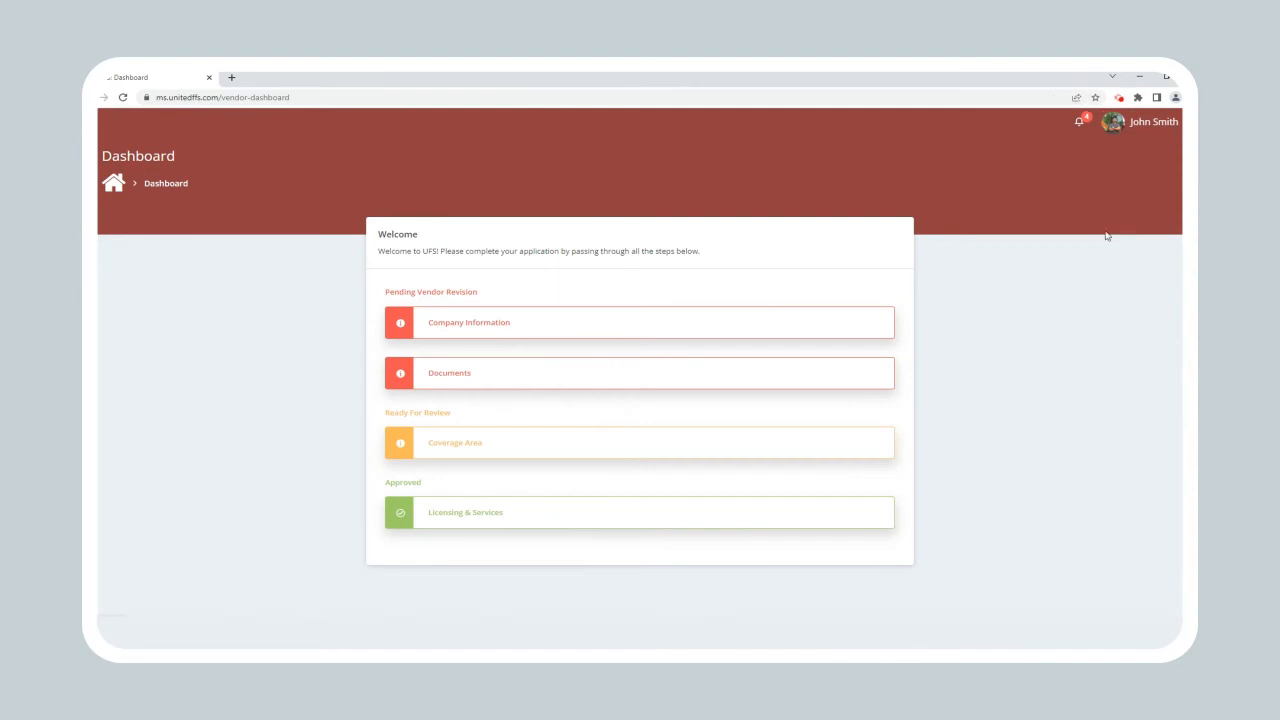
# Step: Review the admin's notes from the notification bell, then go to the Documents section needing revision
pyautogui.click(1080, 122)
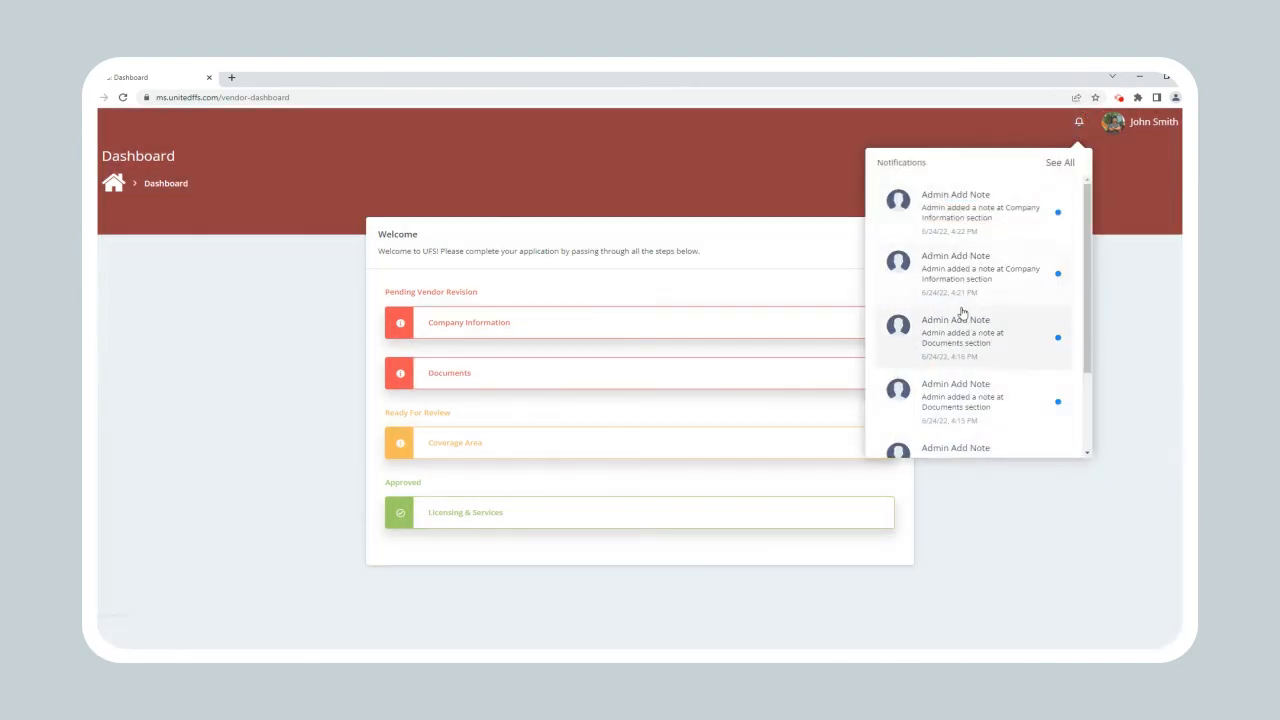
pyautogui.click(980, 210)
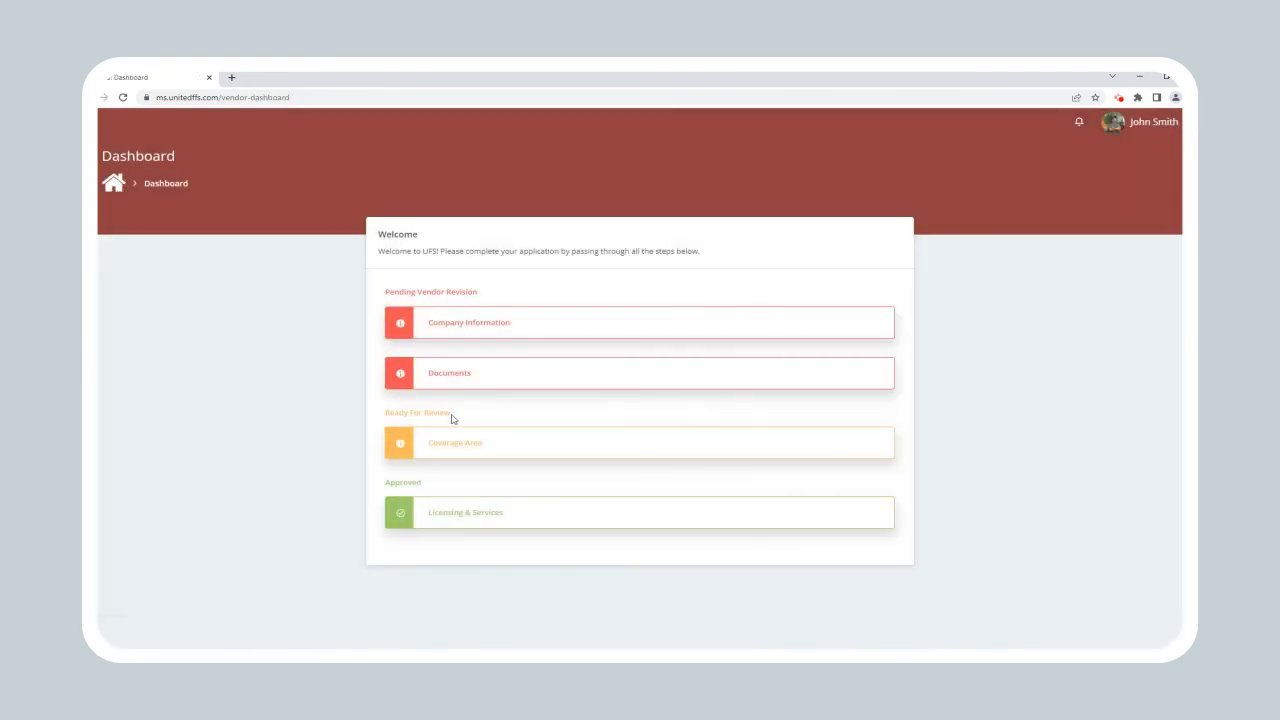
pyautogui.moveTo(464, 374)
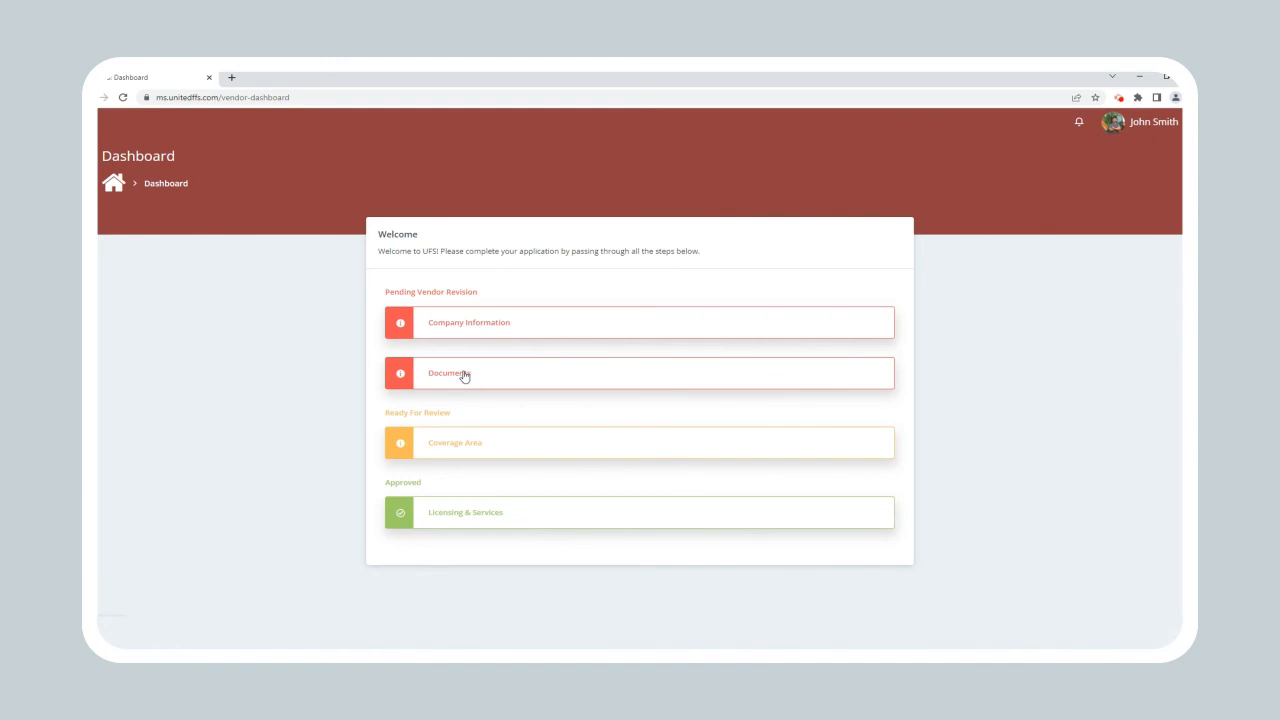
pyautogui.click(448, 374)
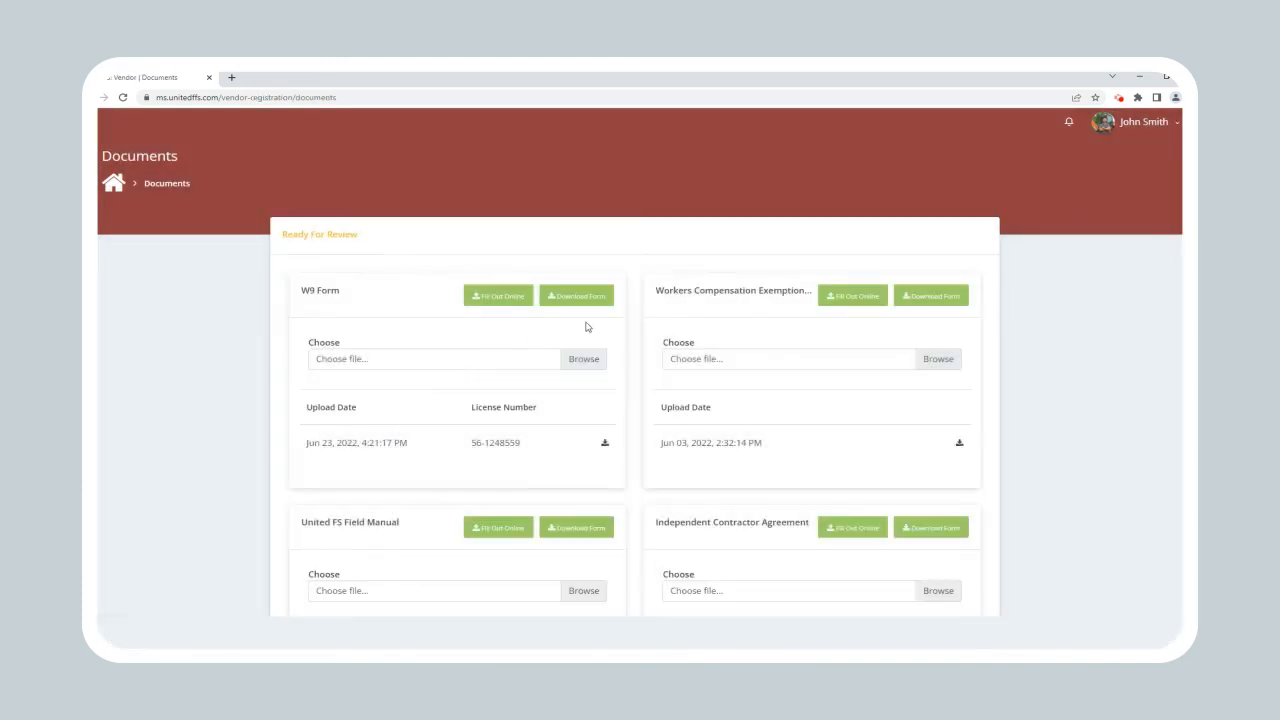
# Step: Acknowledge the admin's comment and upload the updated Declaration Page of Insurance file
pyautogui.scroll(-3)
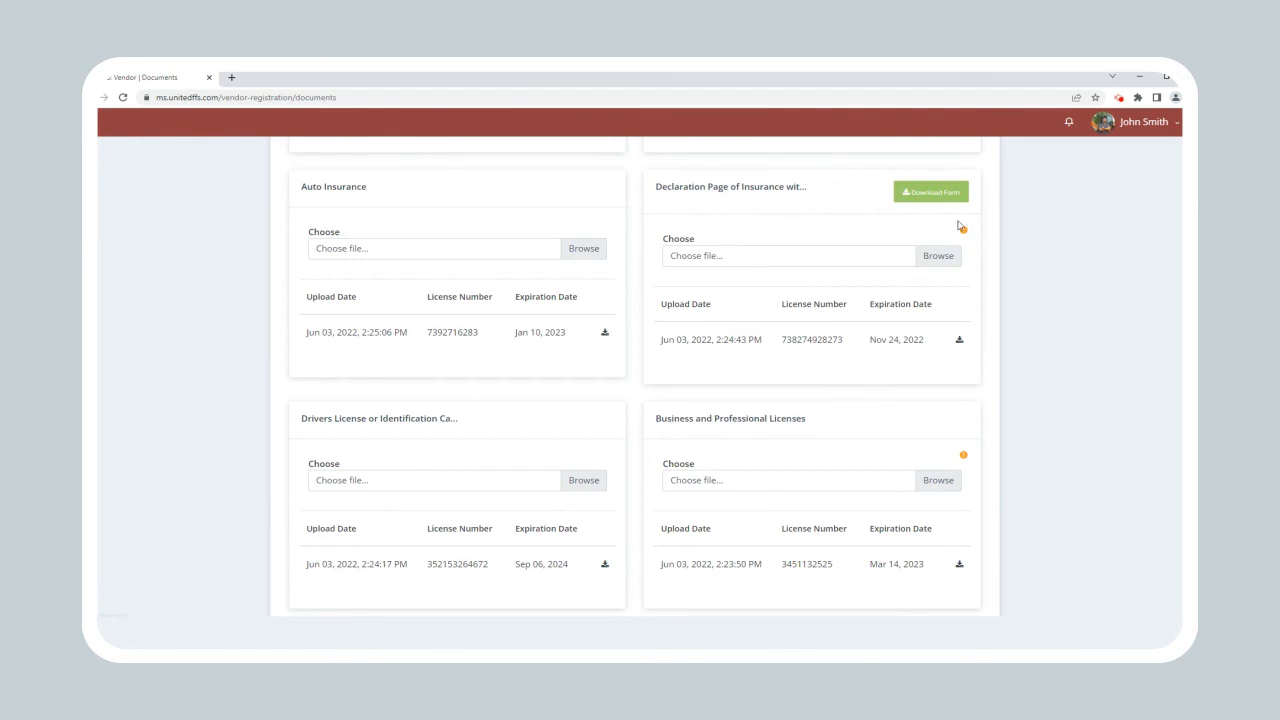
pyautogui.click(964, 232)
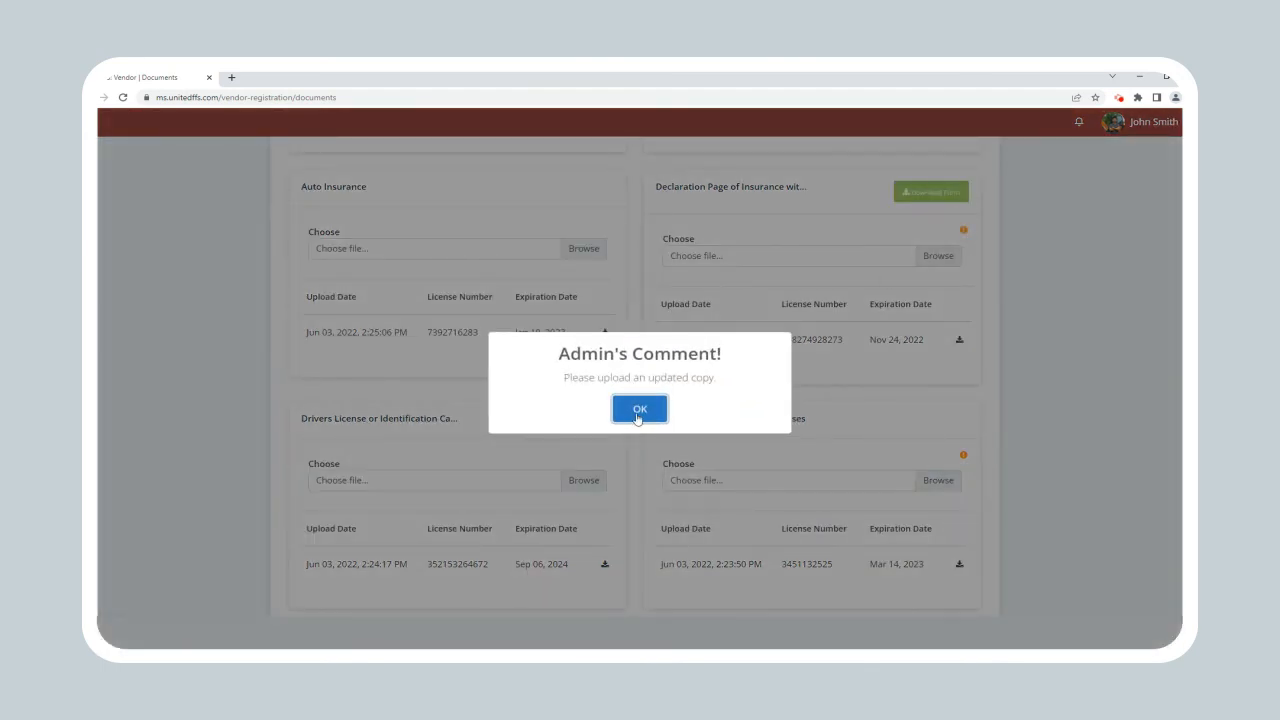
pyautogui.click(640, 408)
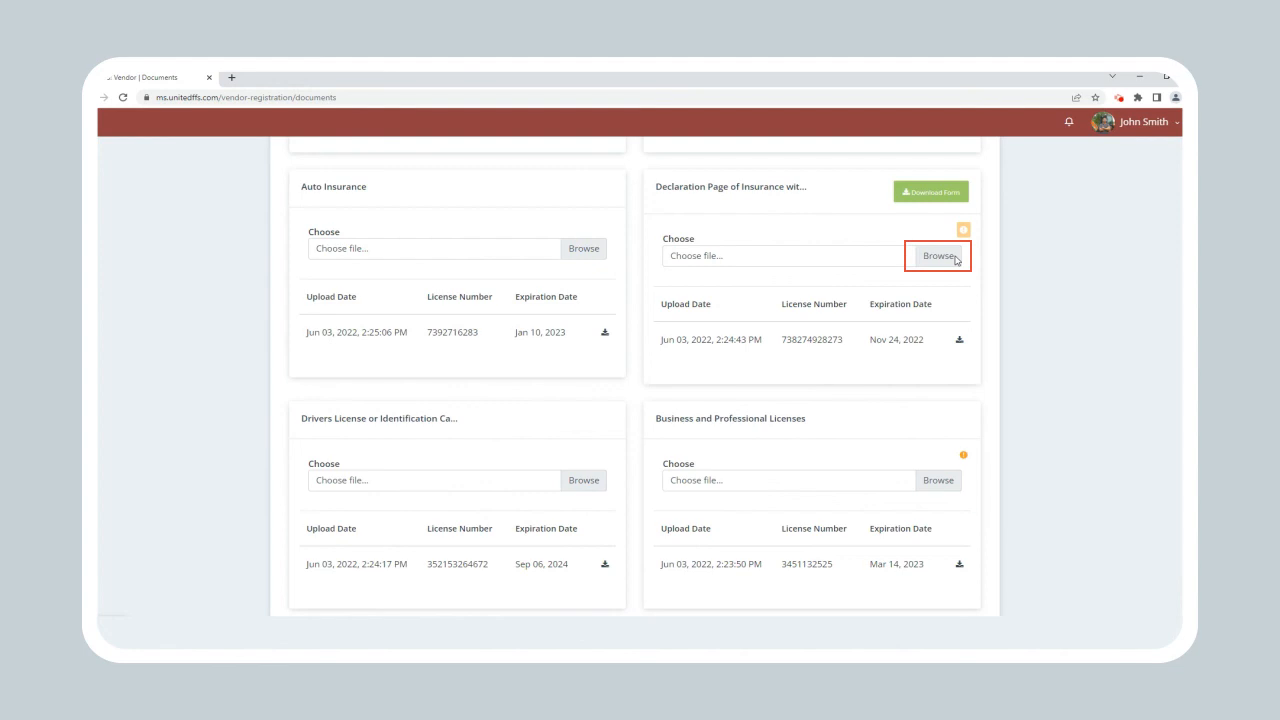
pyautogui.click(938, 256)
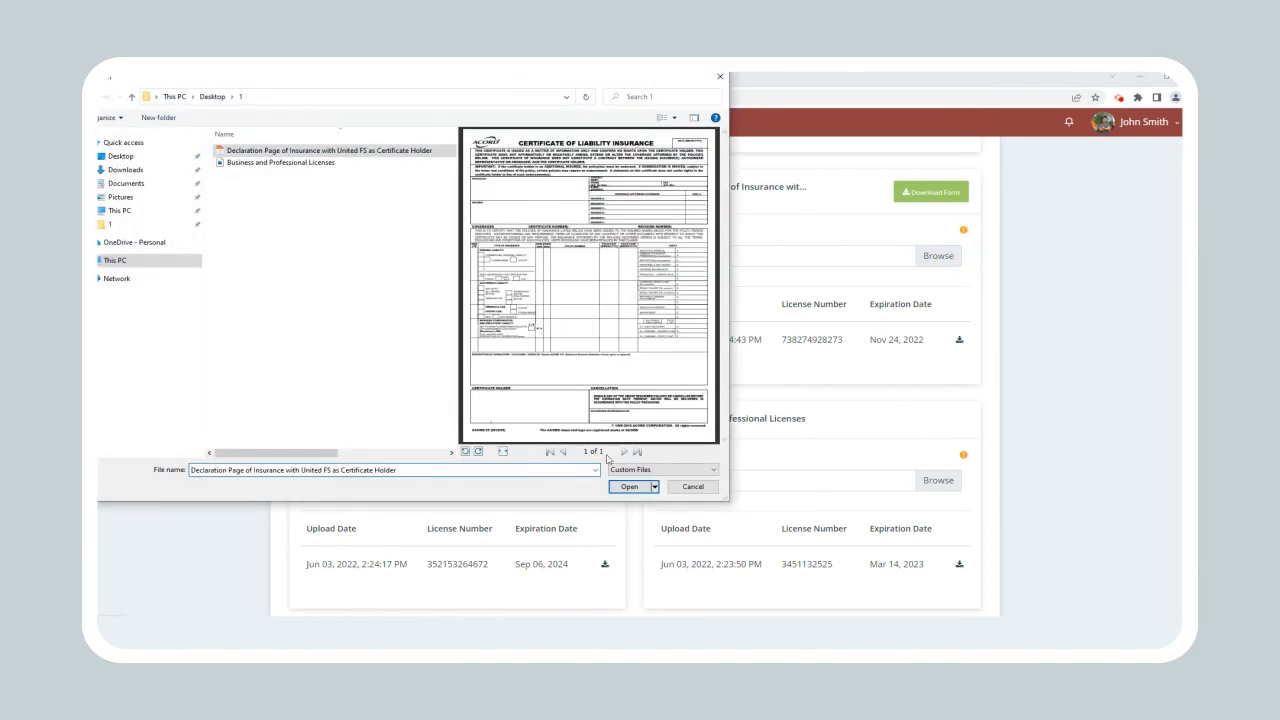
pyautogui.click(628, 486)
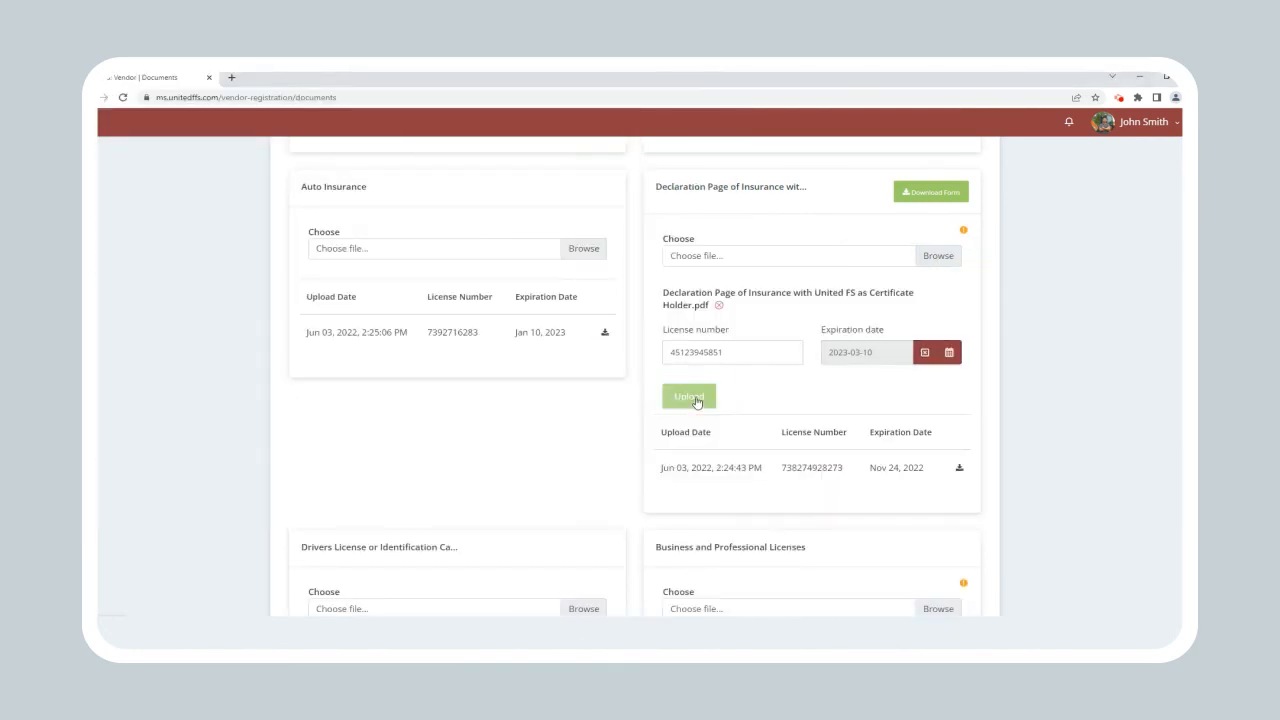
pyautogui.click(688, 396)
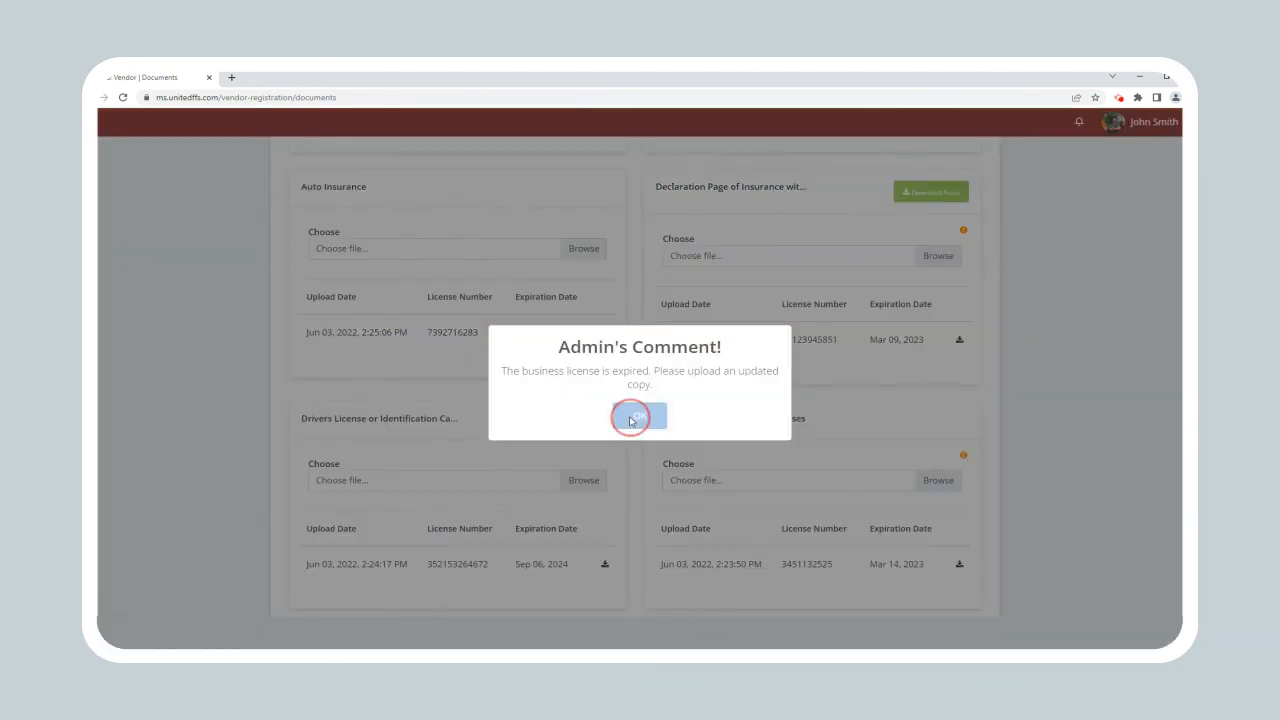
# Step: Acknowledge the expired business license comment and set the new license expiration date to Mar 09, 2023
pyautogui.click(640, 418)
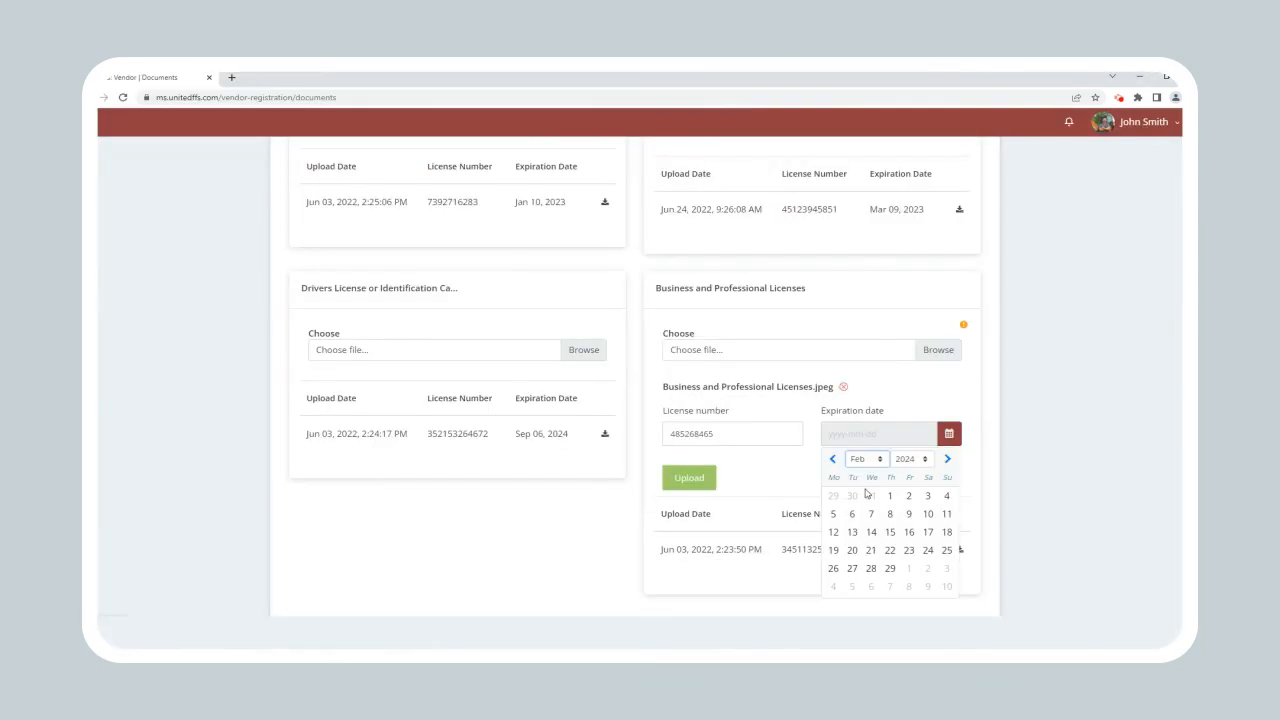
pyautogui.click(870, 550)
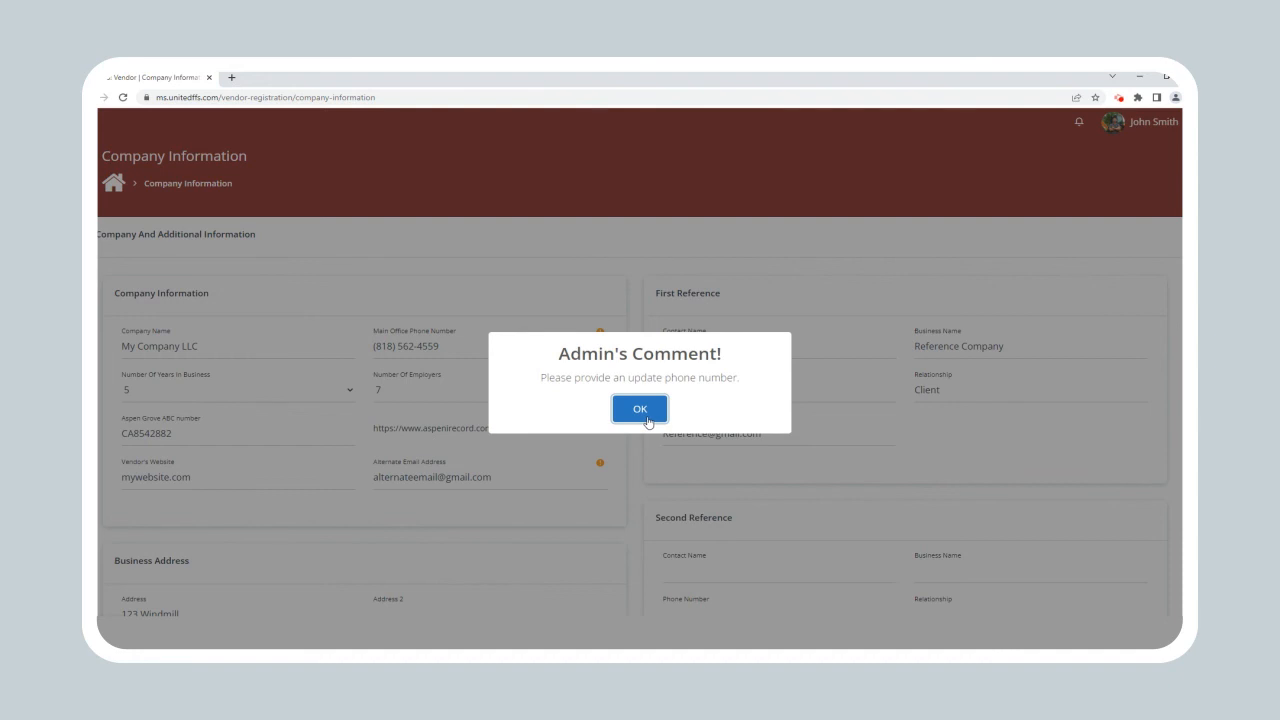
# Step: Acknowledge the admin notes, revise the Main Office Phone Number and Alternate Email Address, and save Company Information
pyautogui.click(640, 408)
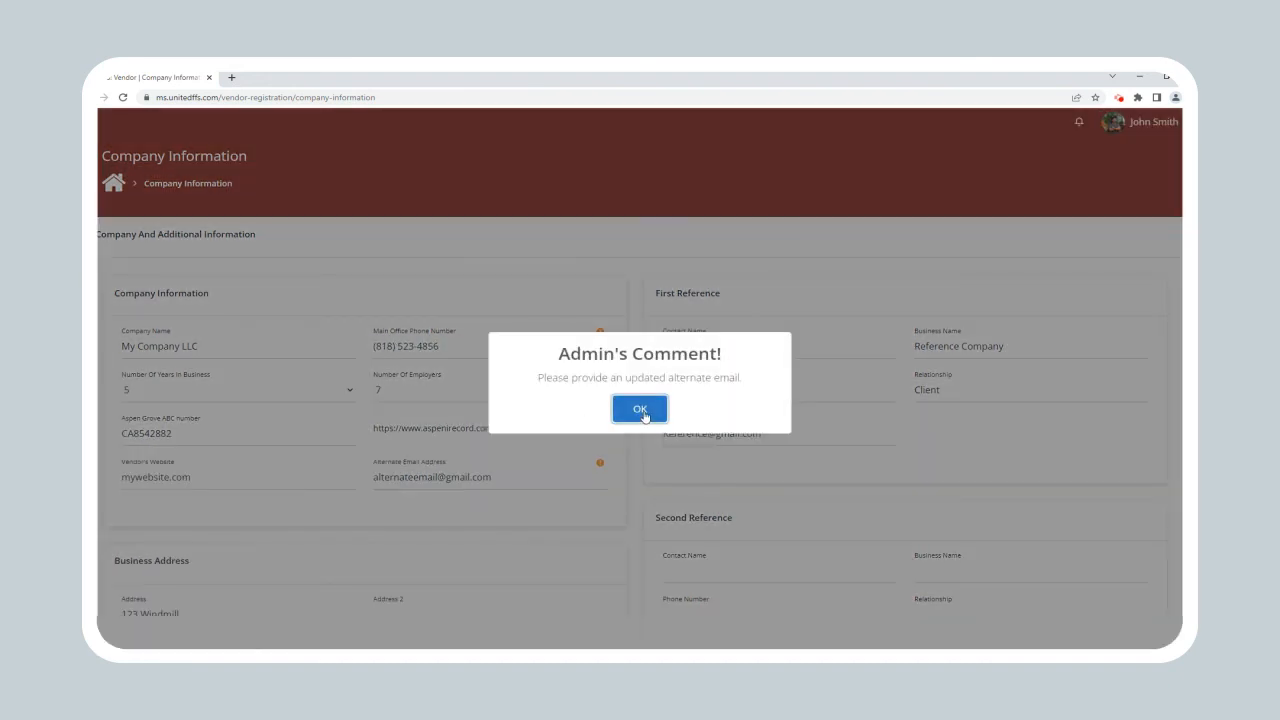
pyautogui.click(640, 408)
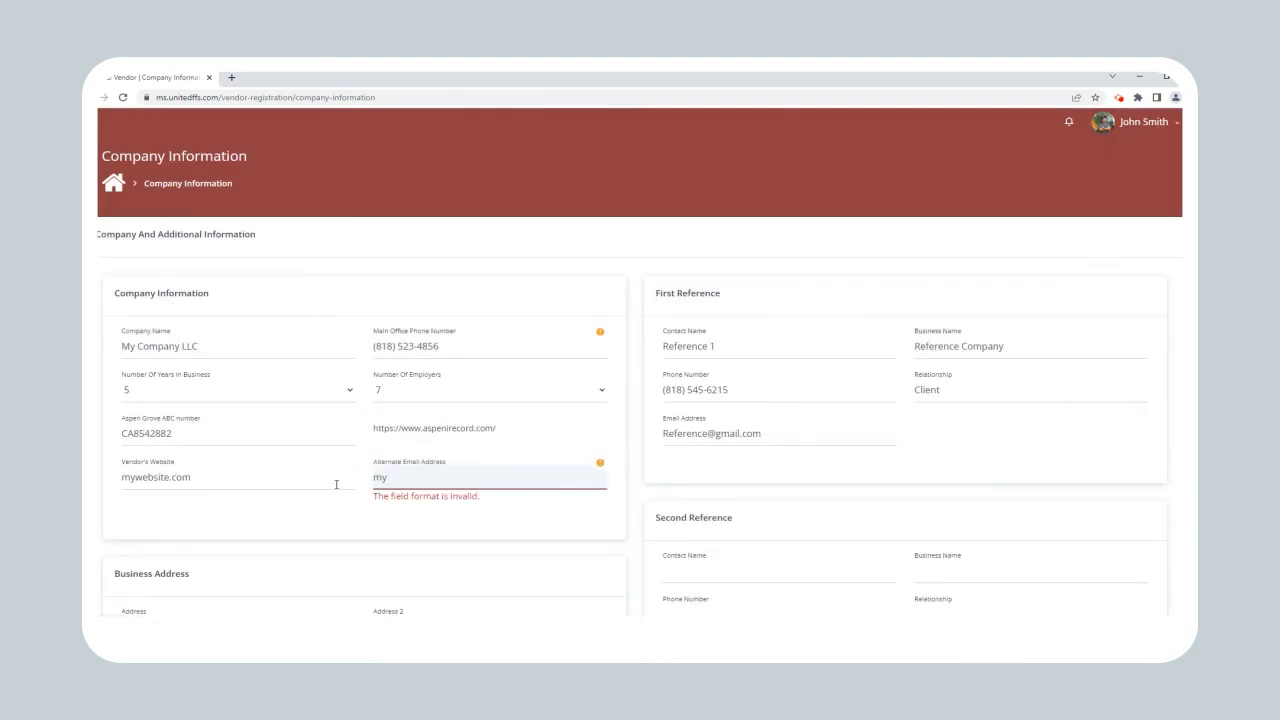
pyautogui.scroll(-3)
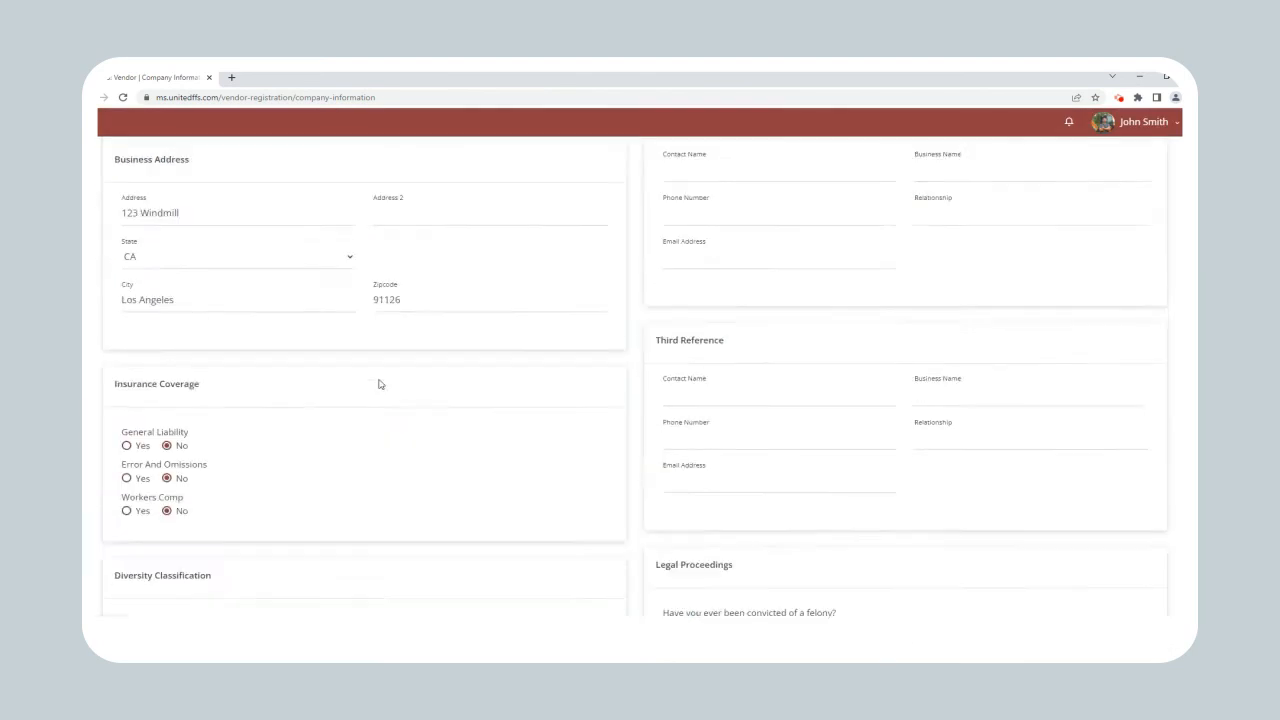
pyautogui.scroll(-3)
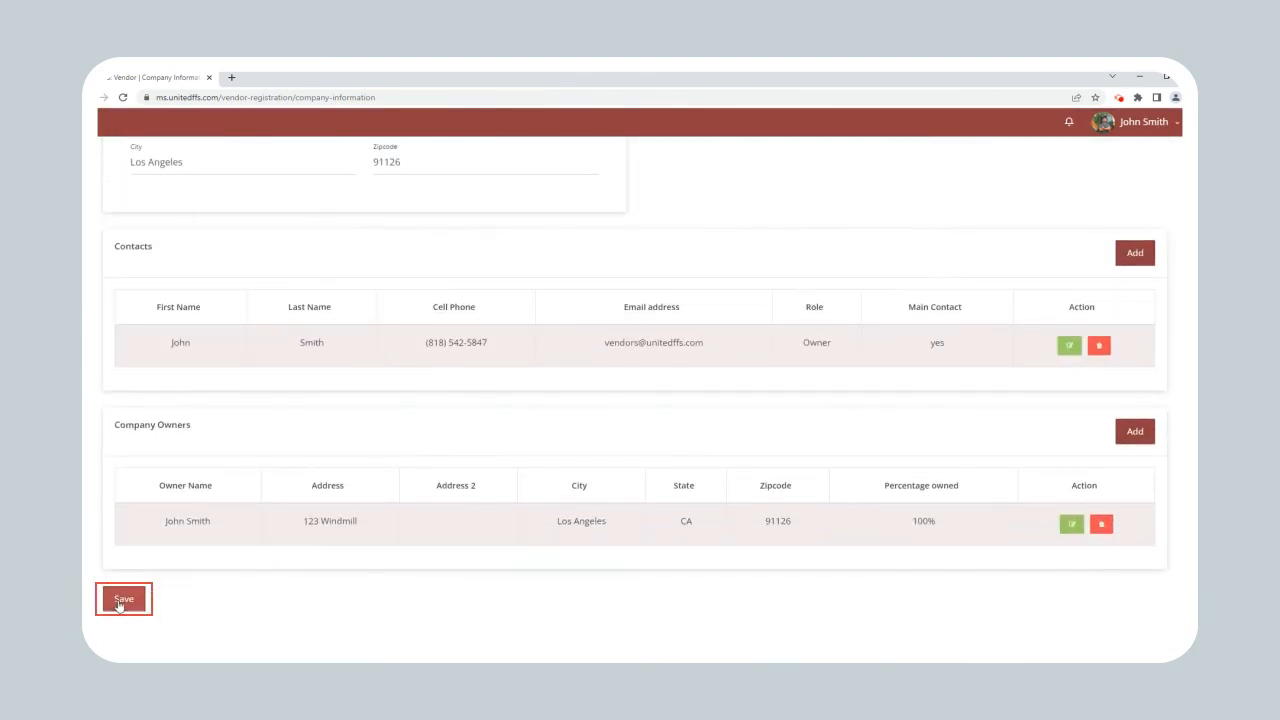
pyautogui.click(124, 598)
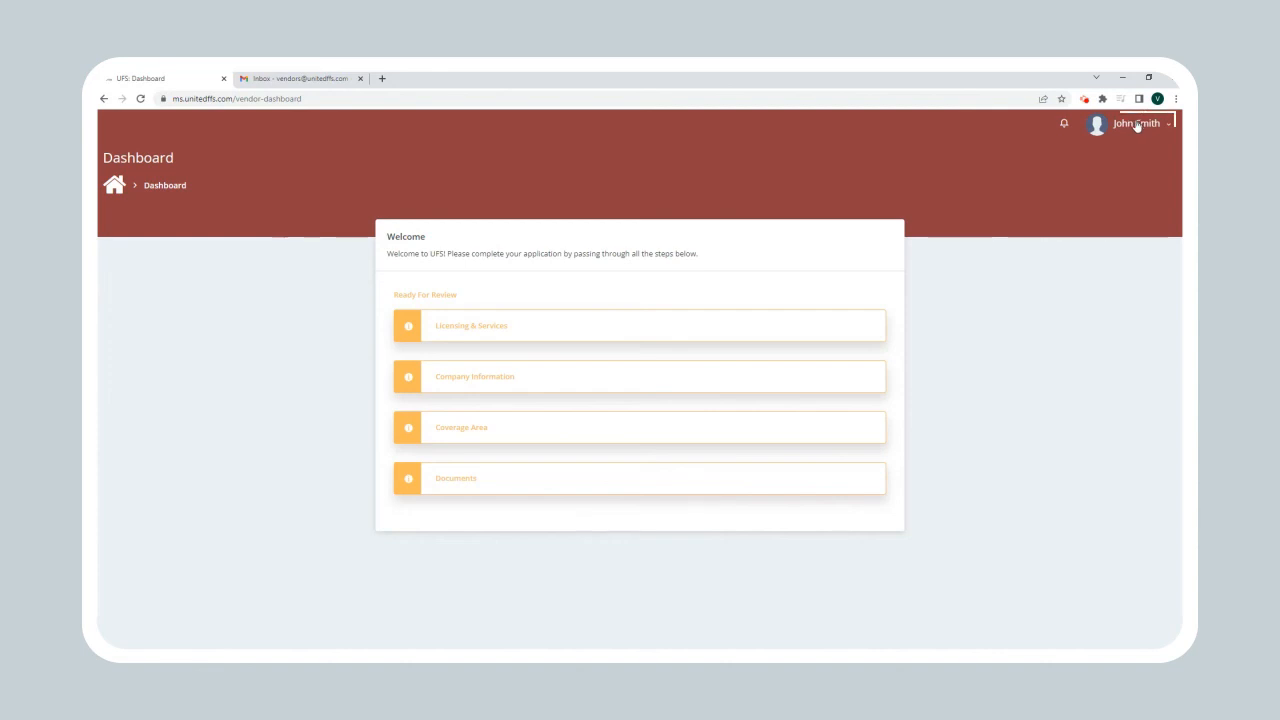
# Step: From View Profile, choose photo.jpg as the vendor profile photo and save it
pyautogui.click(1136, 124)
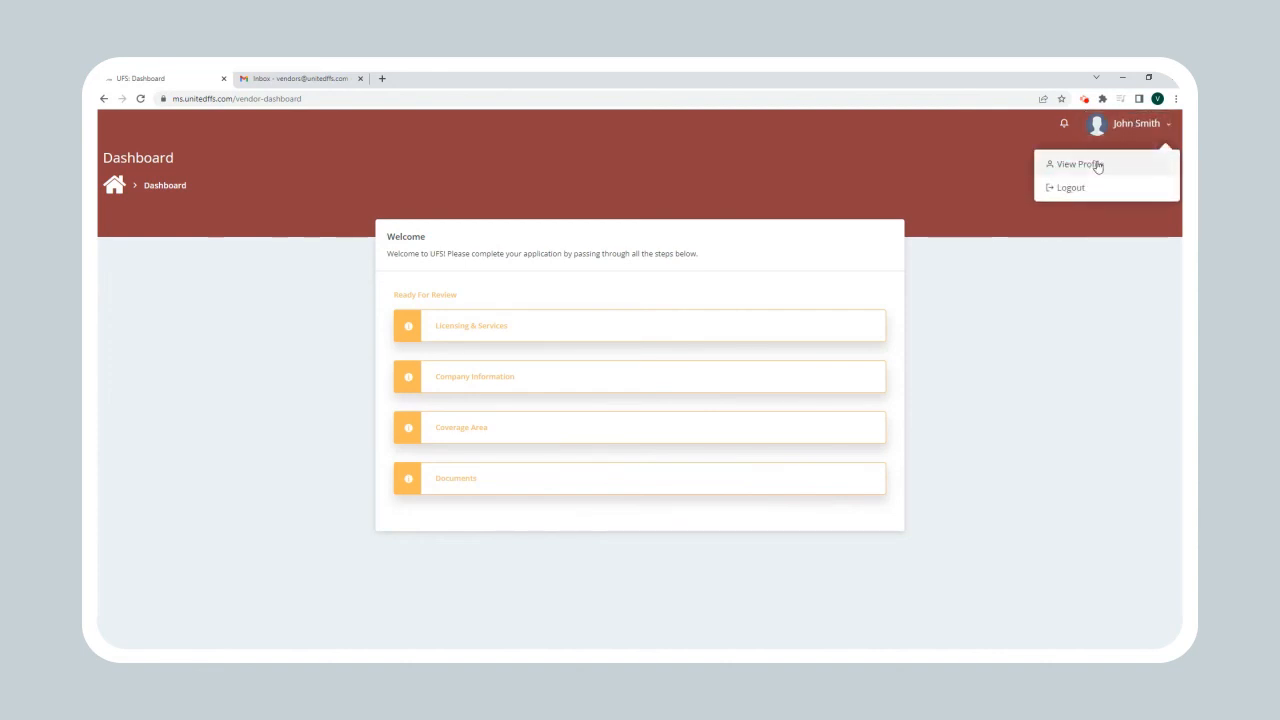
pyautogui.click(1078, 164)
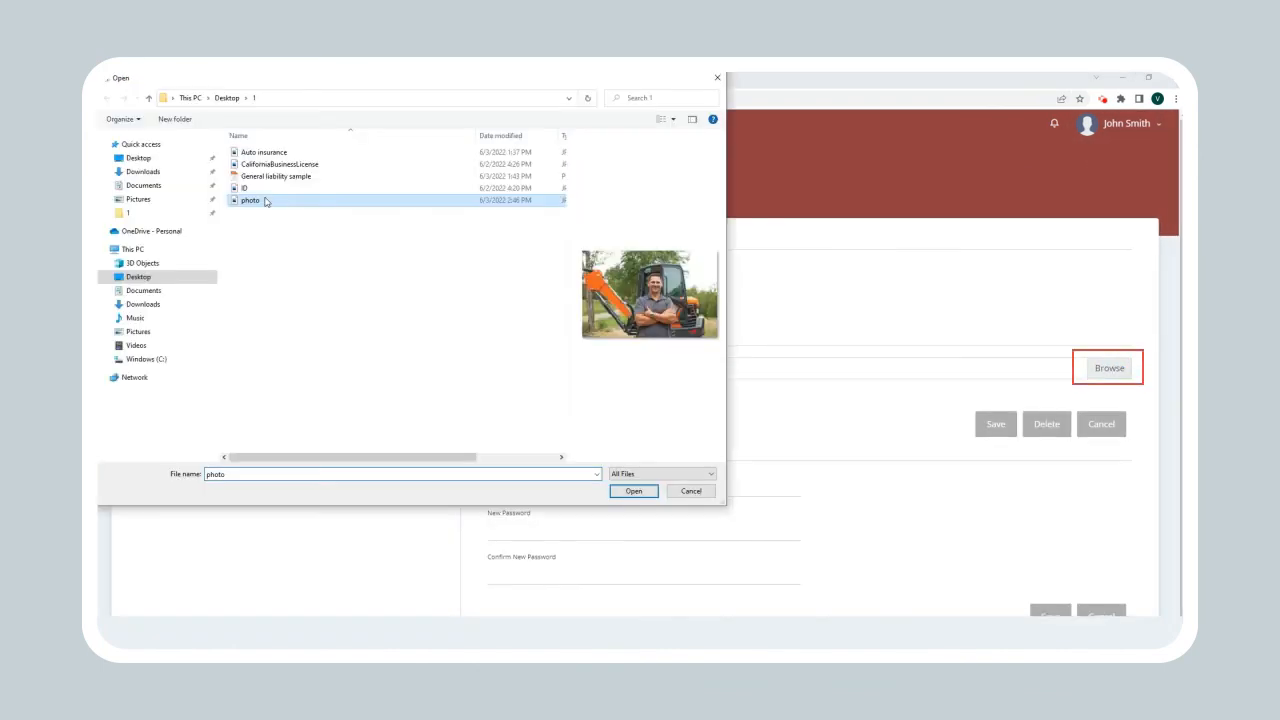
pyautogui.click(634, 492)
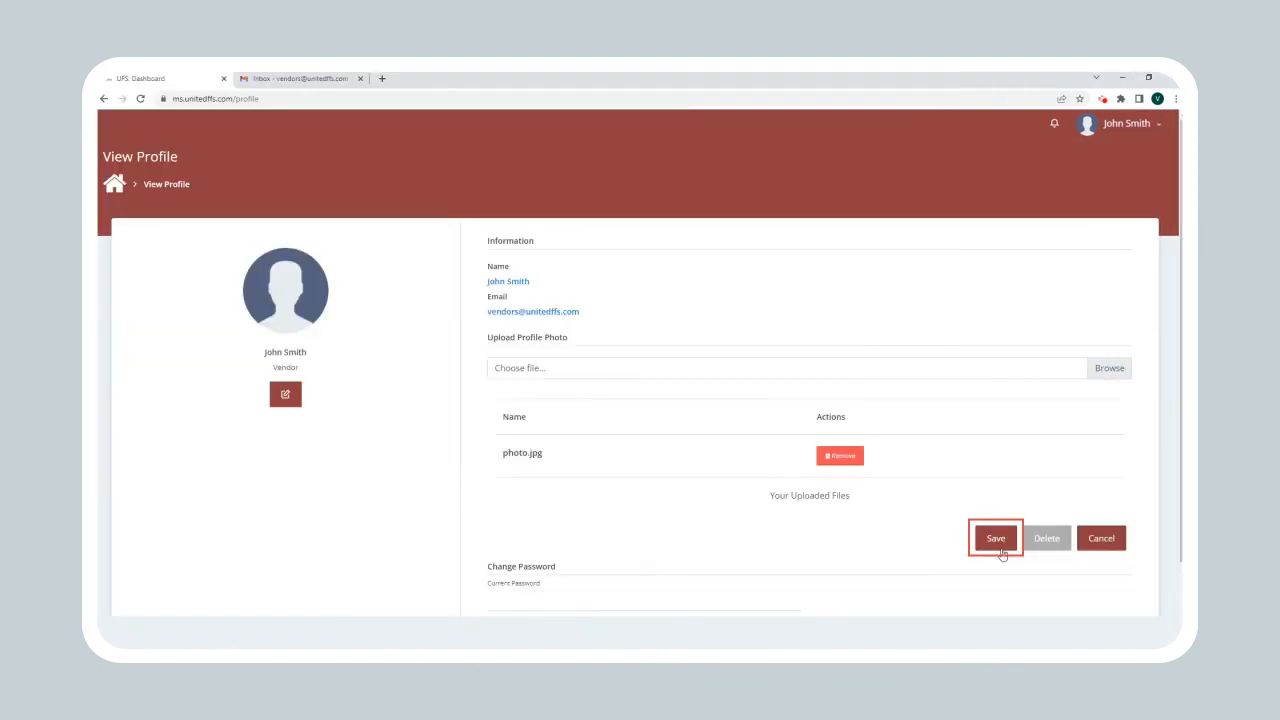
pyautogui.click(840, 456)
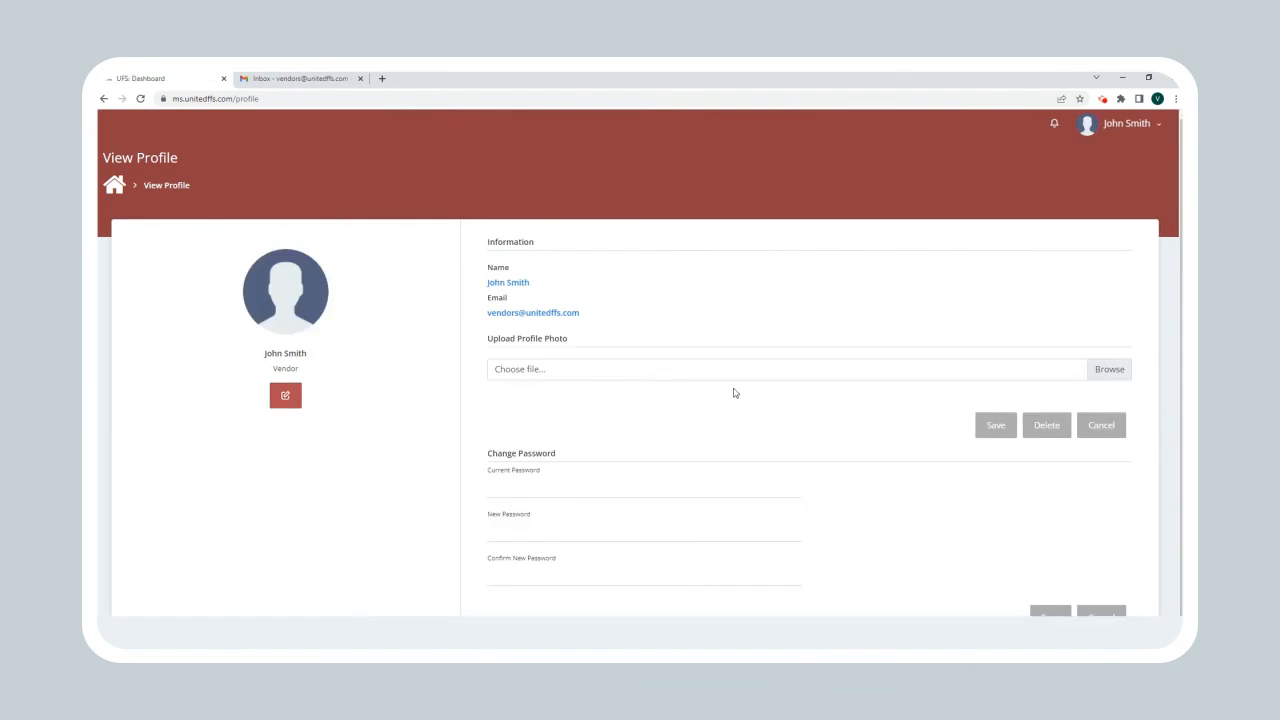